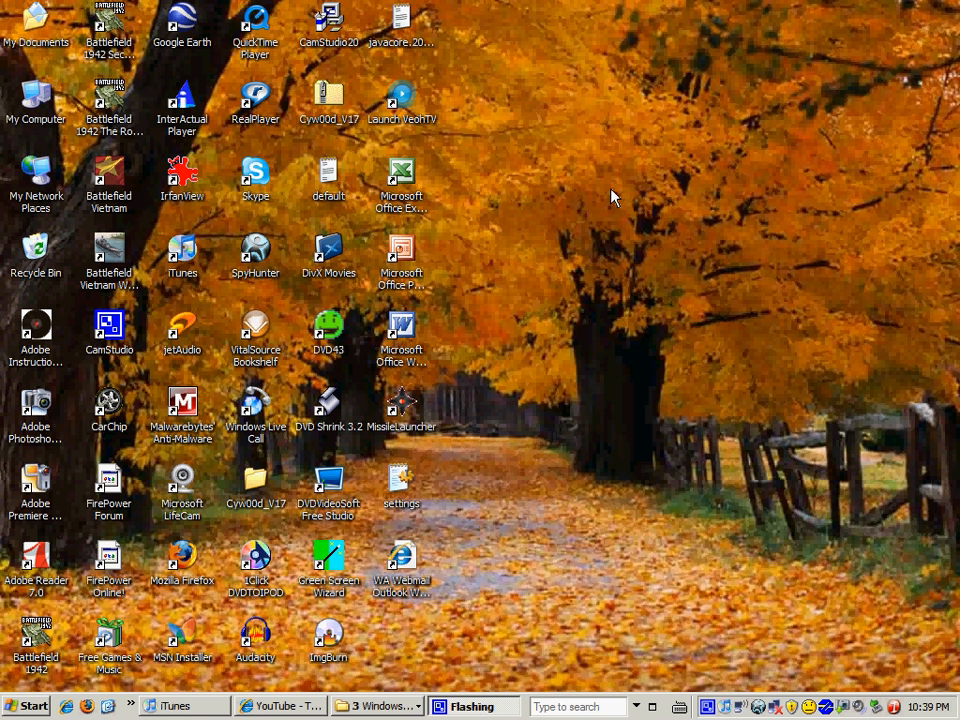
mouse_move(390, 200)
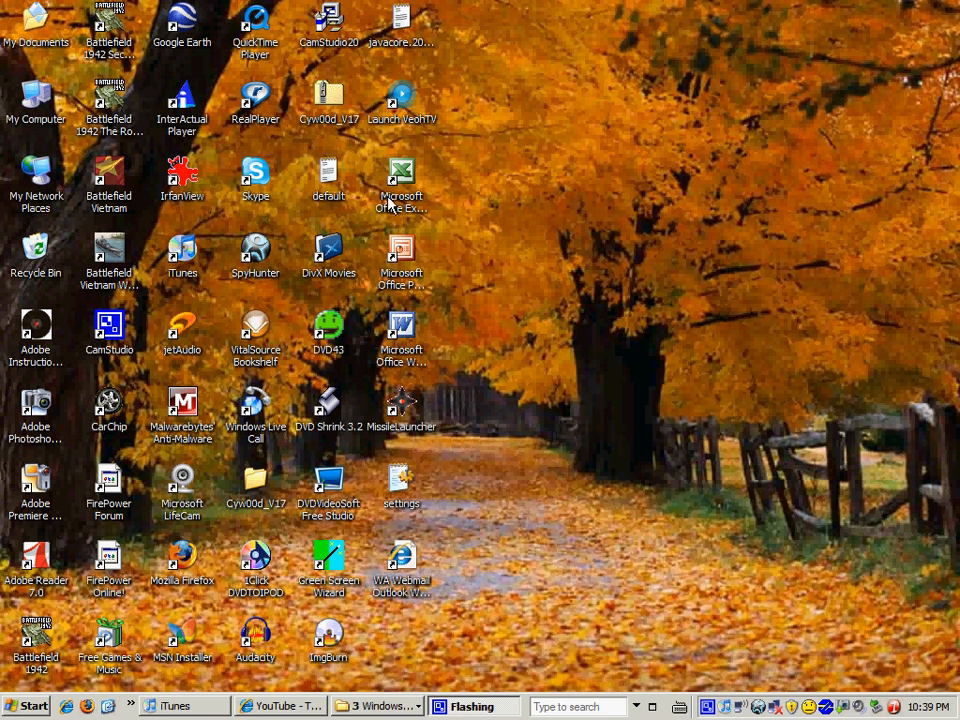
mouse_move(300, 486)
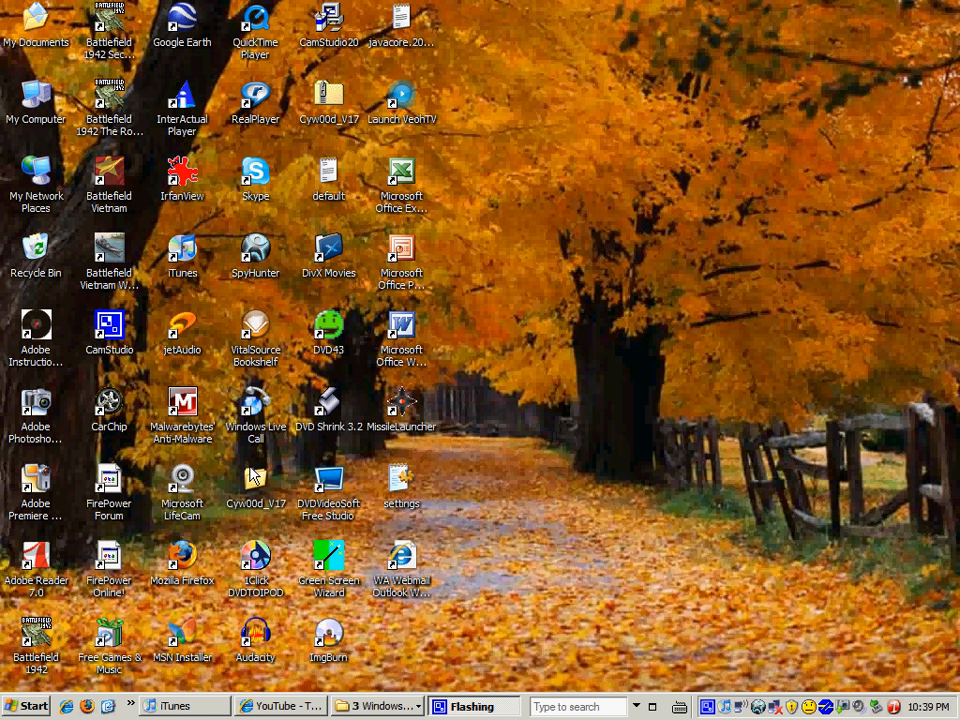
mouse_move(950, 164)
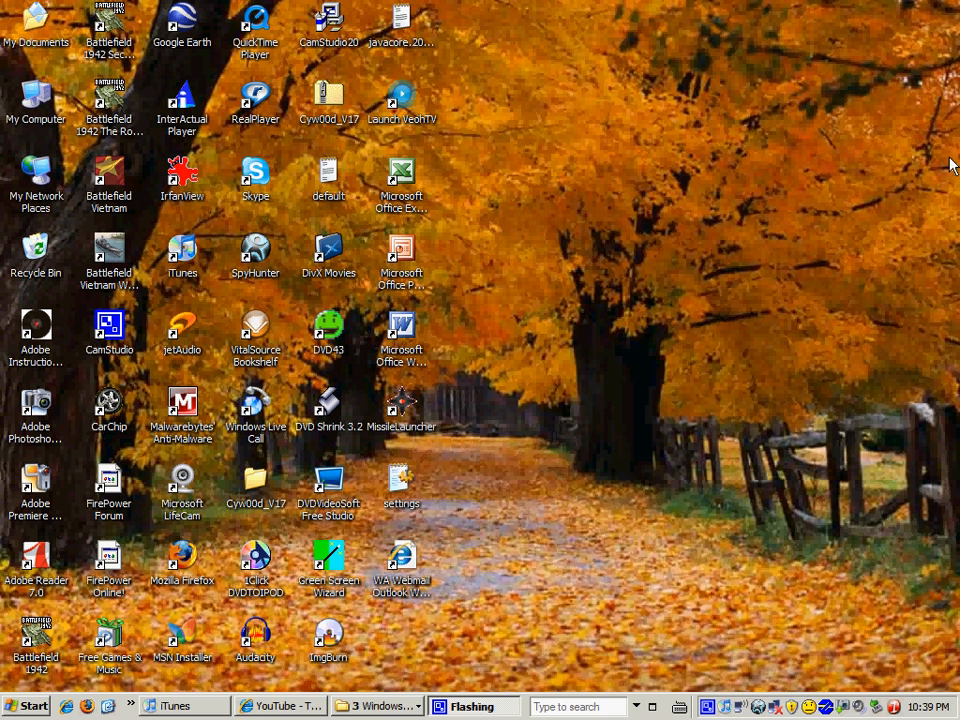
Restore the Cyw00d_V17 Explorer window from the grouped taskbar button.
click(256, 486)
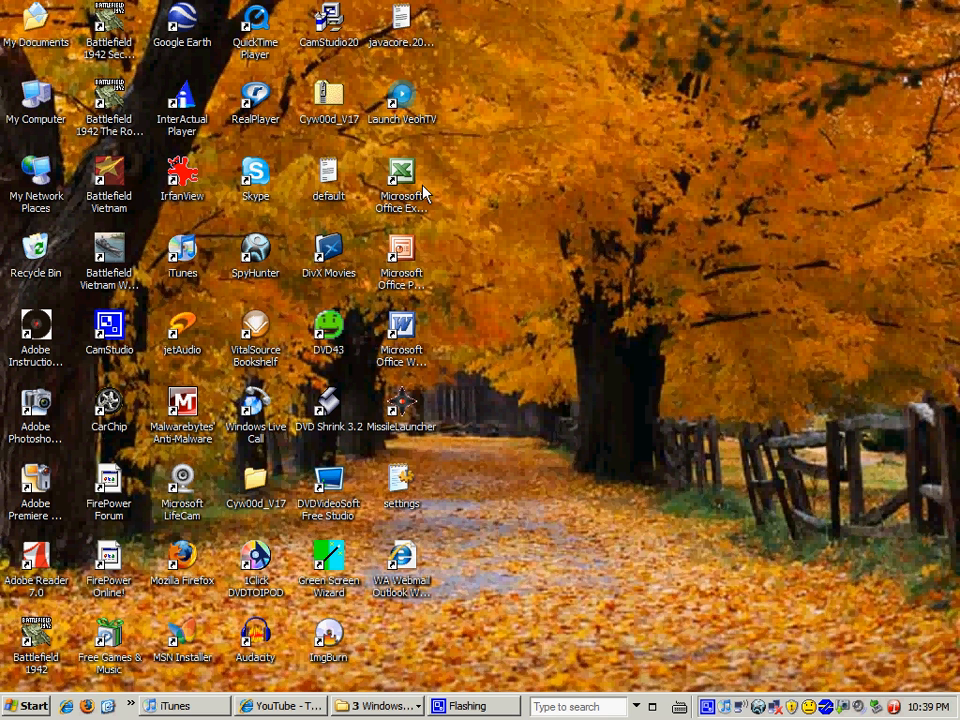
mouse_move(330, 96)
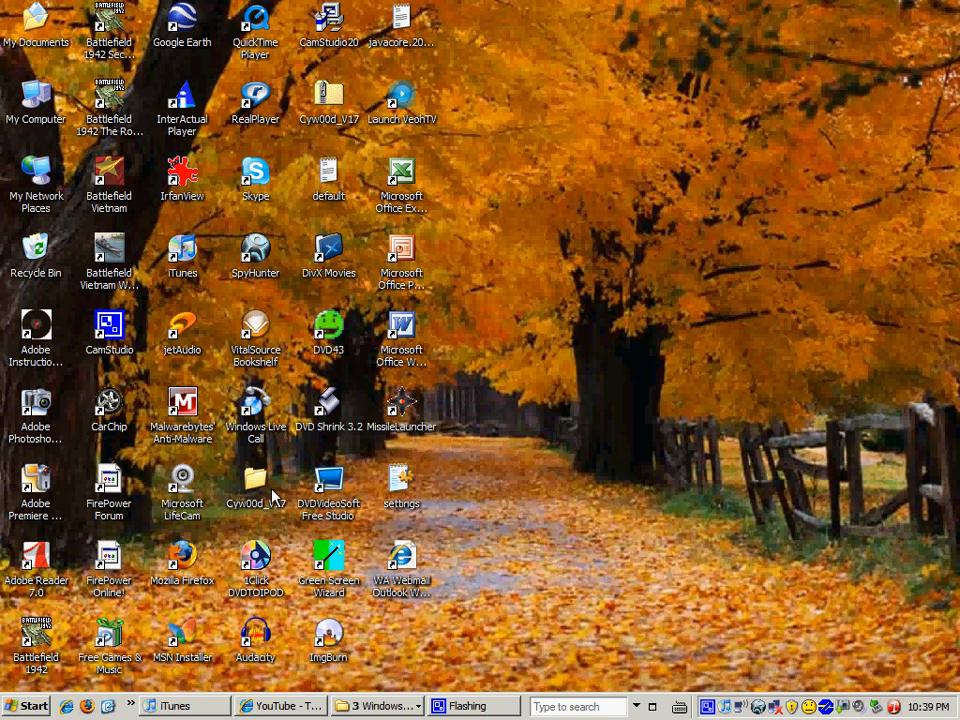
click(378, 706)
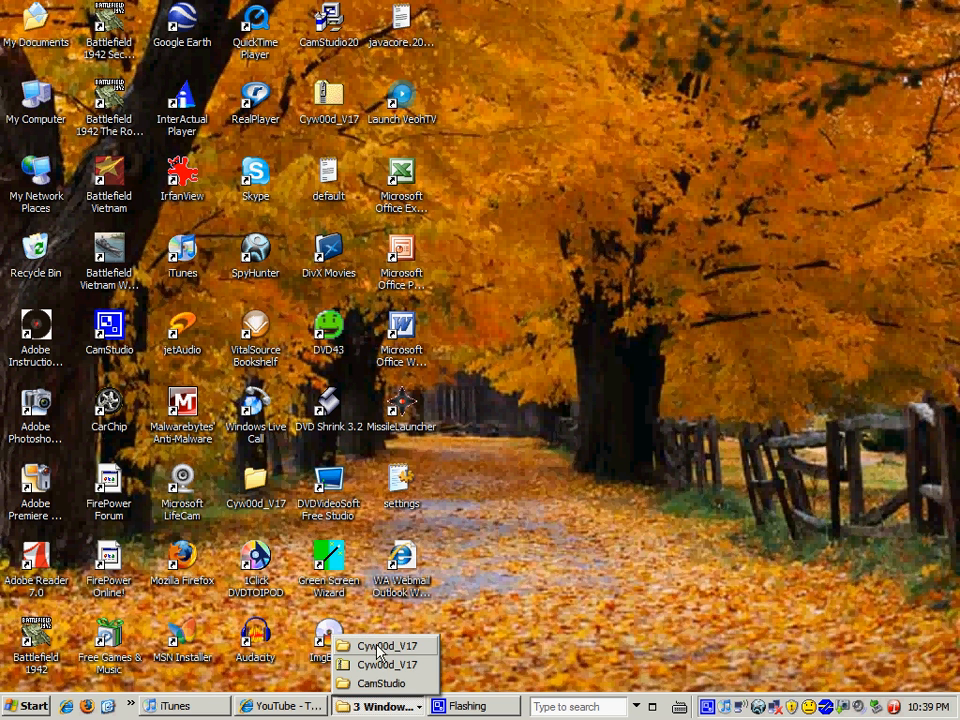
click(388, 644)
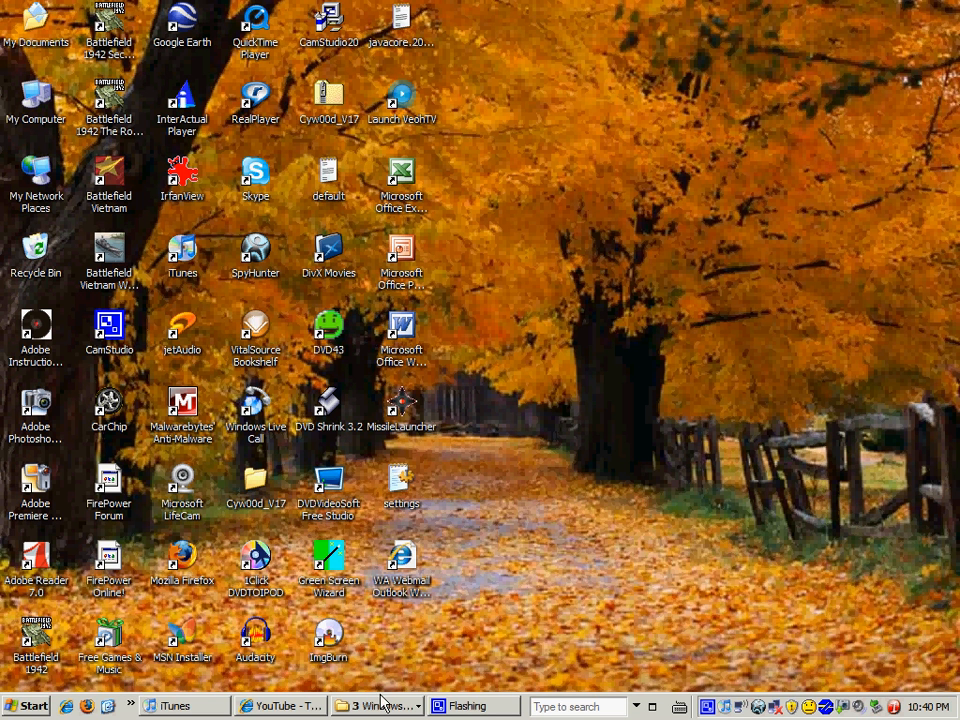
double_click(256, 486)
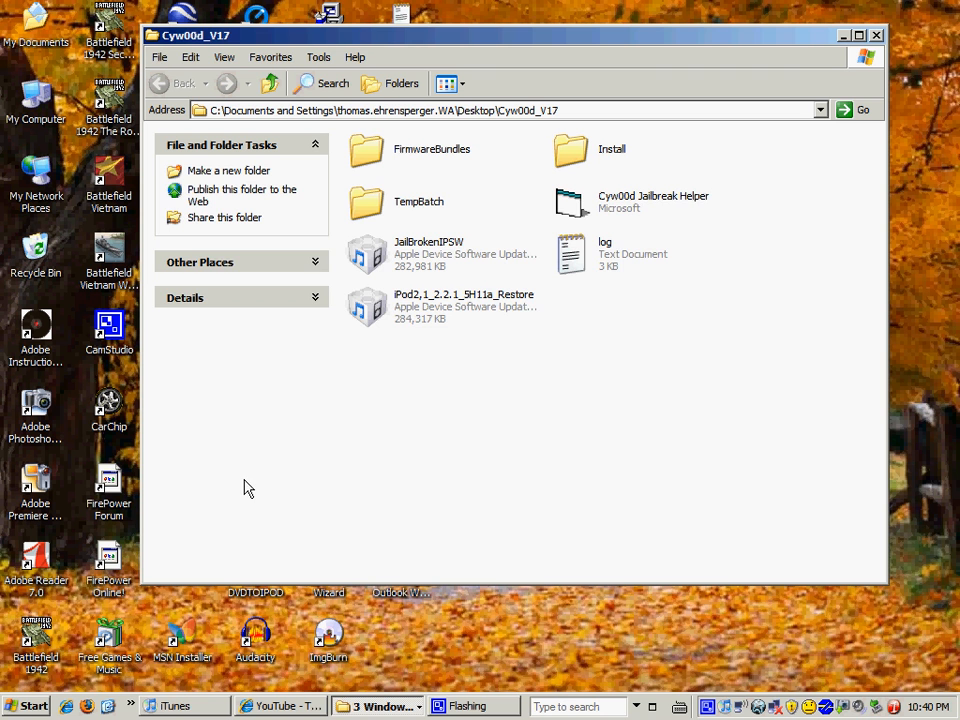
Launch Cyw00d Jailbreak Helper from the Cyw00d_V17 folder.
double_click(652, 200)
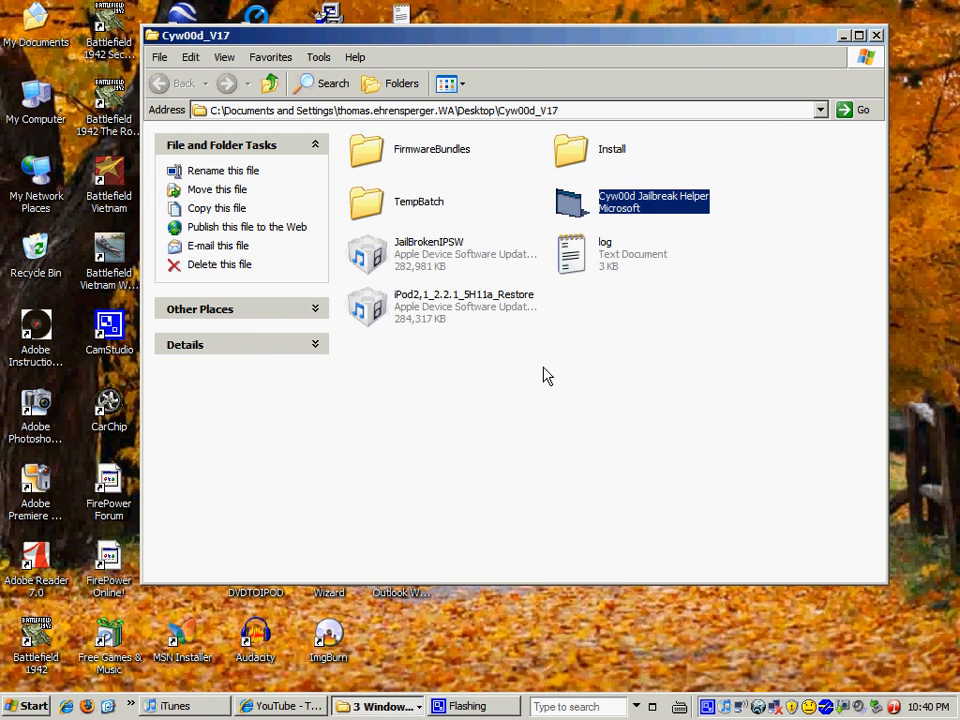
double_click(652, 202)
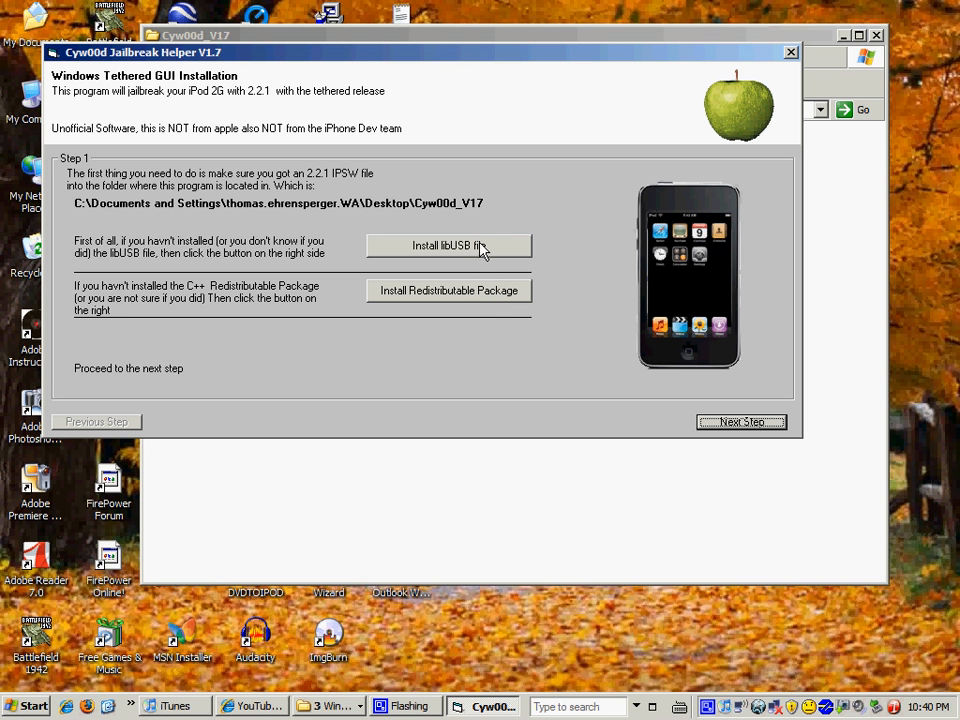
mouse_move(690, 198)
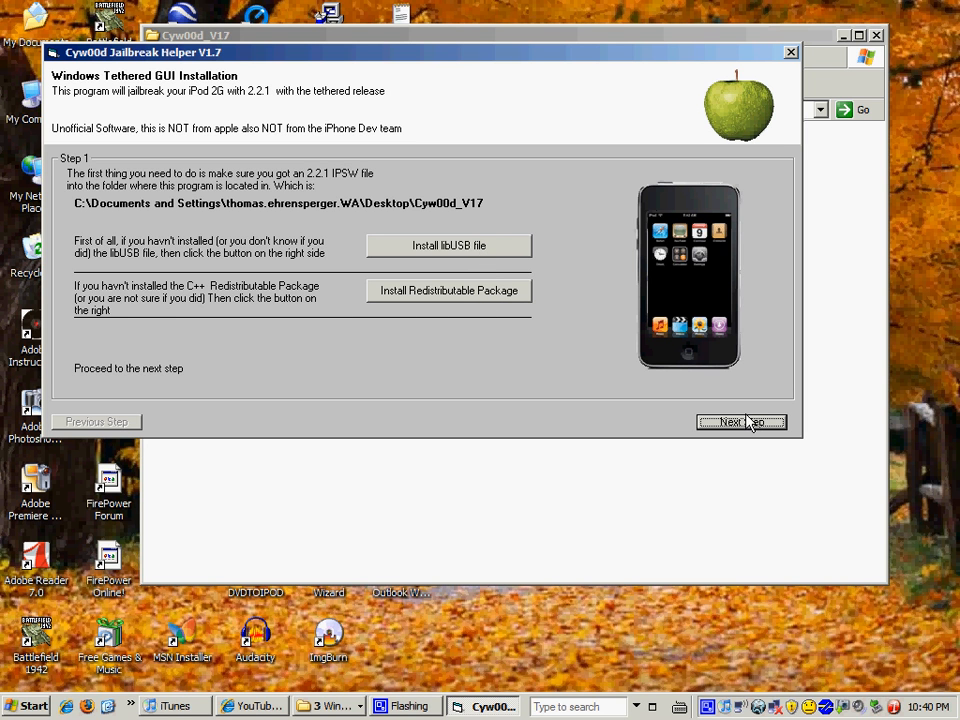
Advance the helper from Step 1 to Step 2, the patched IPSW step.
click(740, 420)
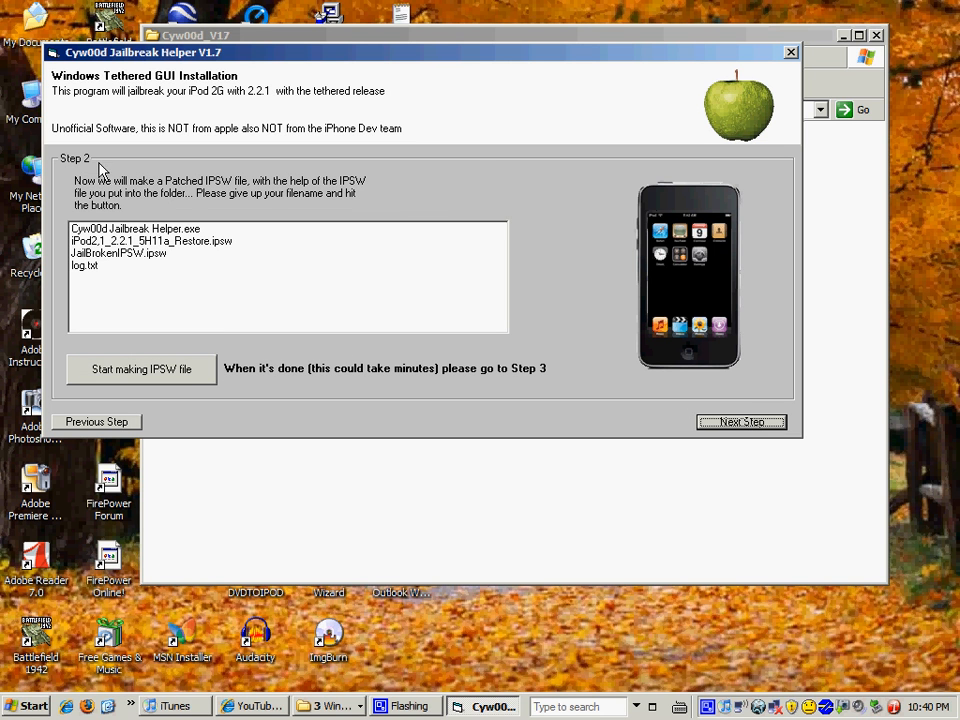
mouse_move(238, 246)
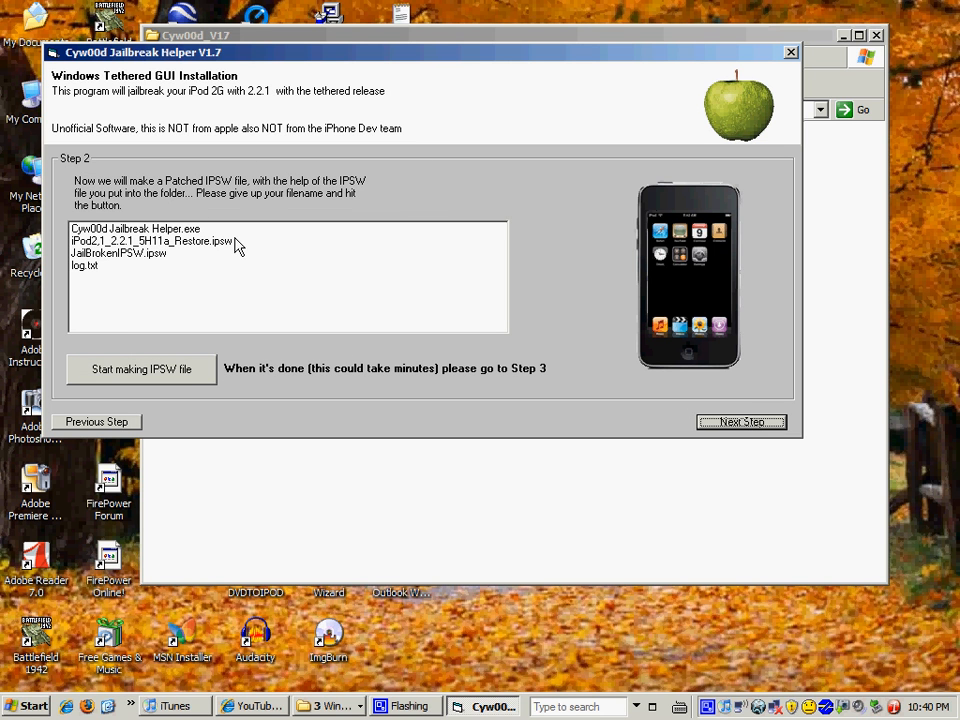
mouse_move(226, 248)
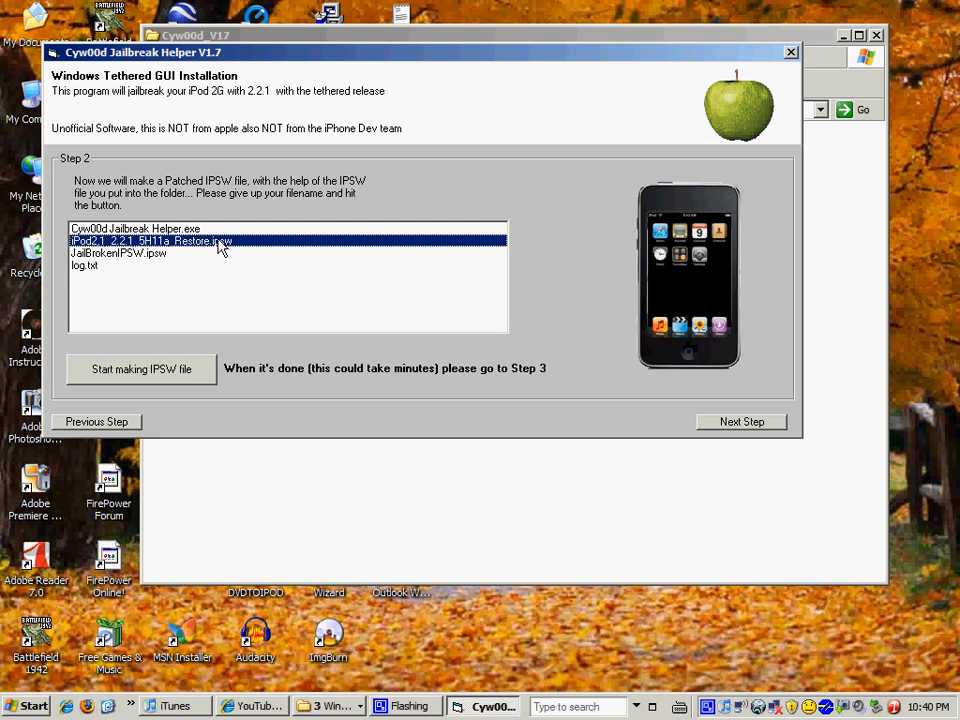
mouse_move(110, 238)
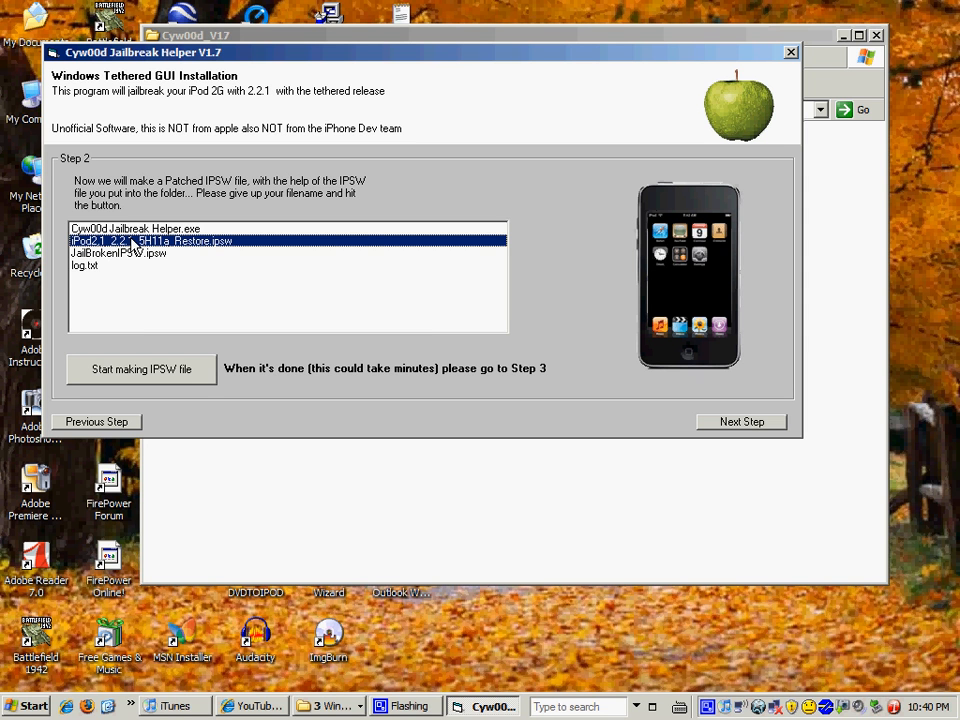
mouse_move(170, 368)
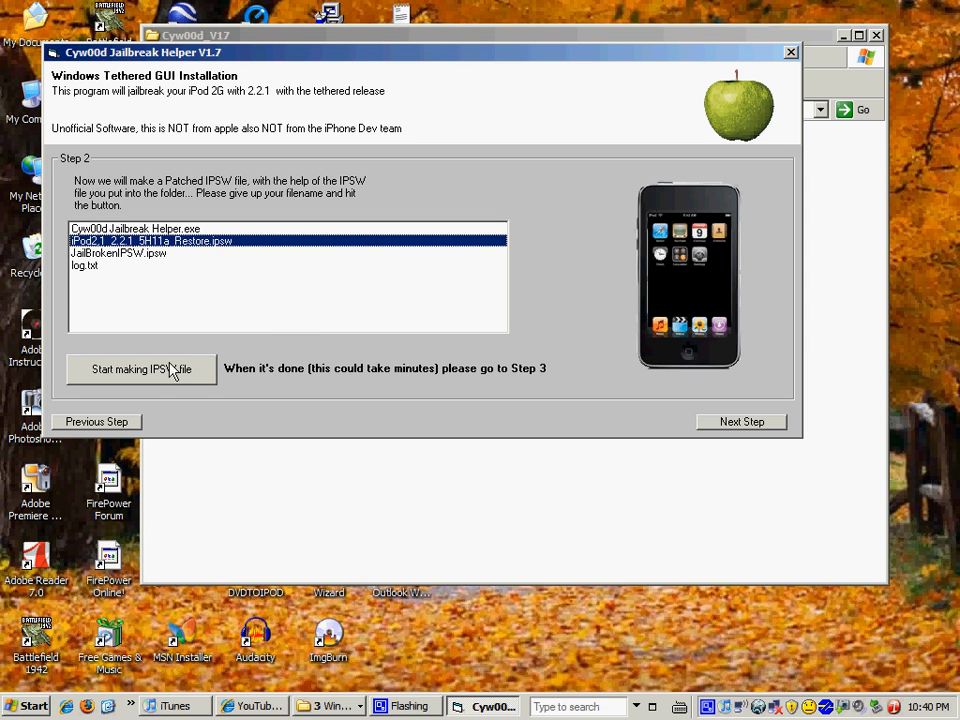
mouse_move(178, 318)
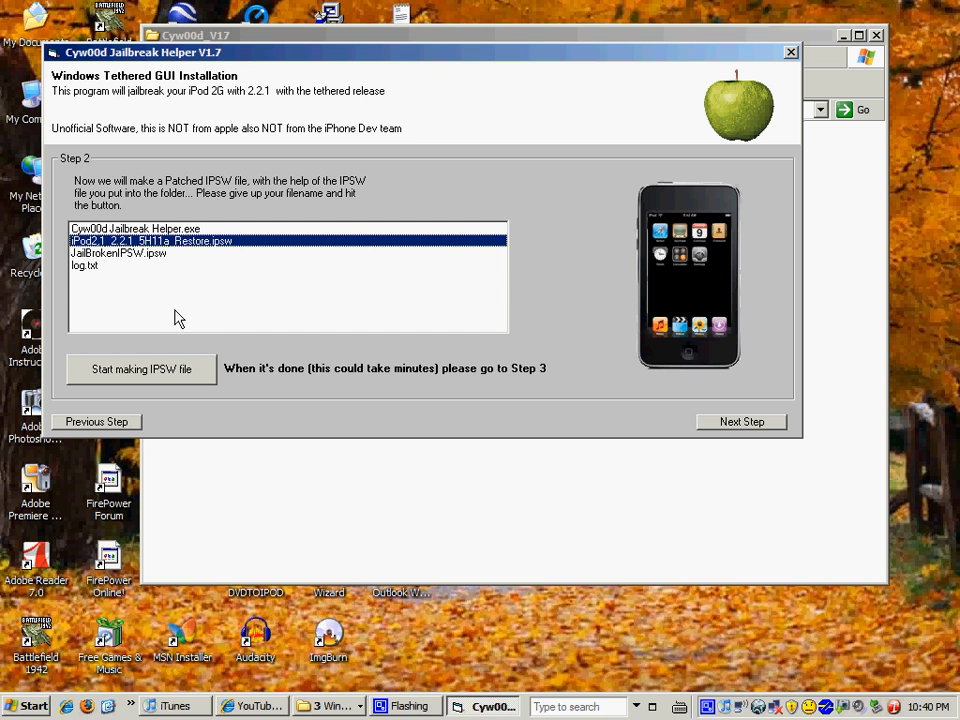
mouse_move(556, 388)
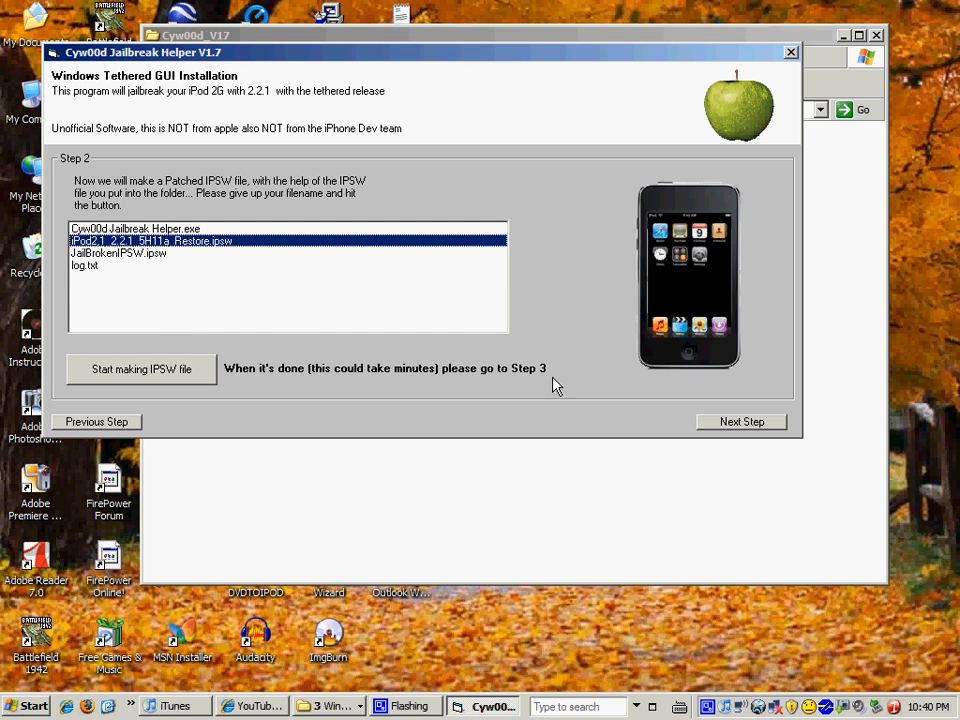
Advance the helper to Step 3, the DFU mode instructions.
click(740, 420)
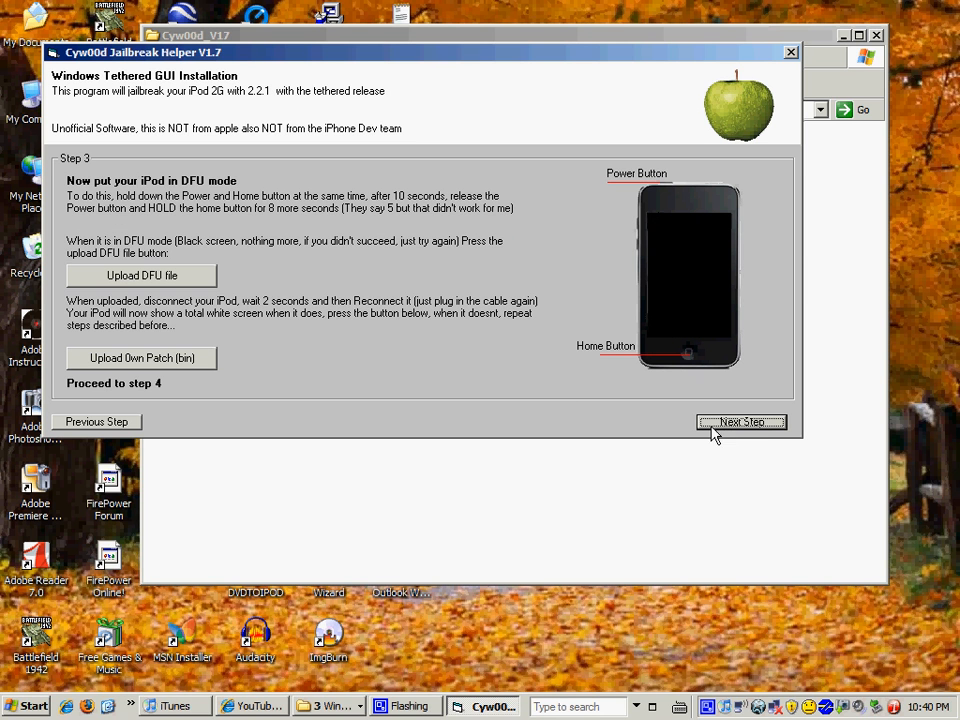
mouse_move(212, 200)
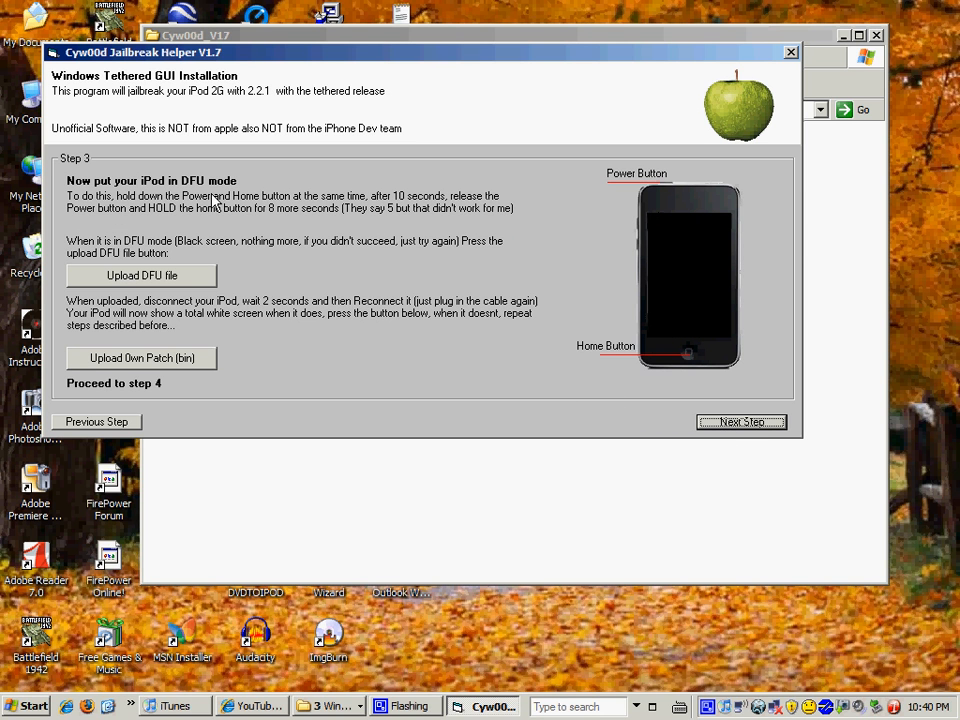
mouse_move(288, 224)
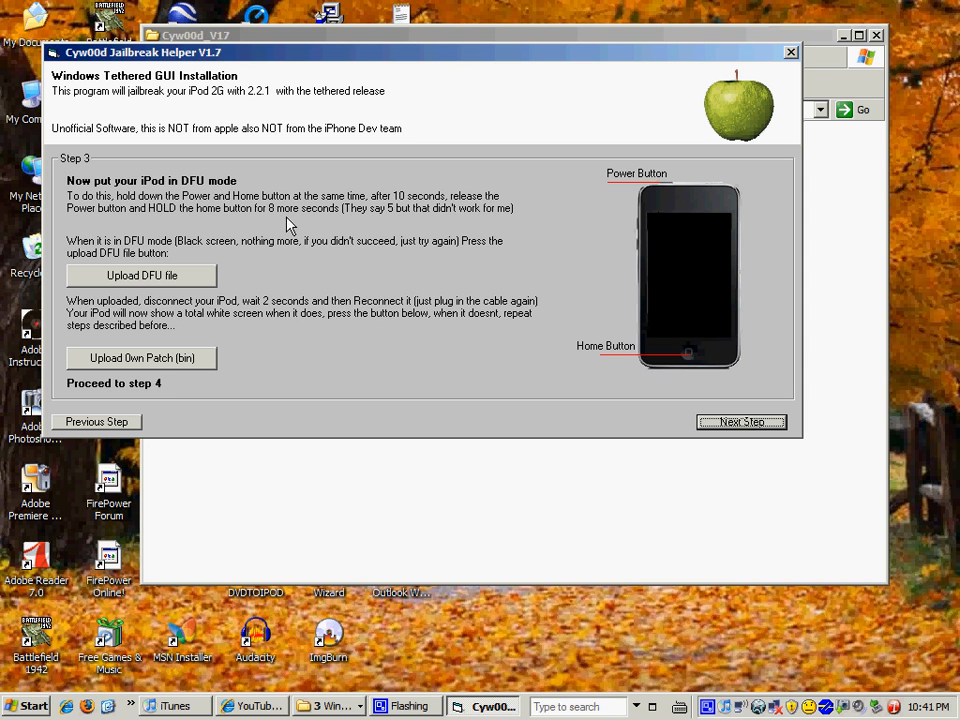
mouse_move(156, 312)
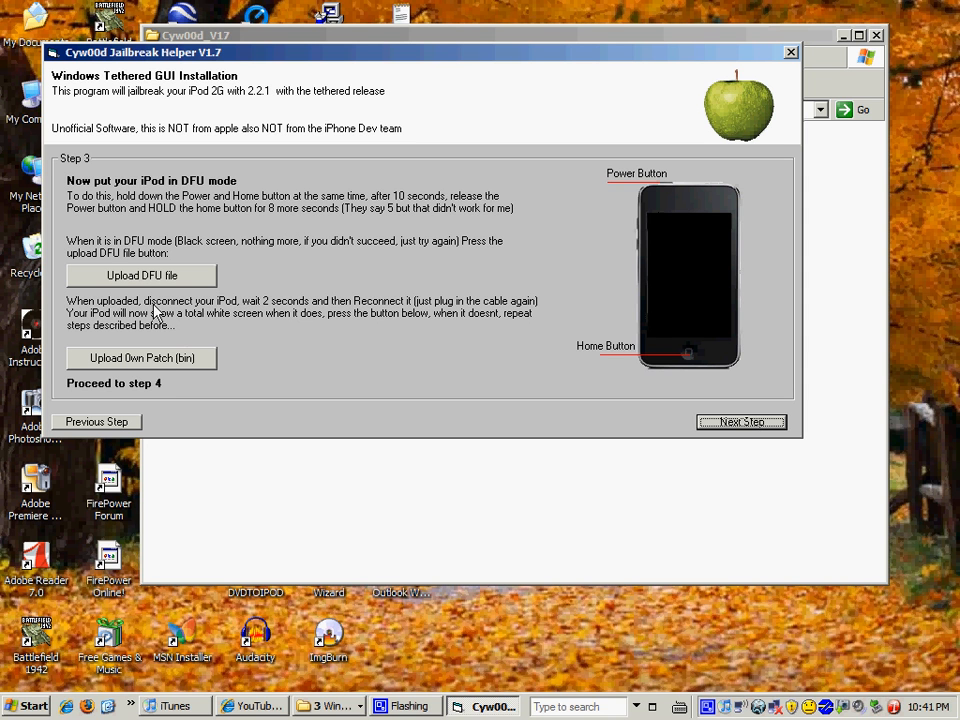
mouse_move(676, 272)
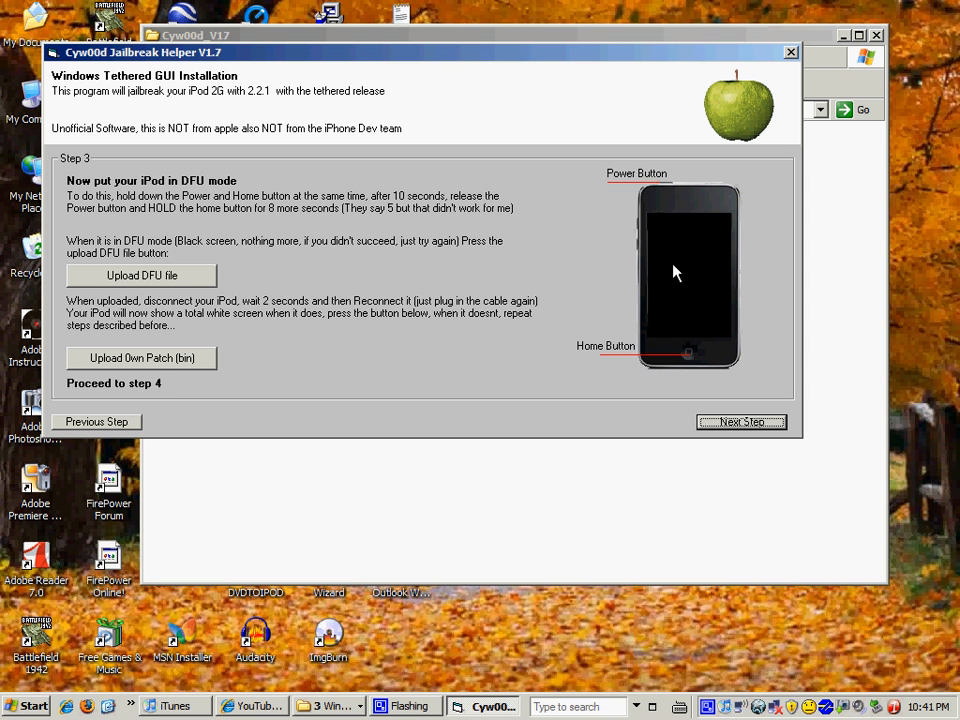
mouse_move(328, 490)
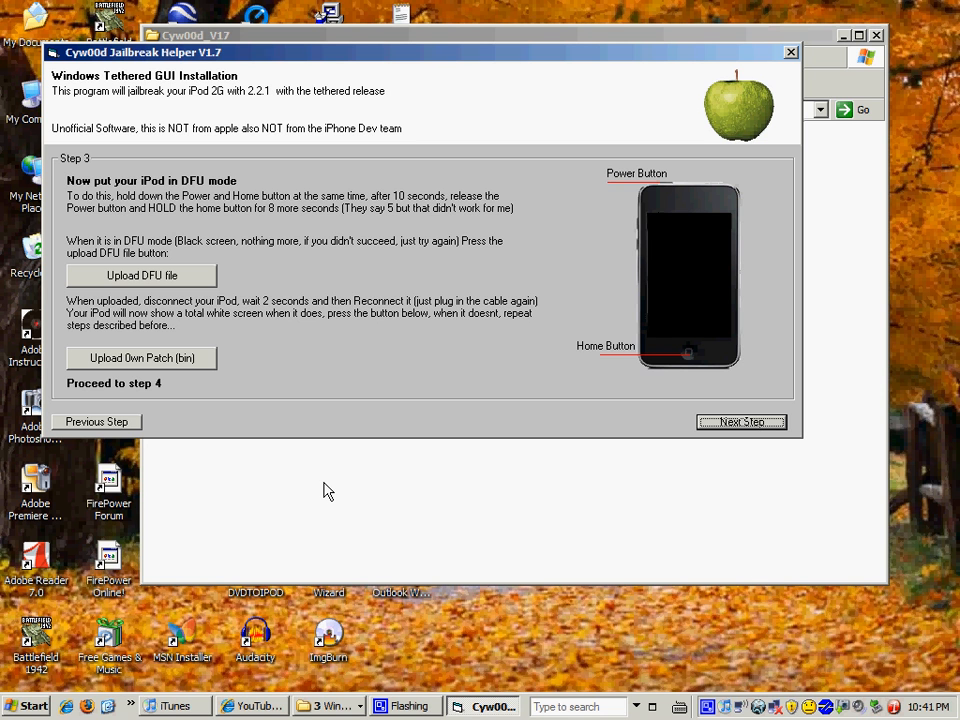
mouse_move(162, 244)
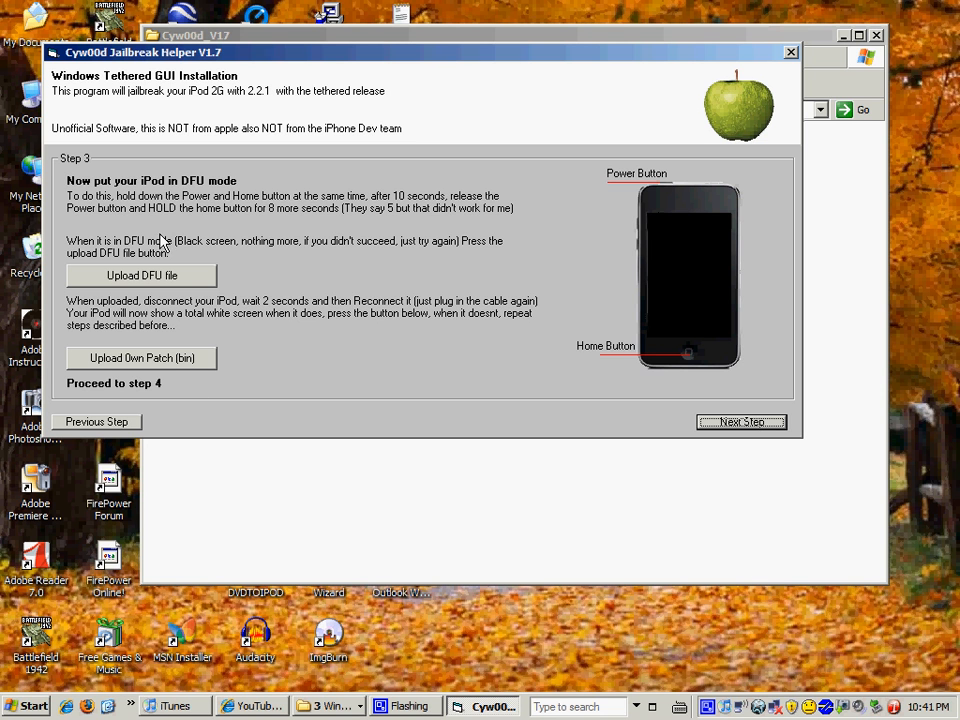
Upload from the DFU step, then advance the helper to Step 4's iTunes restore instructions.
click(140, 276)
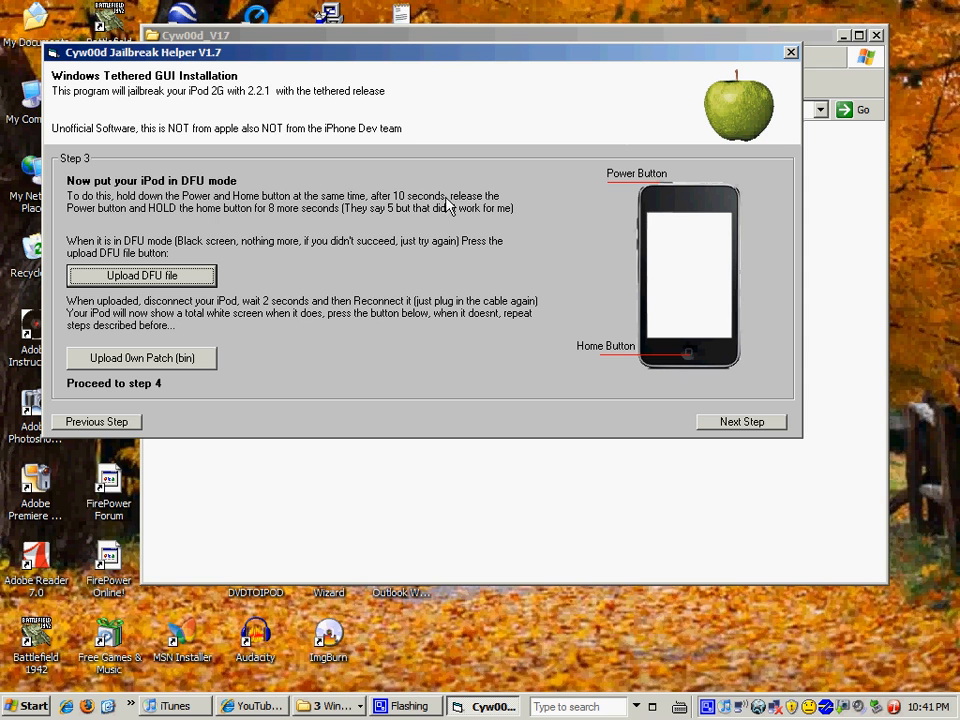
mouse_move(688, 284)
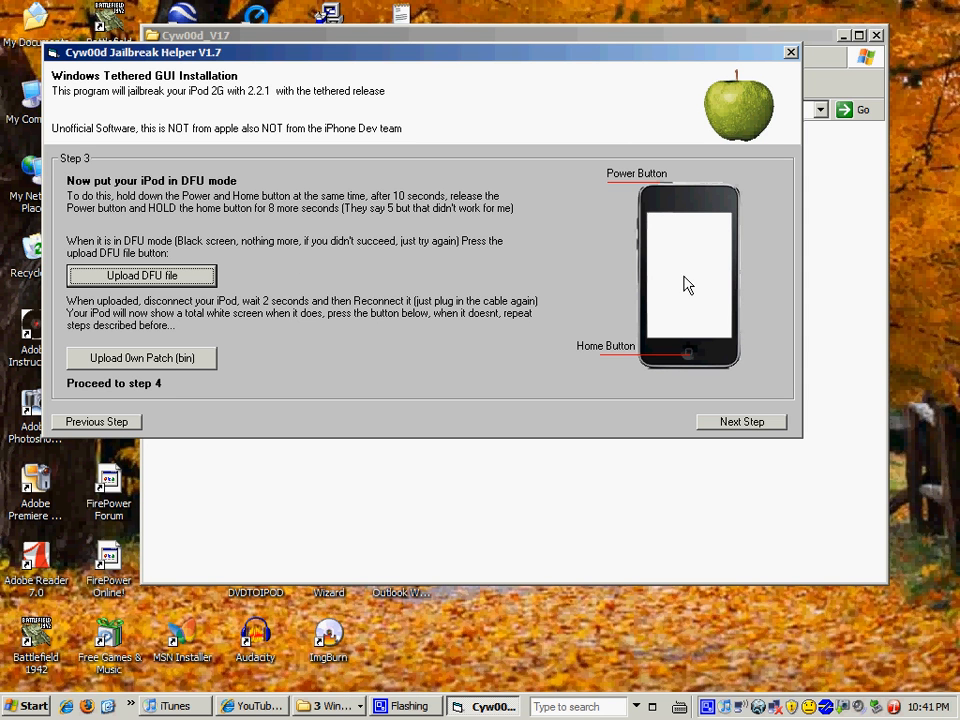
mouse_move(692, 248)
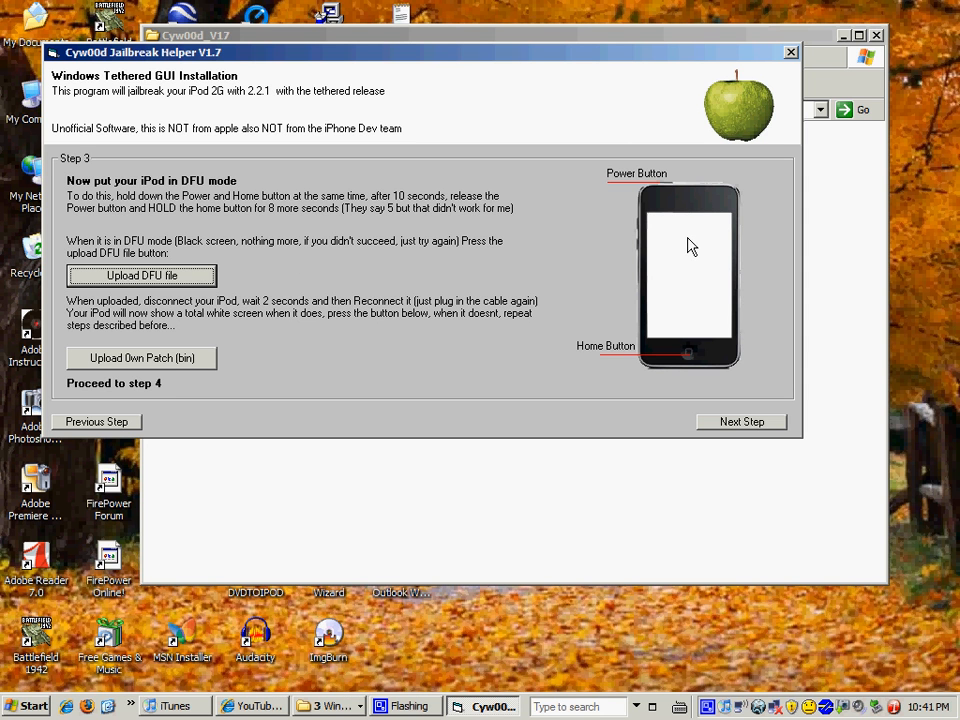
mouse_move(704, 240)
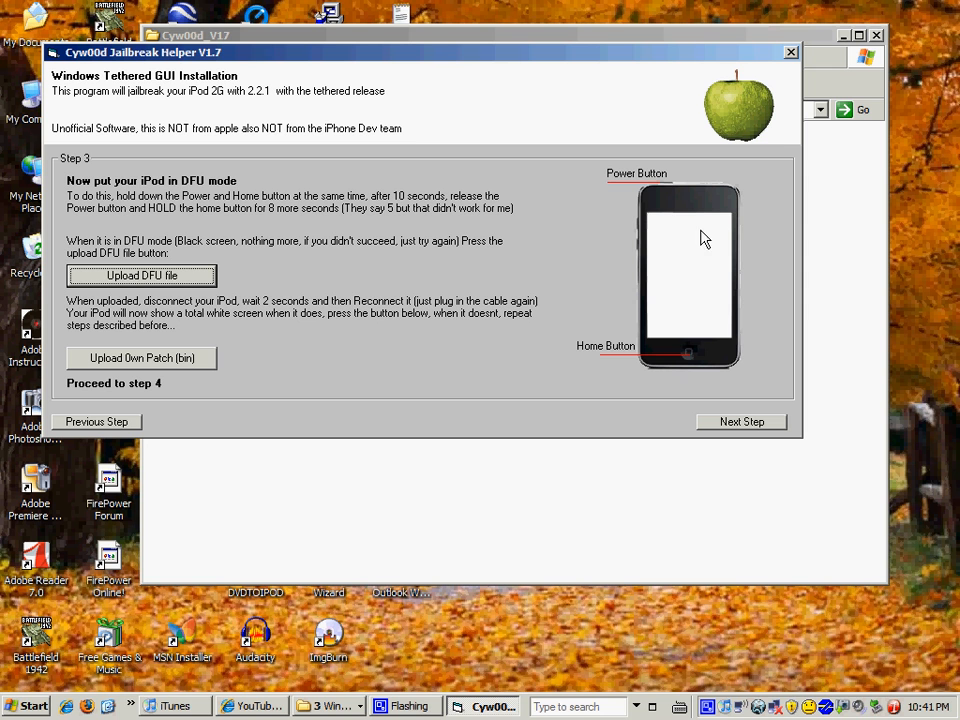
mouse_move(698, 270)
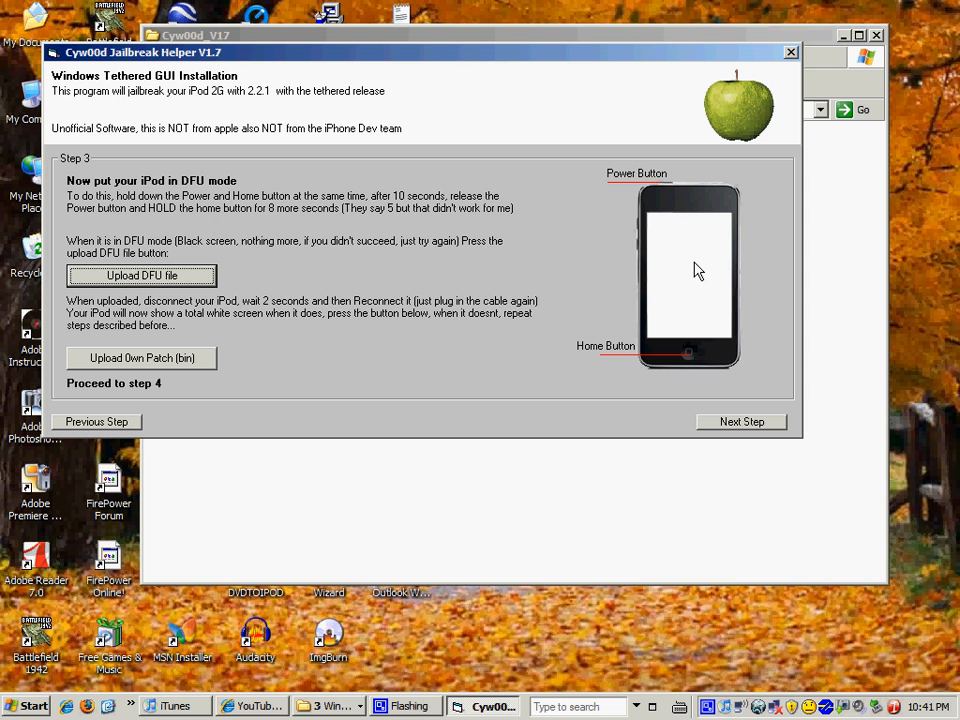
mouse_move(316, 344)
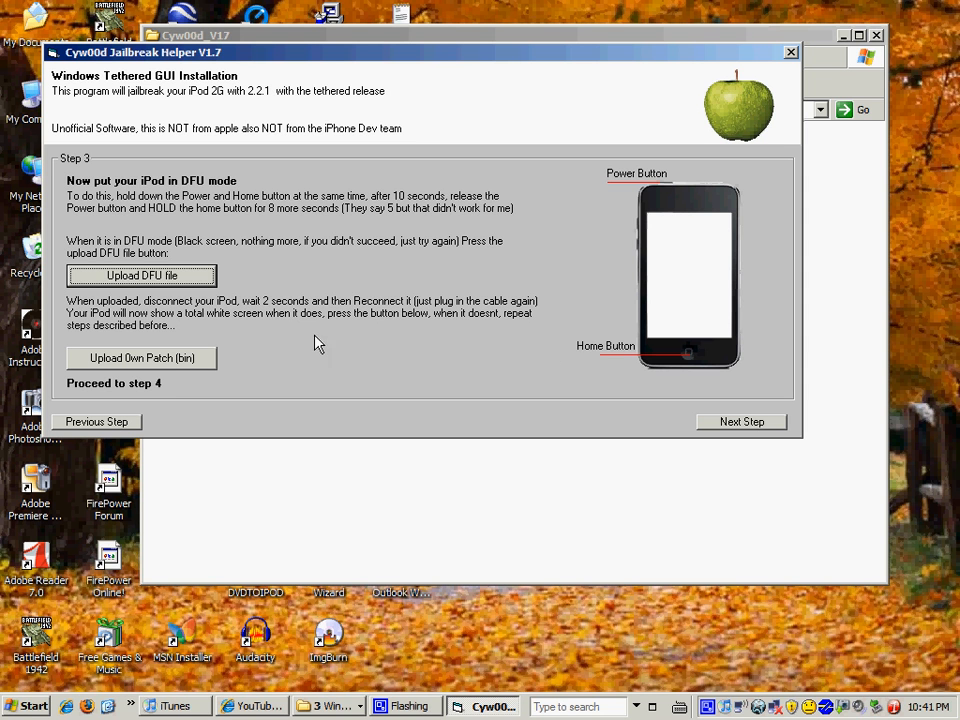
mouse_move(112, 310)
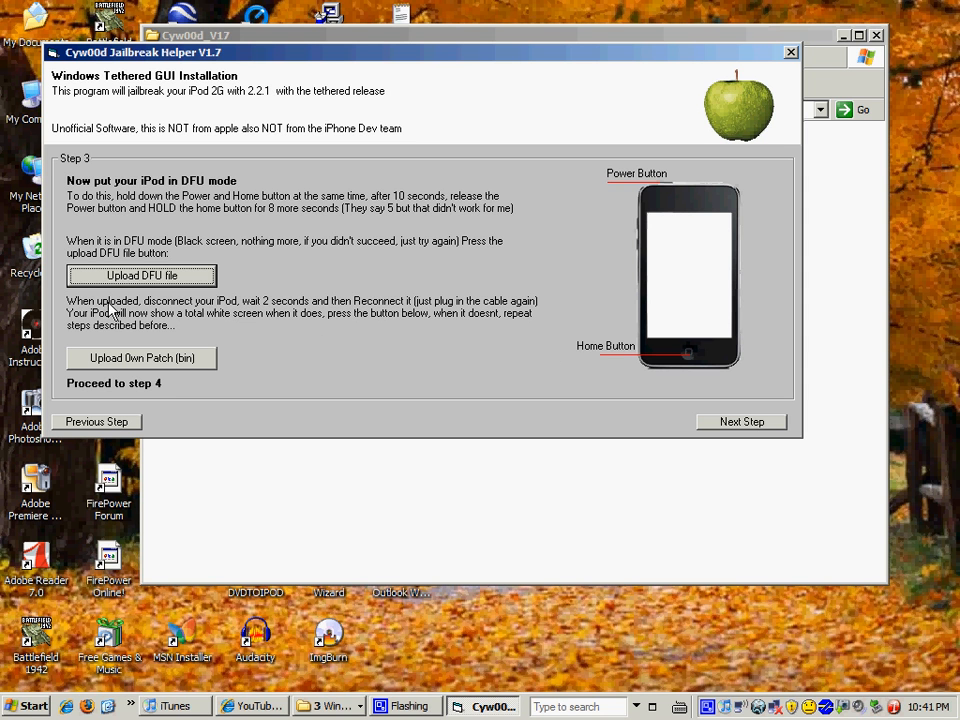
mouse_move(270, 318)
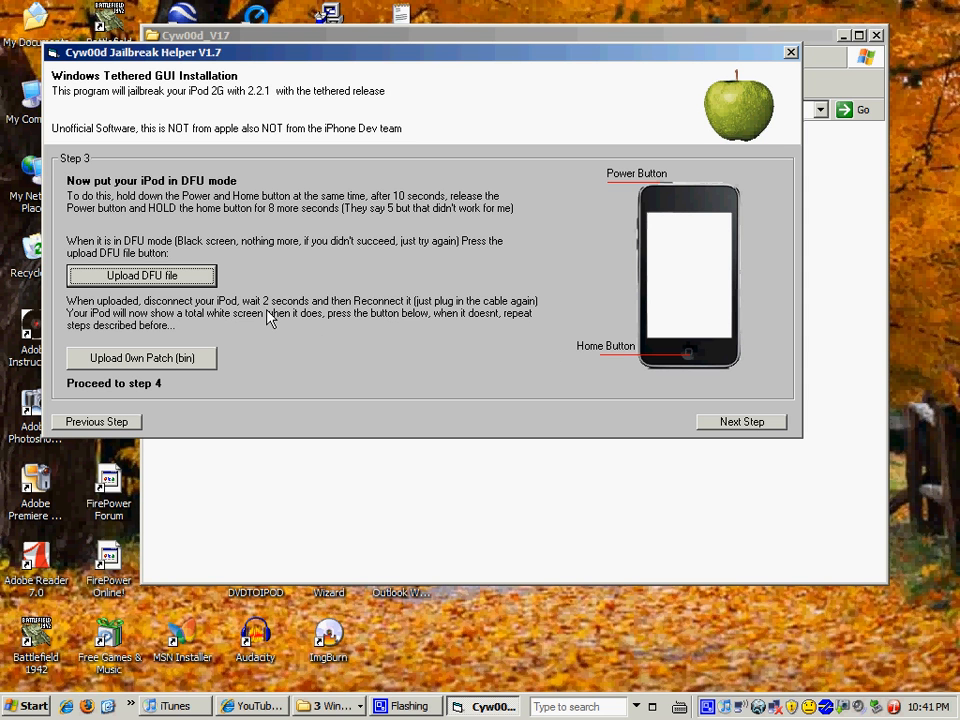
mouse_move(308, 328)
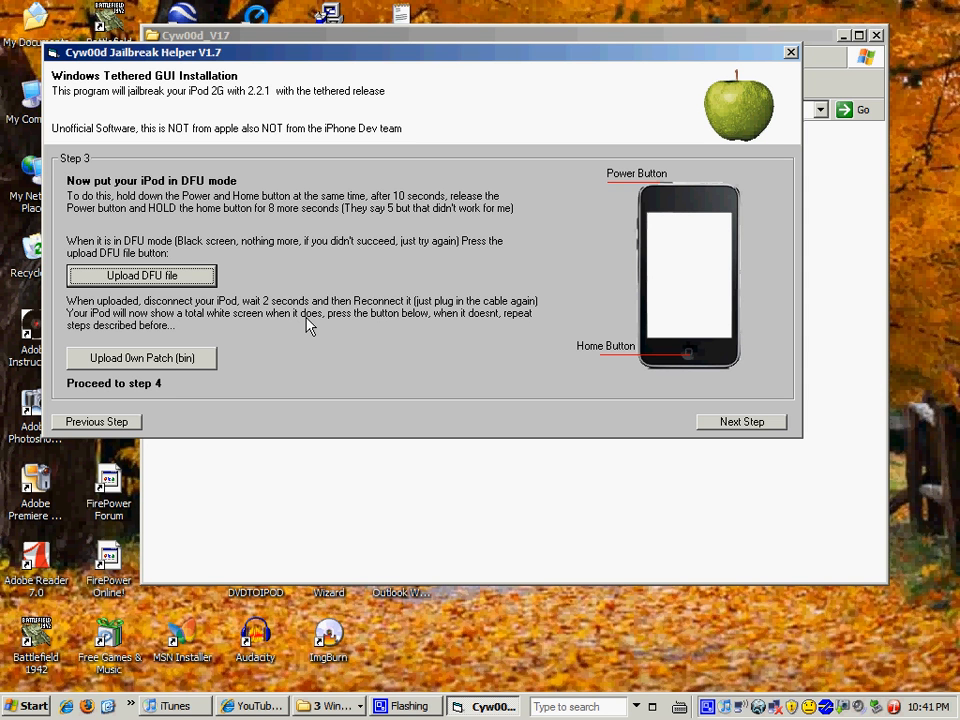
mouse_move(224, 374)
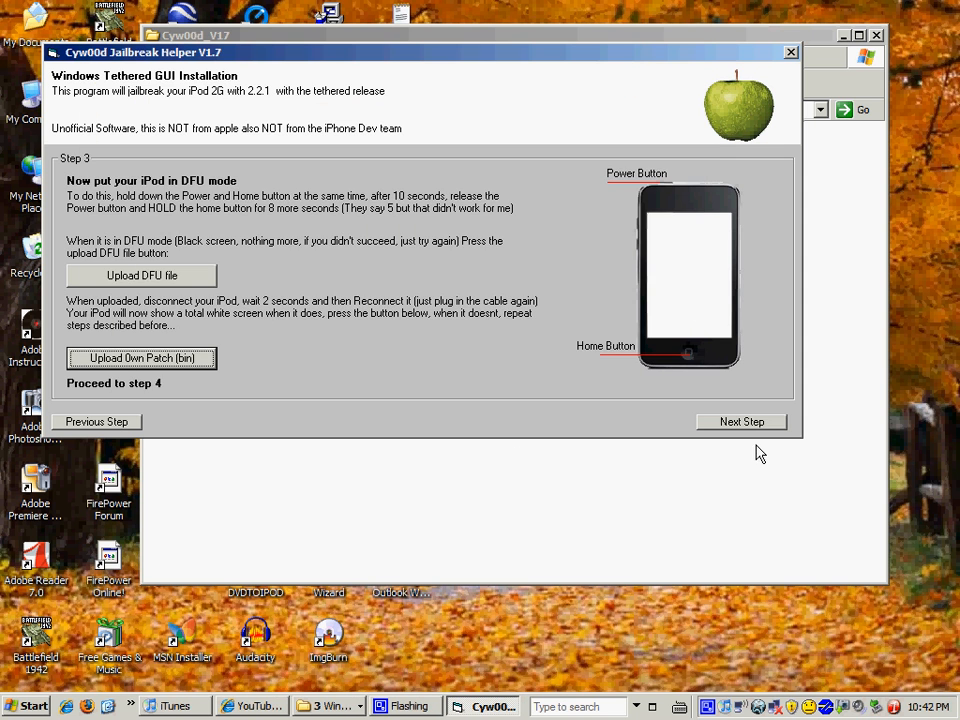
click(740, 420)
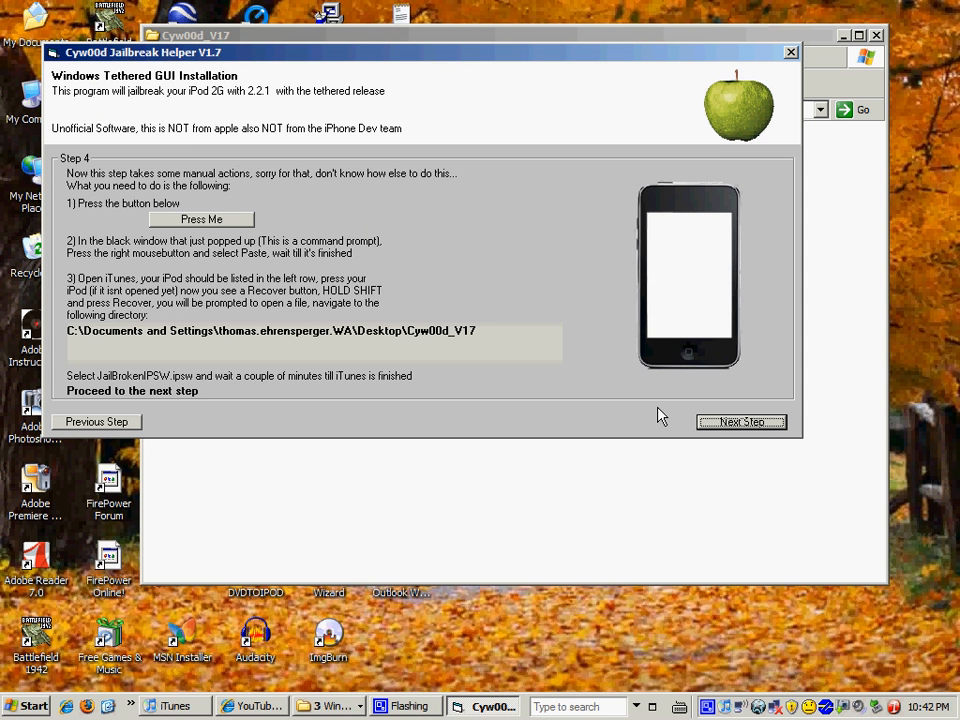
mouse_move(168, 364)
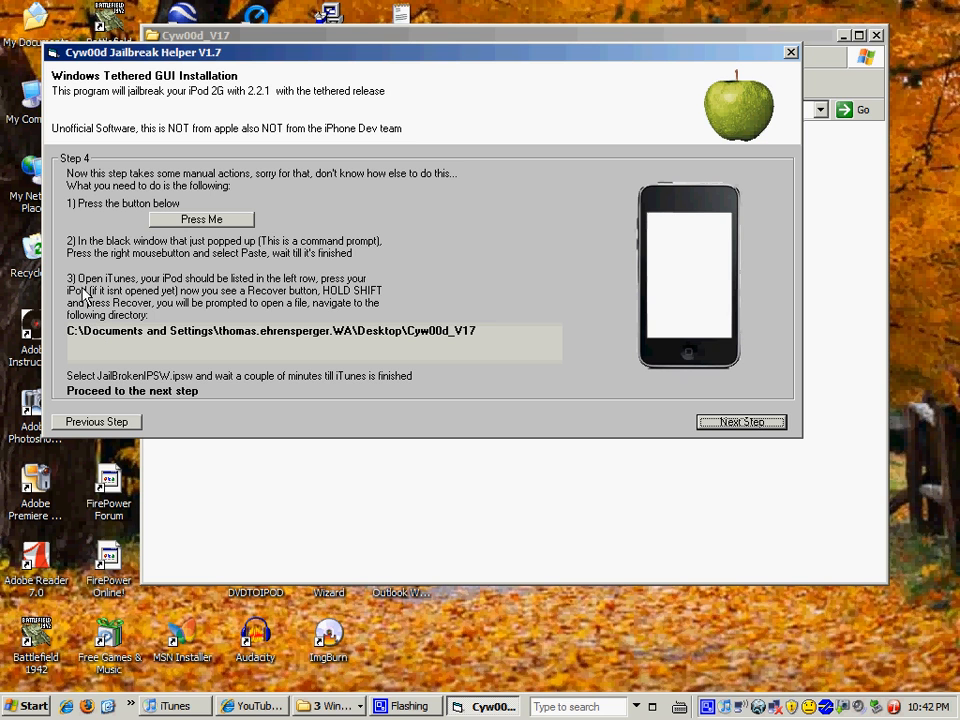
Run Step 4's Press Me command prompt task and paste the command into it.
click(200, 218)
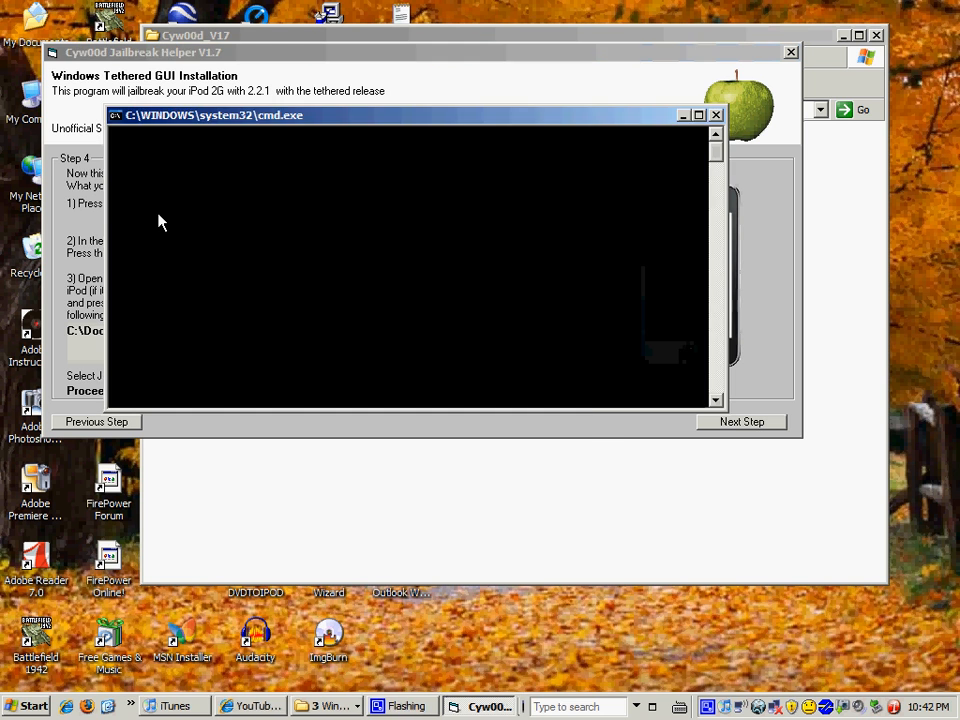
click(716, 114)
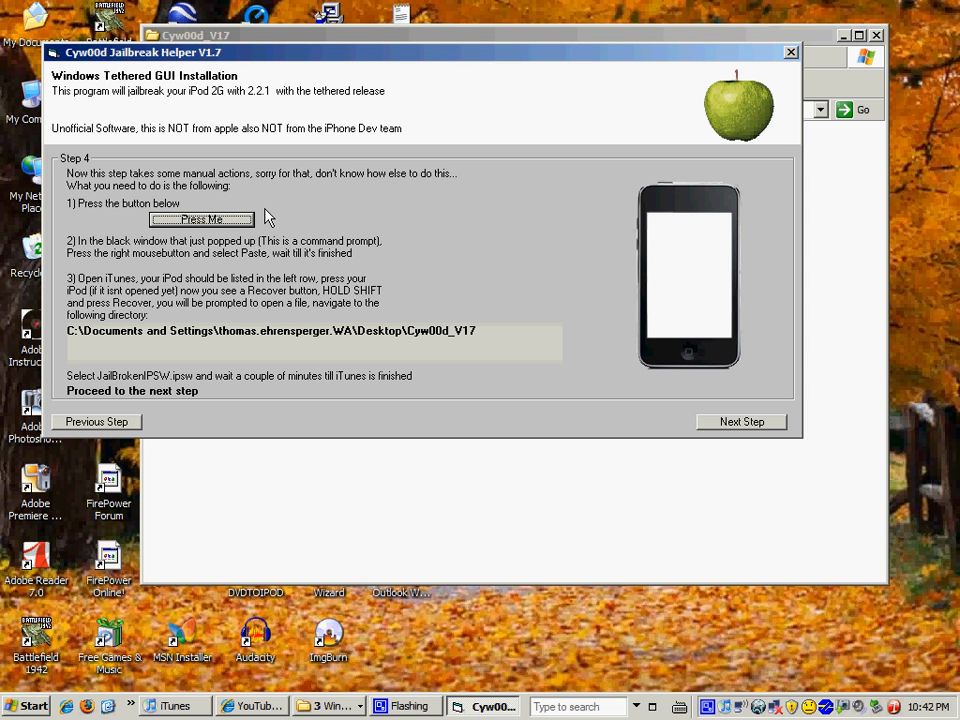
mouse_move(304, 710)
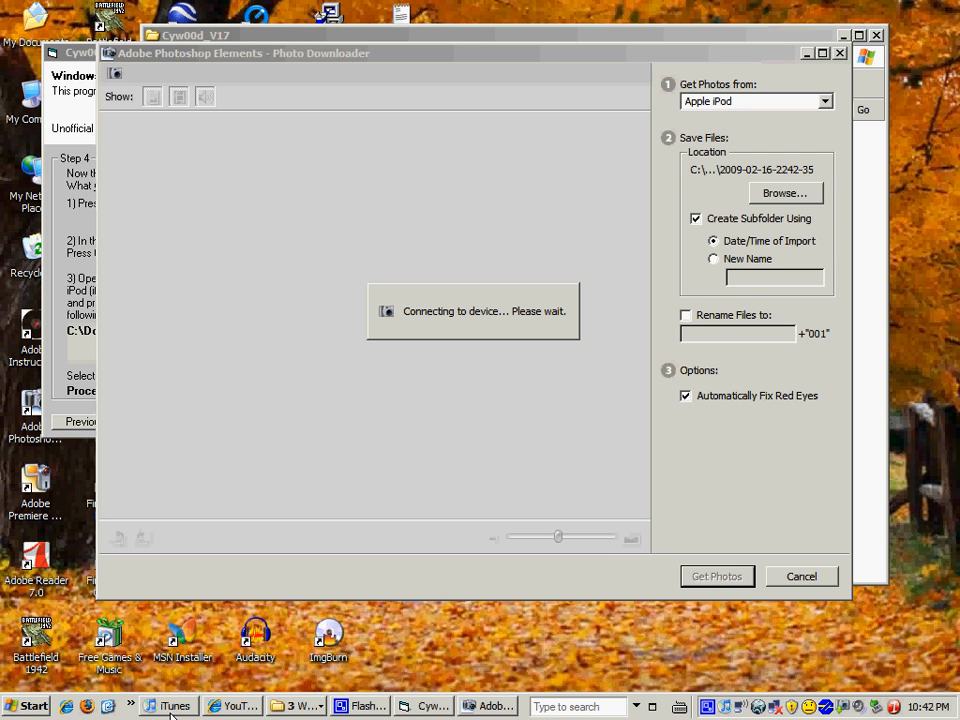
mouse_move(230, 636)
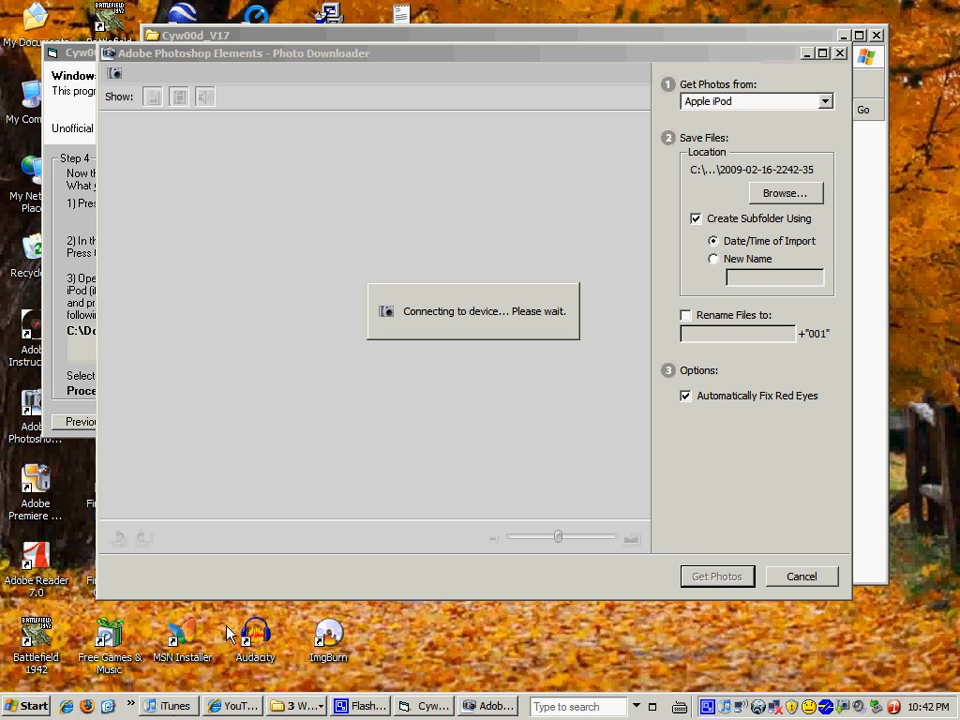
mouse_move(784, 82)
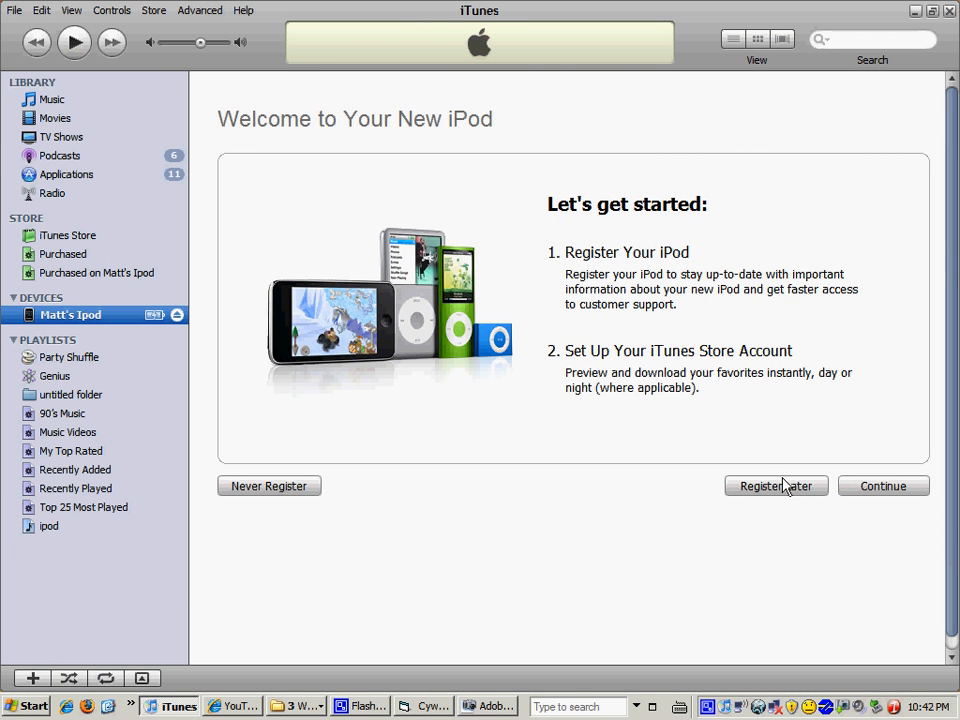
mouse_move(728, 428)
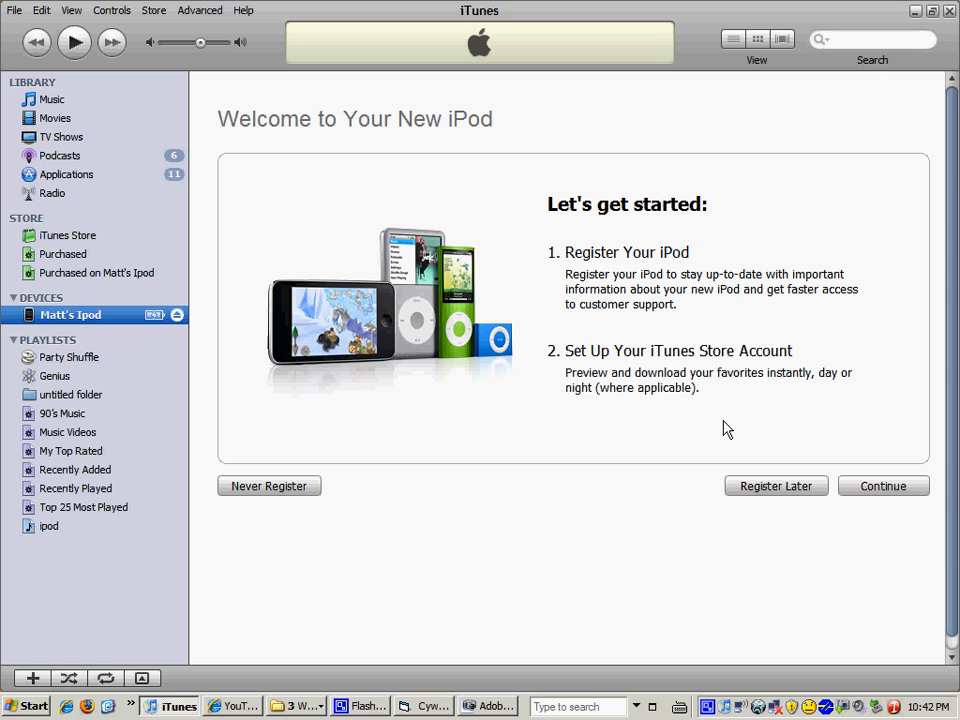
mouse_move(698, 480)
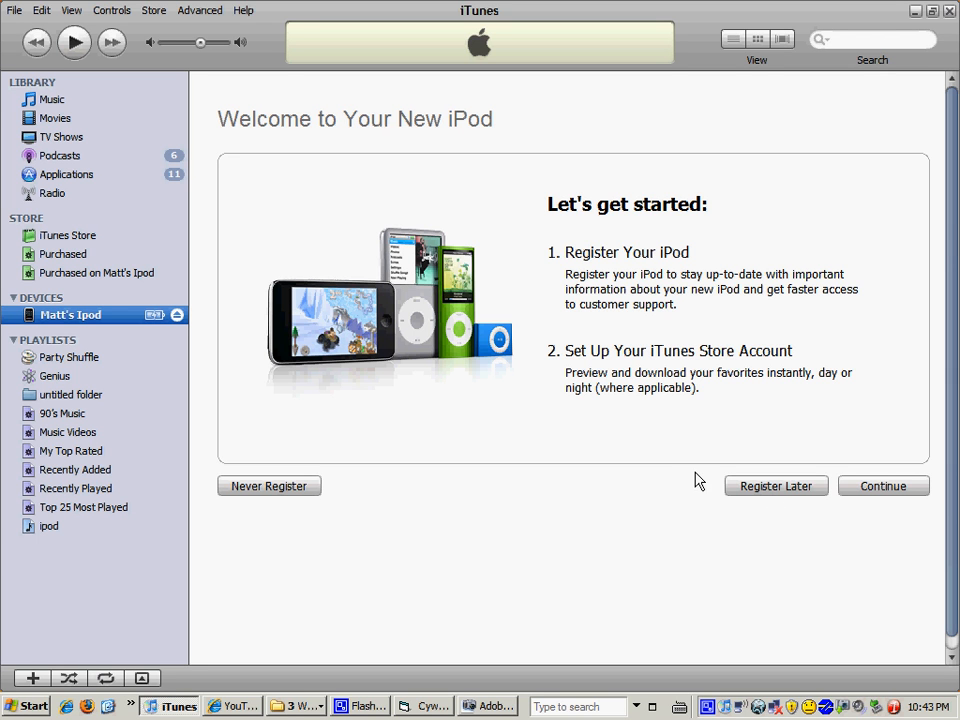
mouse_move(684, 470)
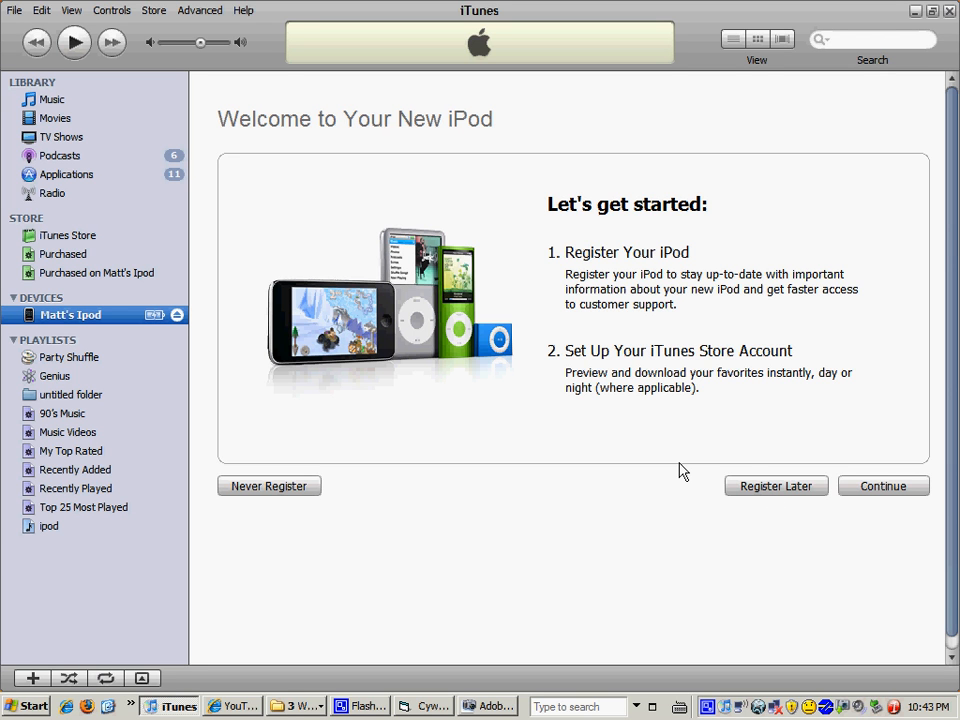
mouse_move(580, 438)
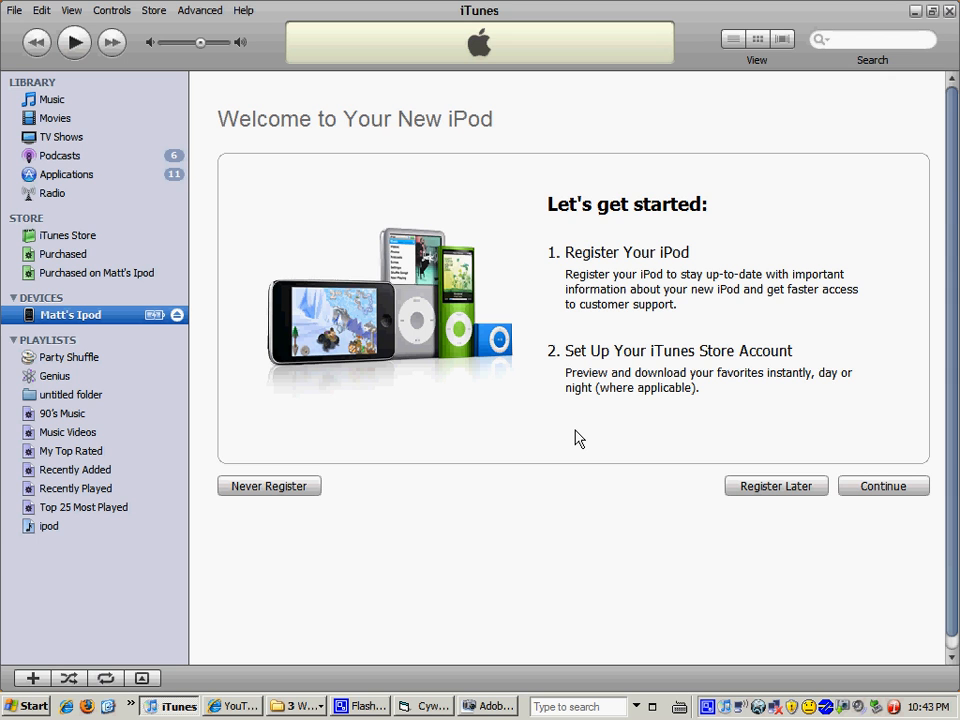
mouse_move(688, 390)
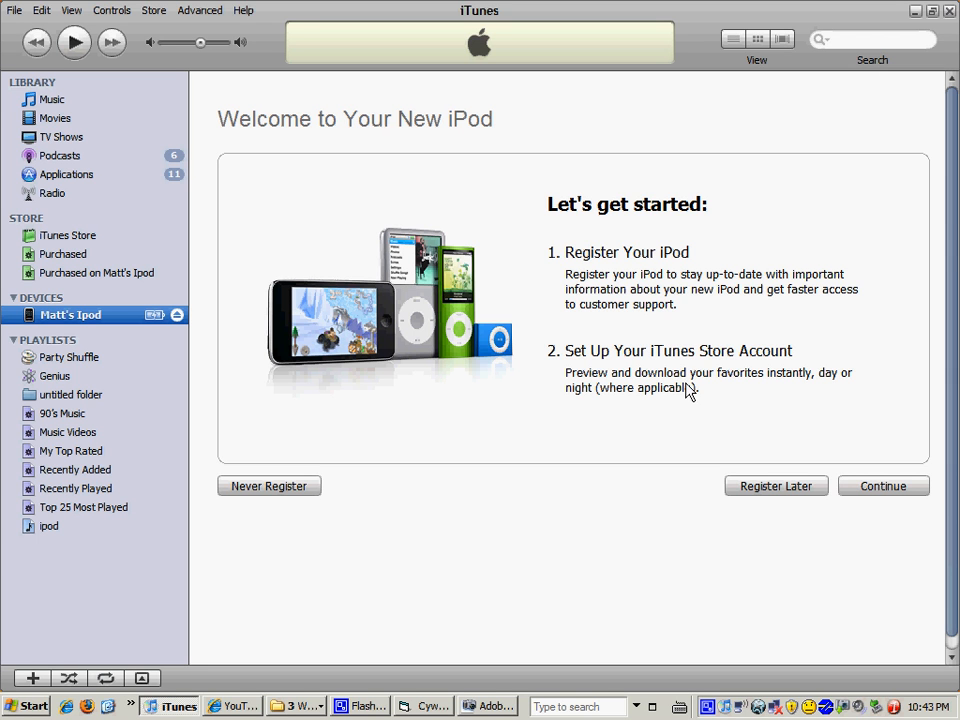
mouse_move(756, 502)
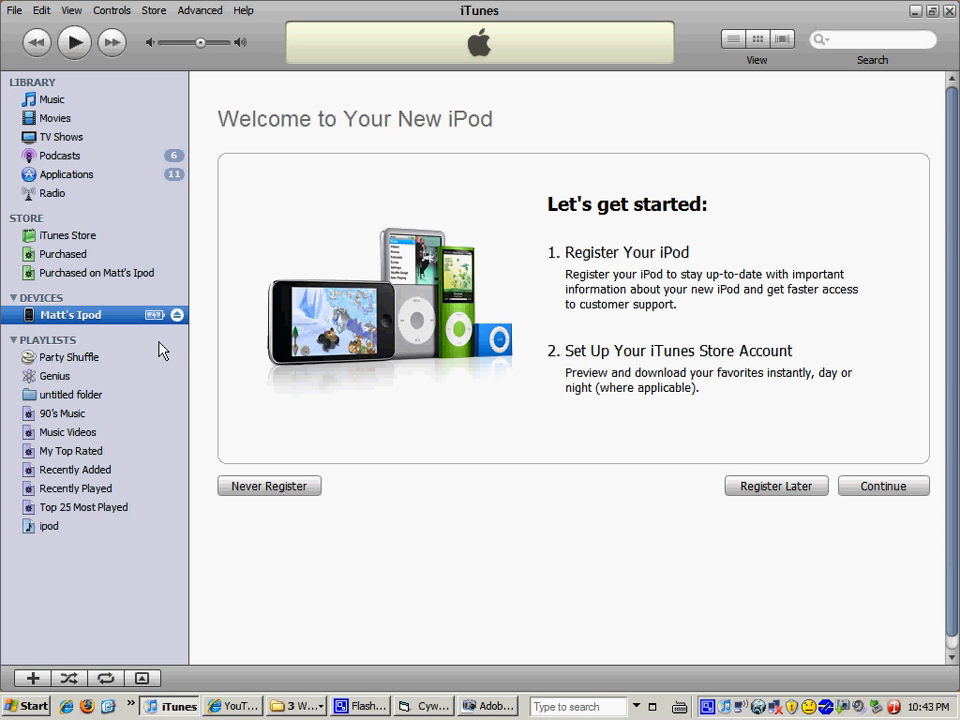
mouse_move(156, 324)
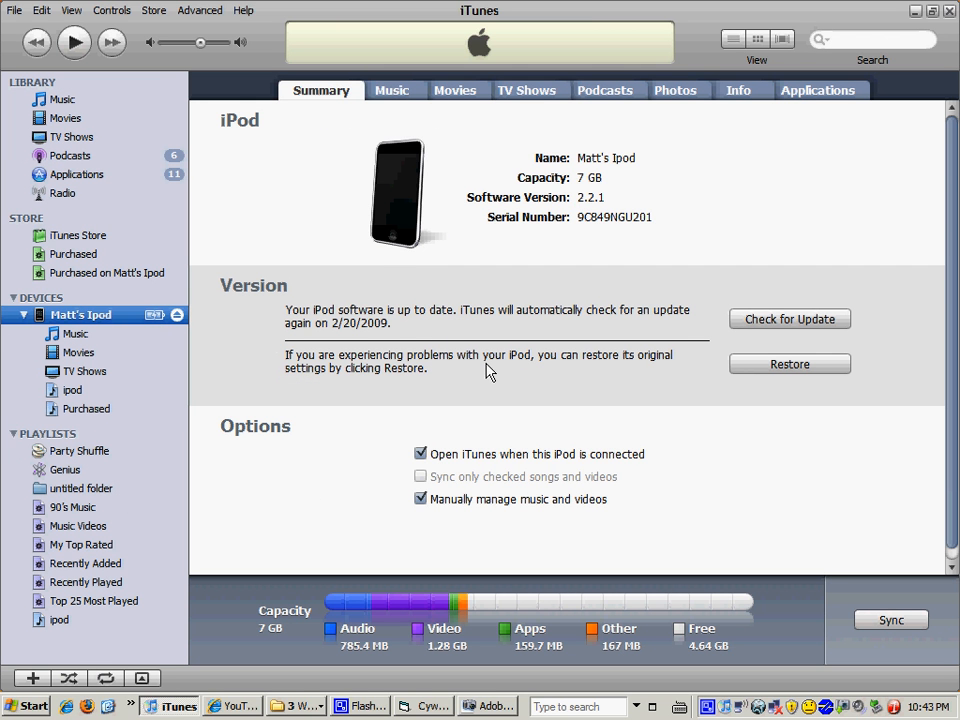
mouse_move(776, 374)
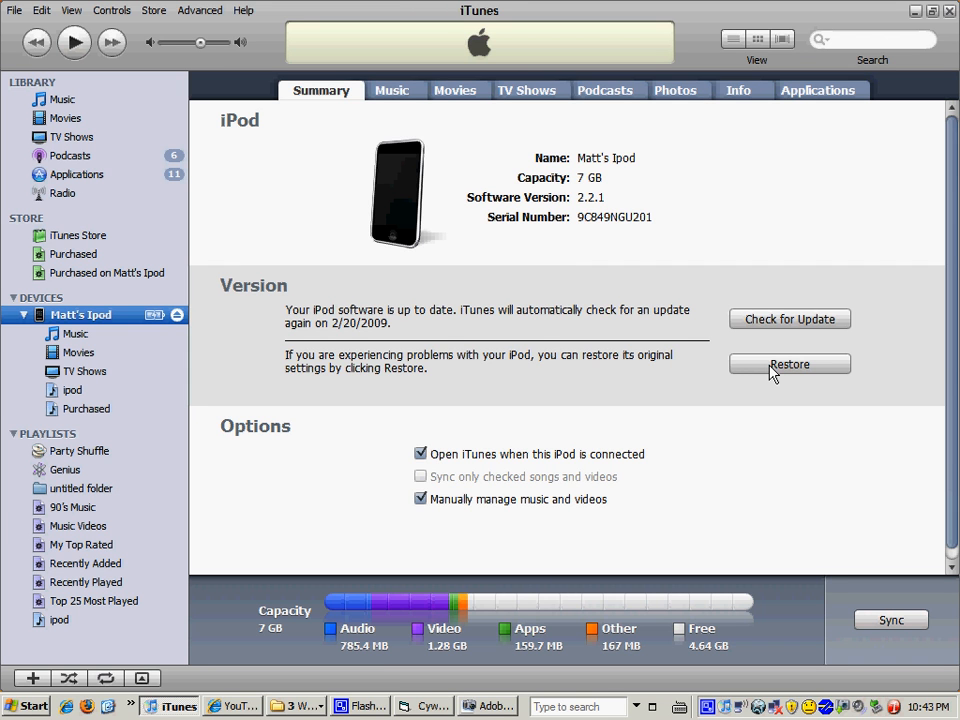
Browse the iTunes restore file picker to Desktop > Cyw00d_V17.
click(788, 364)
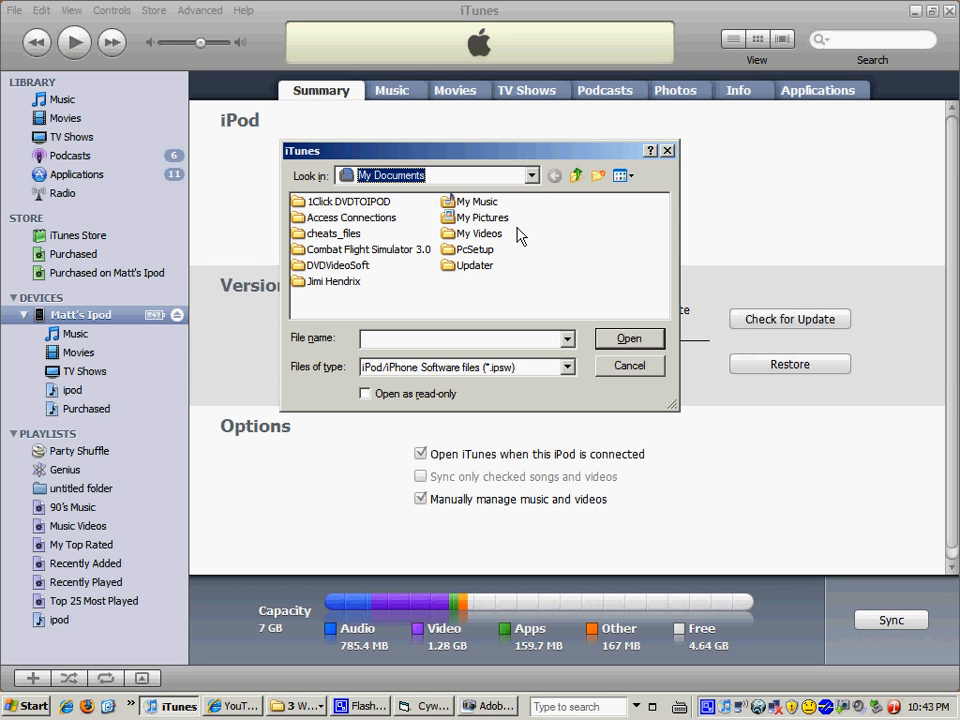
mouse_move(532, 180)
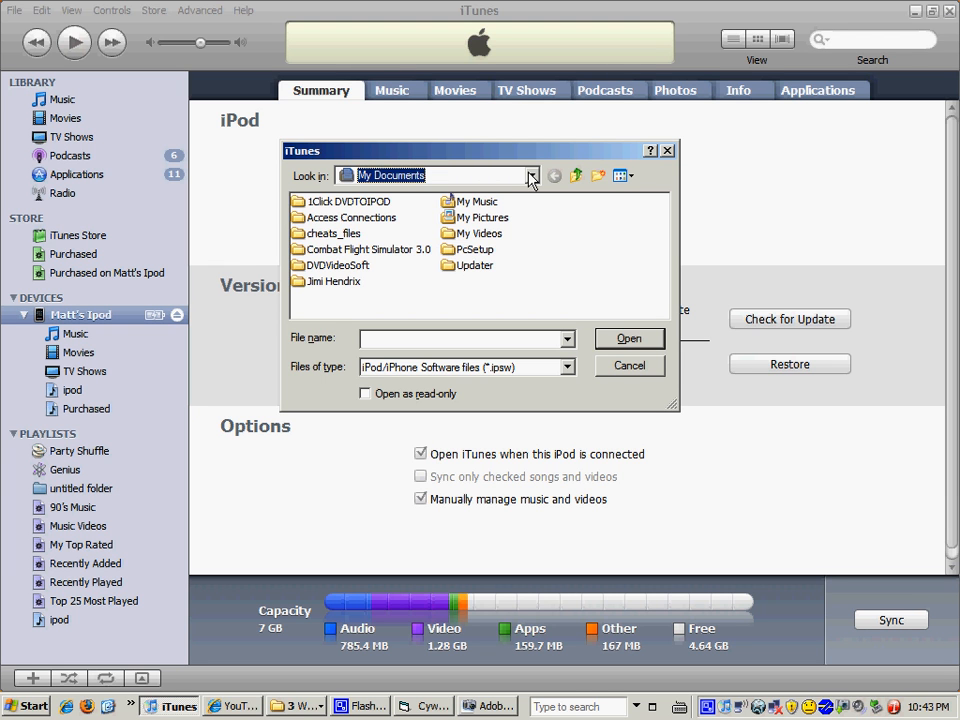
mouse_move(532, 178)
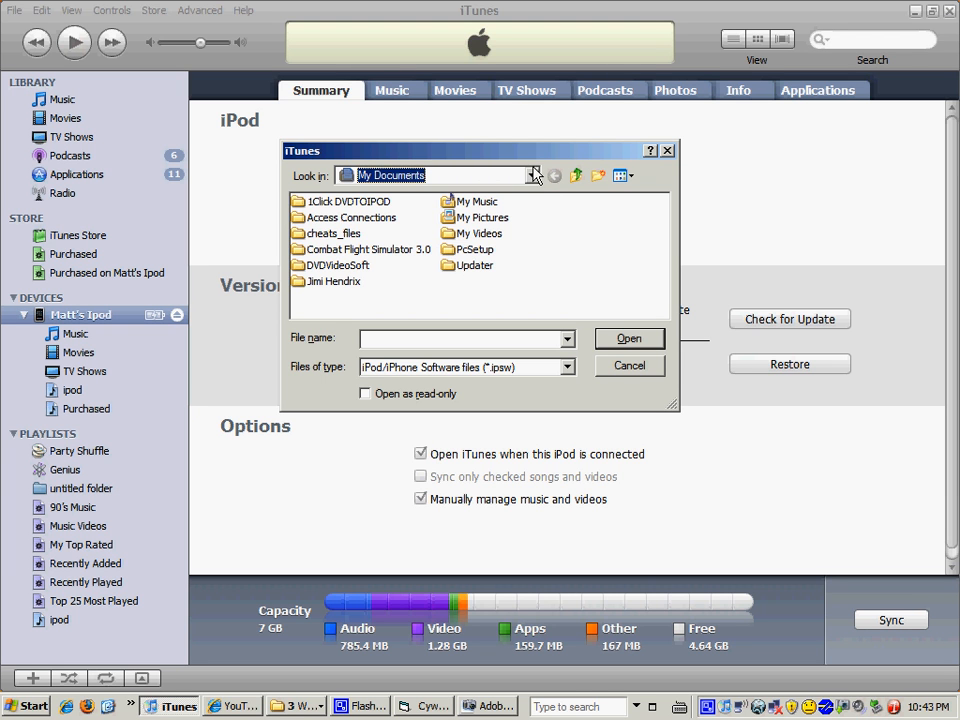
click(532, 176)
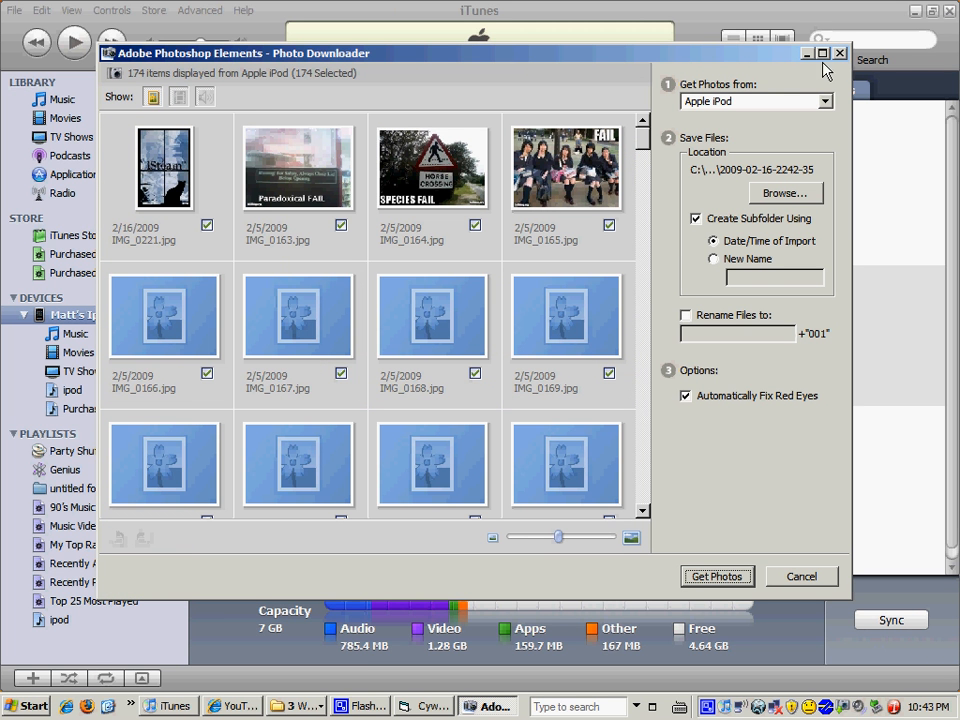
mouse_move(512, 548)
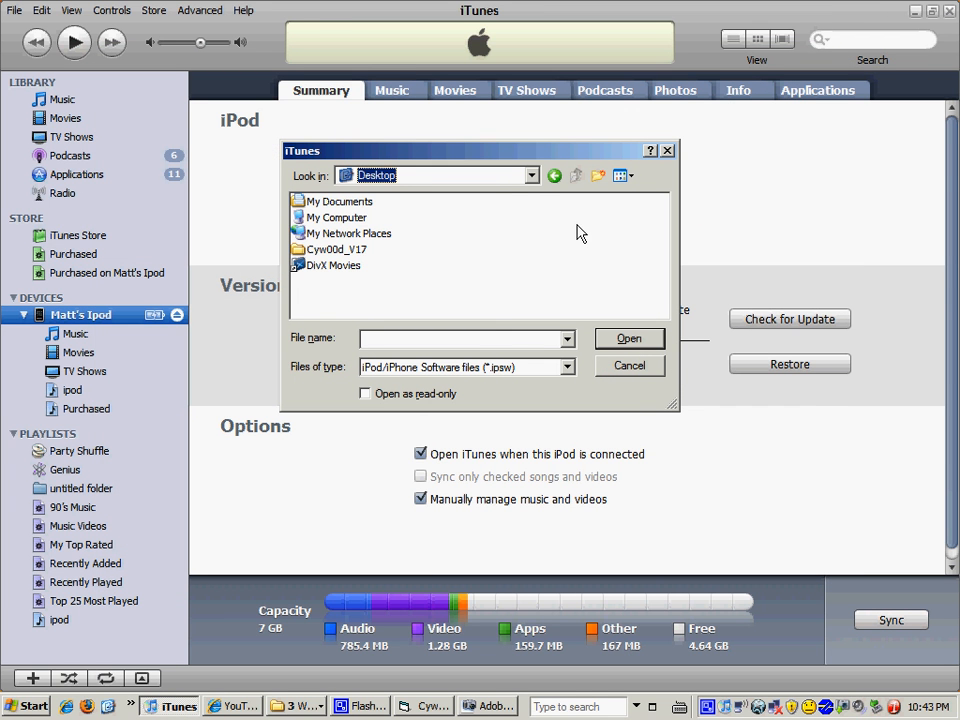
mouse_move(358, 266)
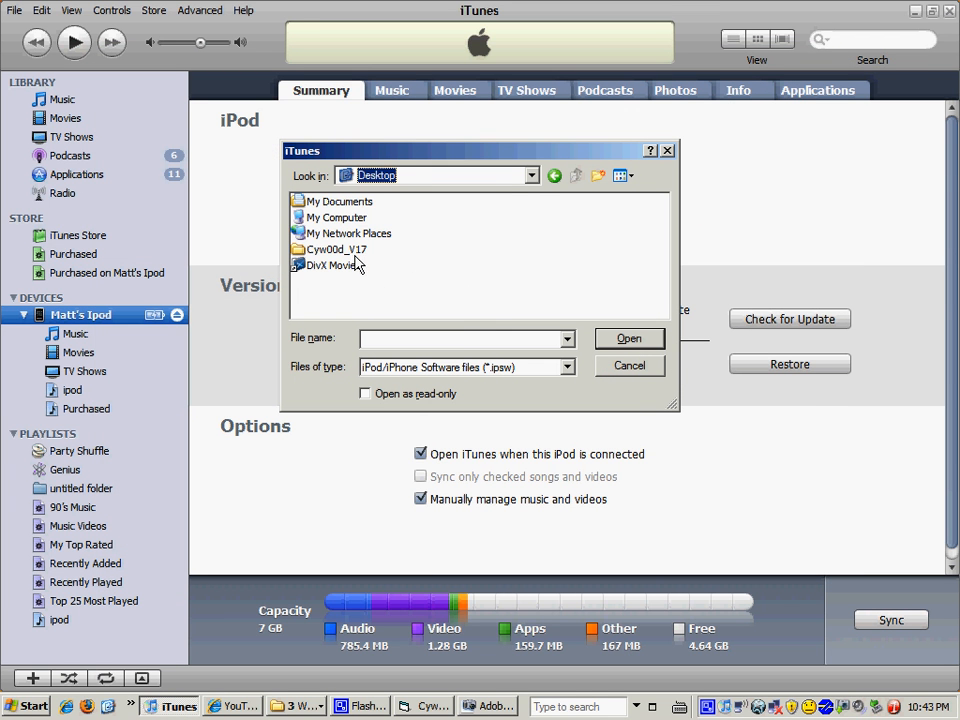
double_click(336, 248)
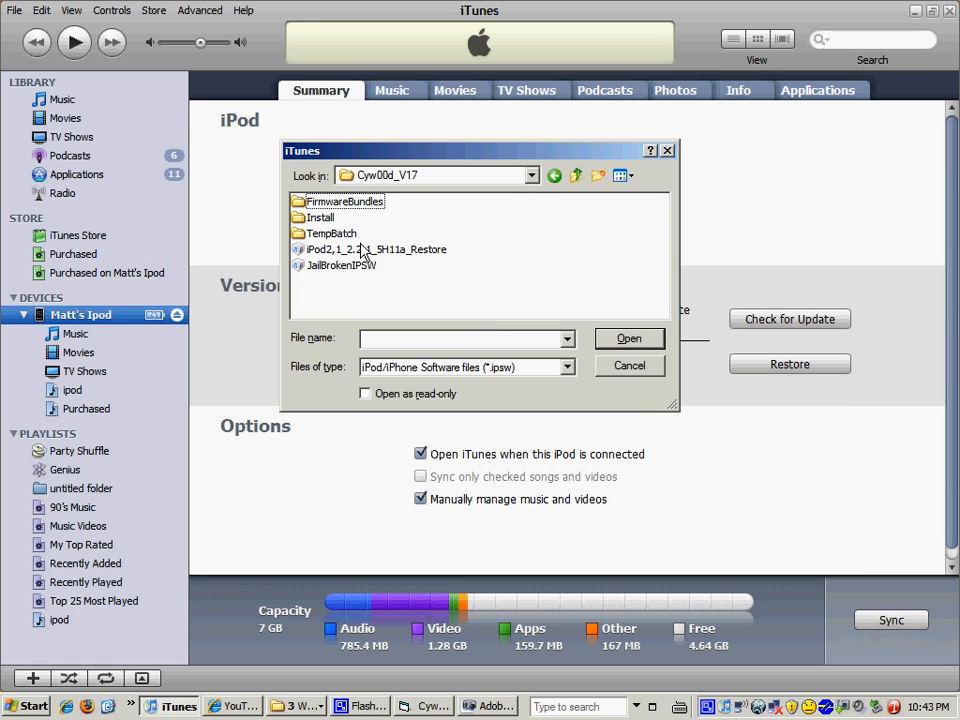
mouse_move(370, 248)
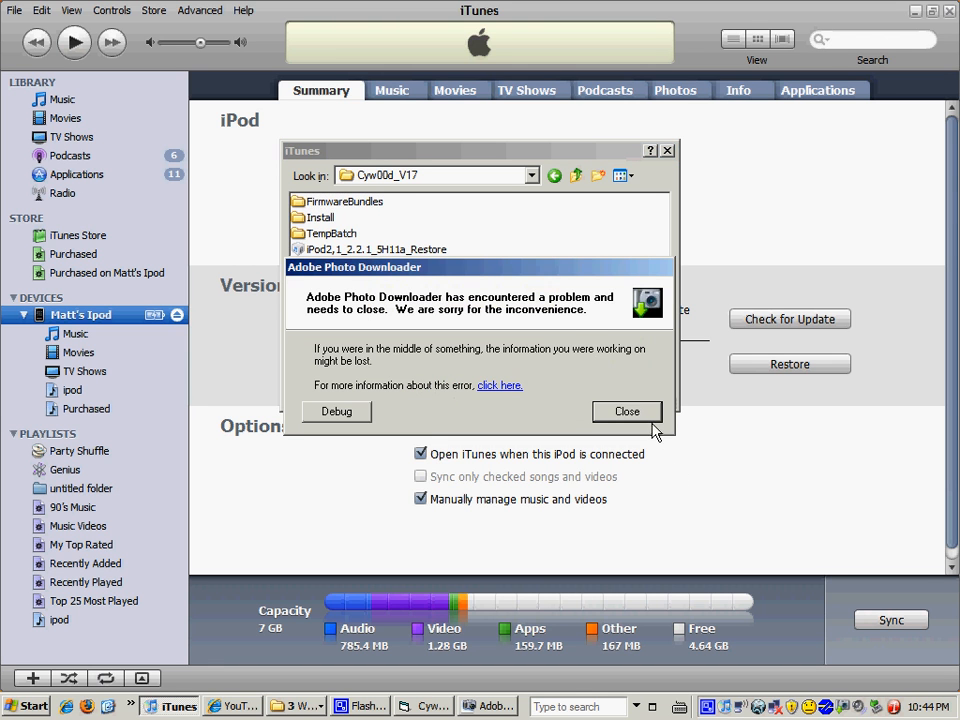
Dismiss the Photo Downloader crash report and close the restore file picker.
click(628, 412)
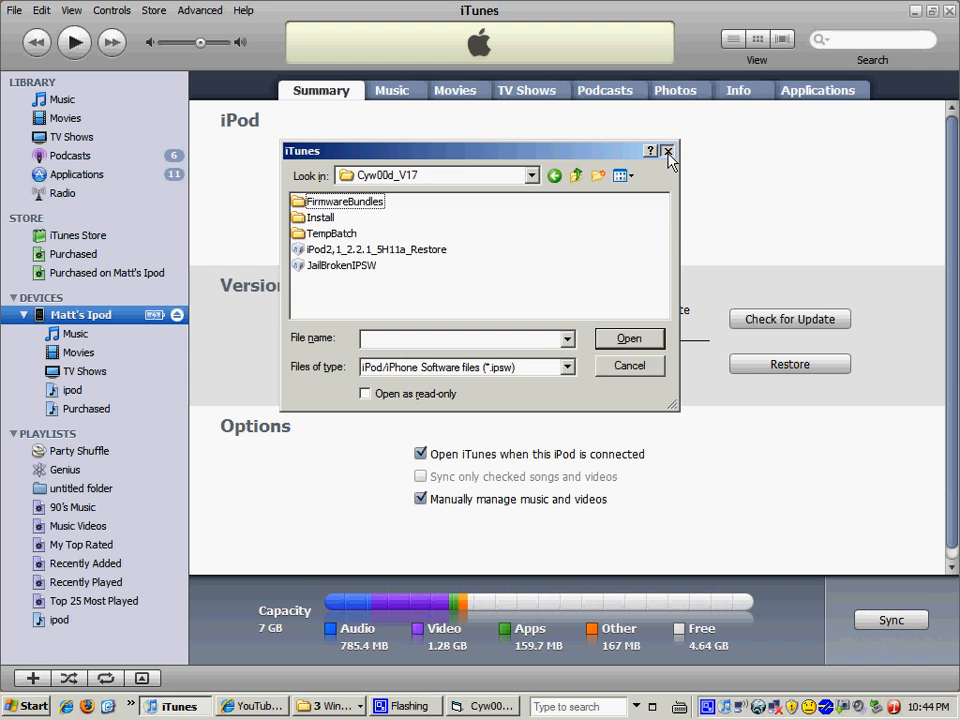
click(668, 150)
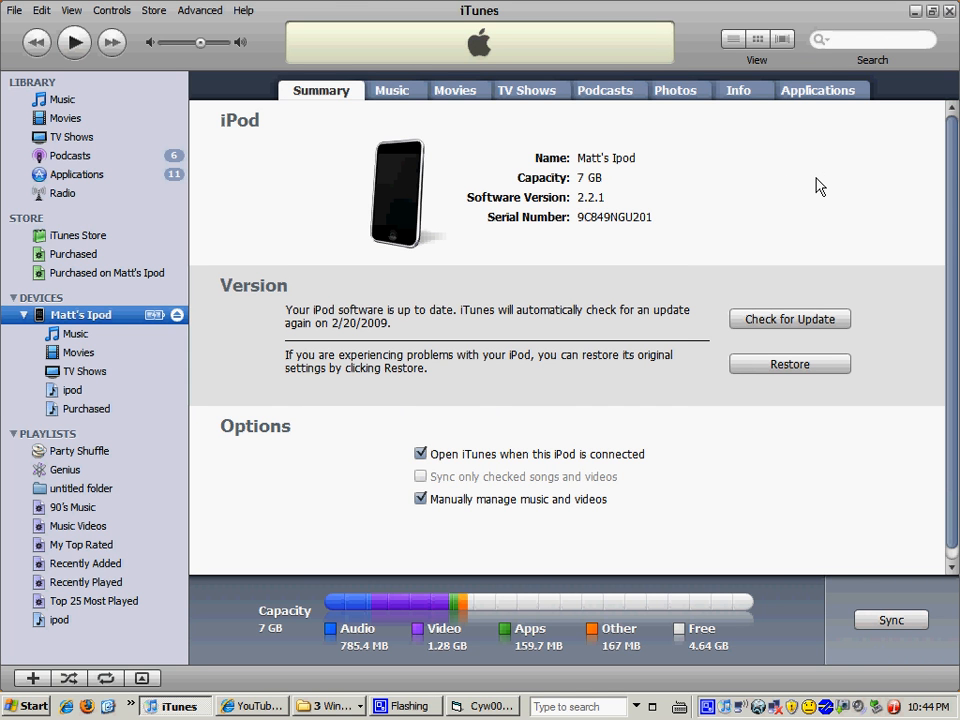
mouse_move(800, 356)
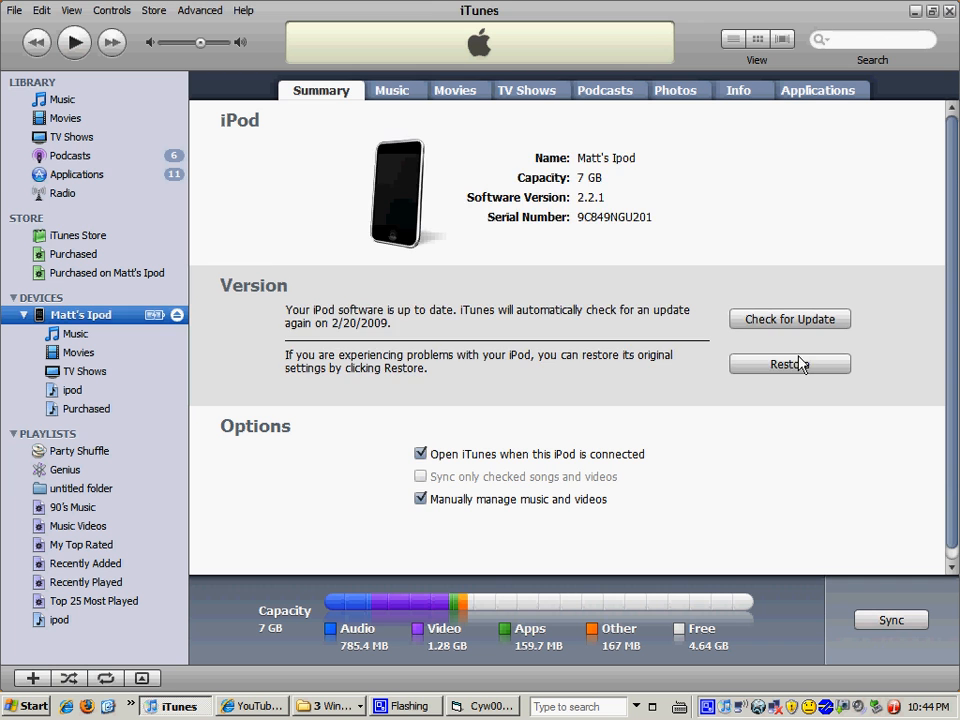
Reopen the iTunes restore file picker and browse to Desktop > Cyw00d_V17 again.
click(788, 364)
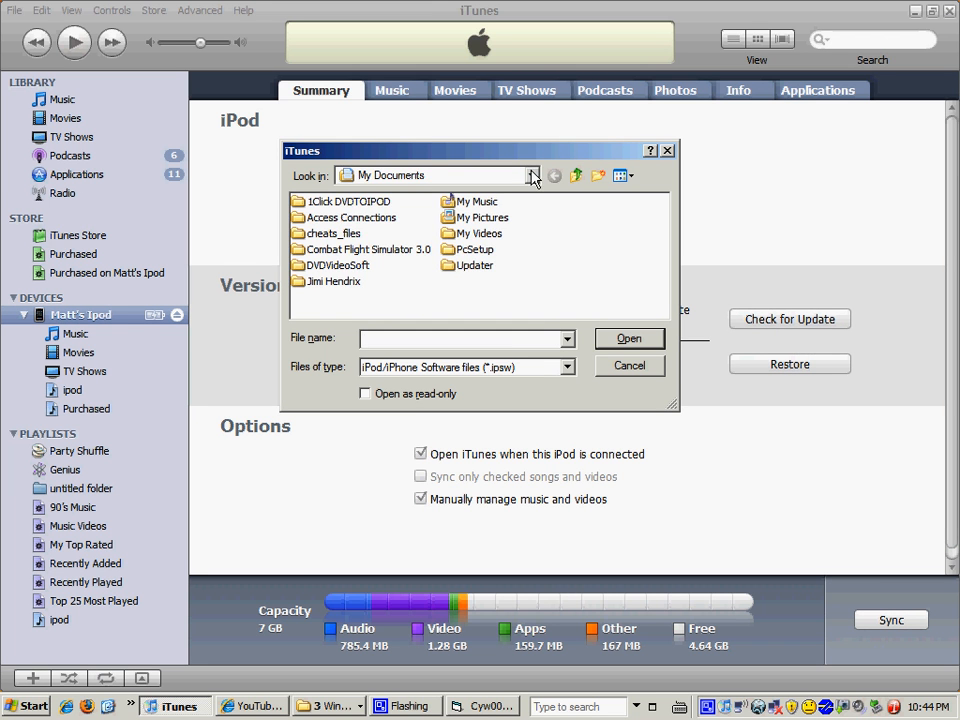
click(532, 176)
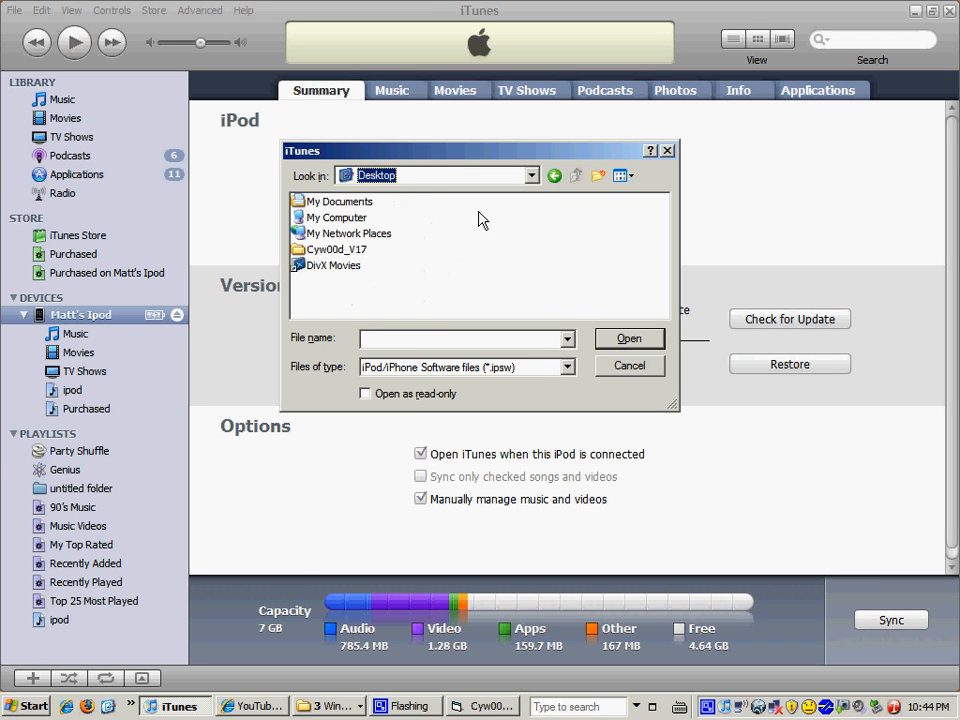
double_click(336, 248)
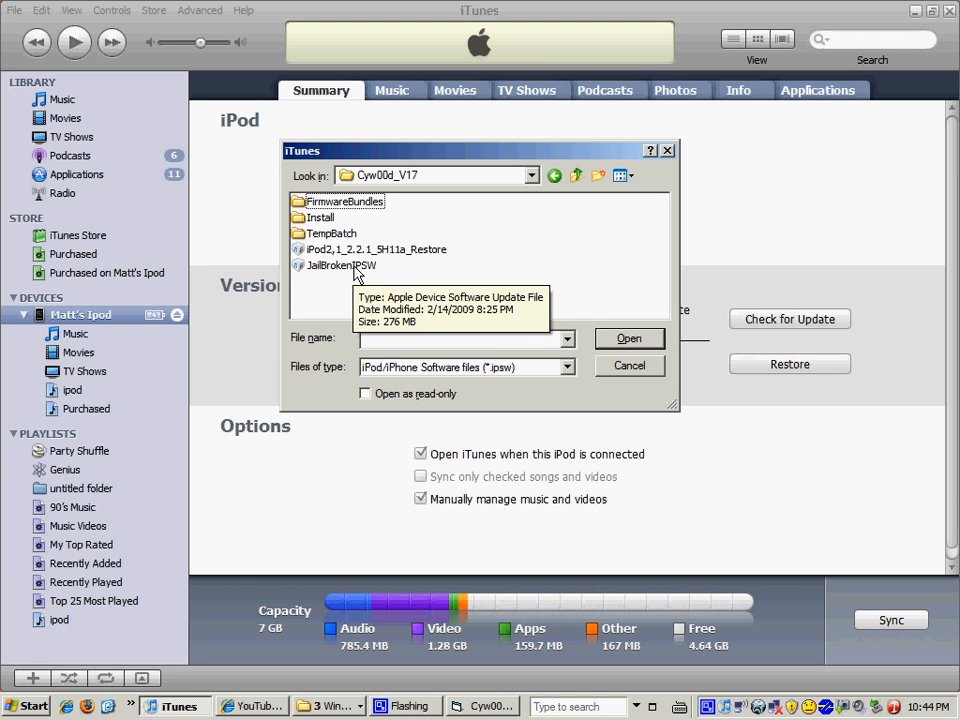
mouse_move(676, 152)
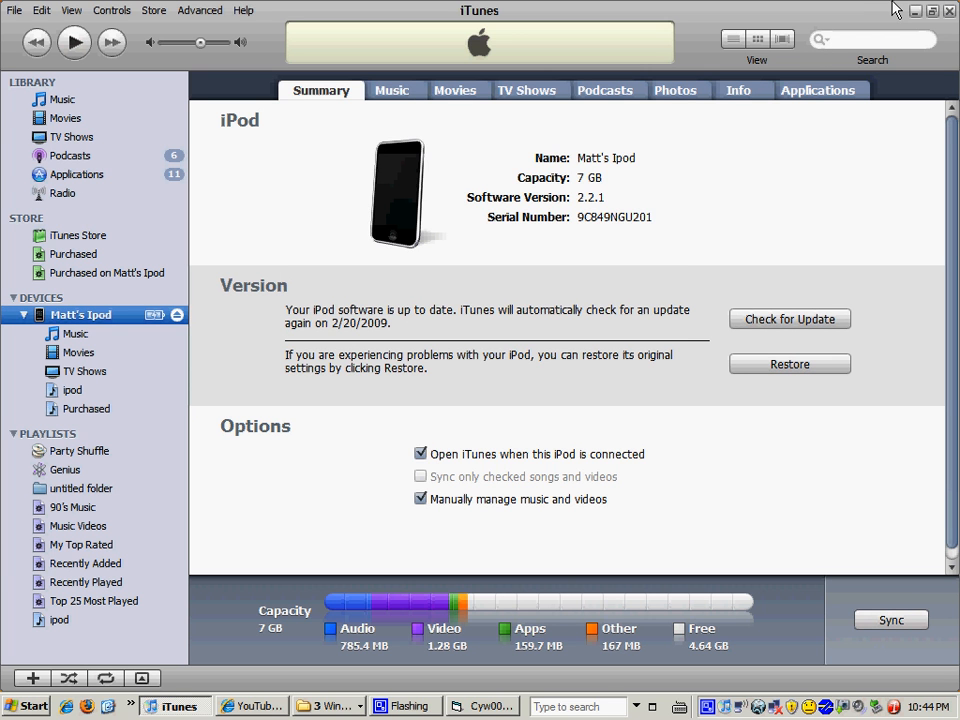
mouse_move(910, 12)
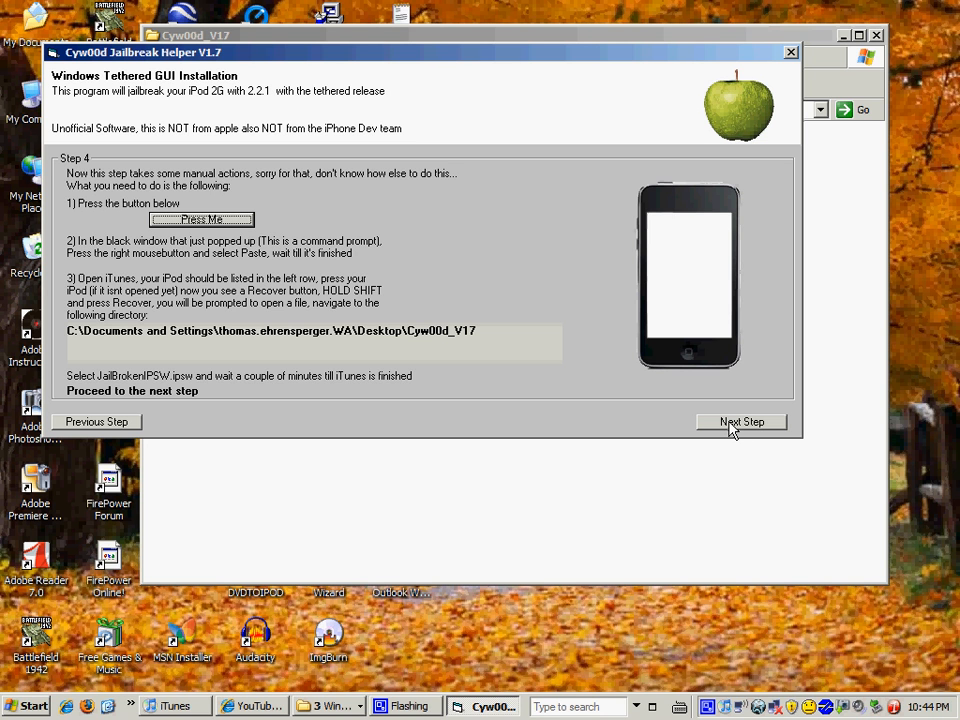
Advance the helper through Step 5's DFU instructions to Step 6.
click(740, 420)
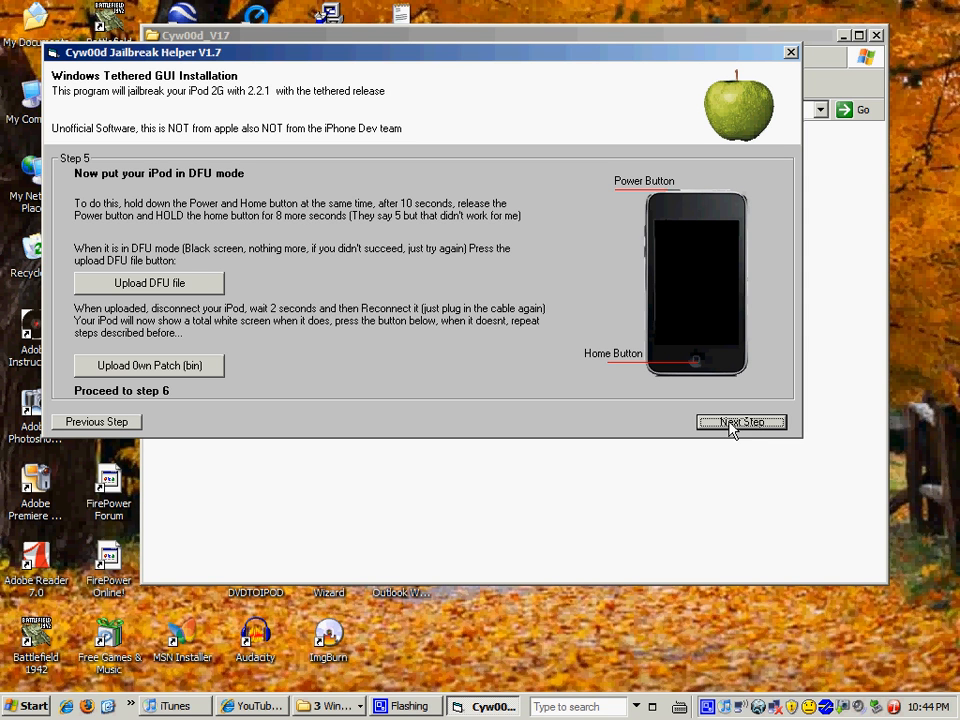
mouse_move(648, 272)
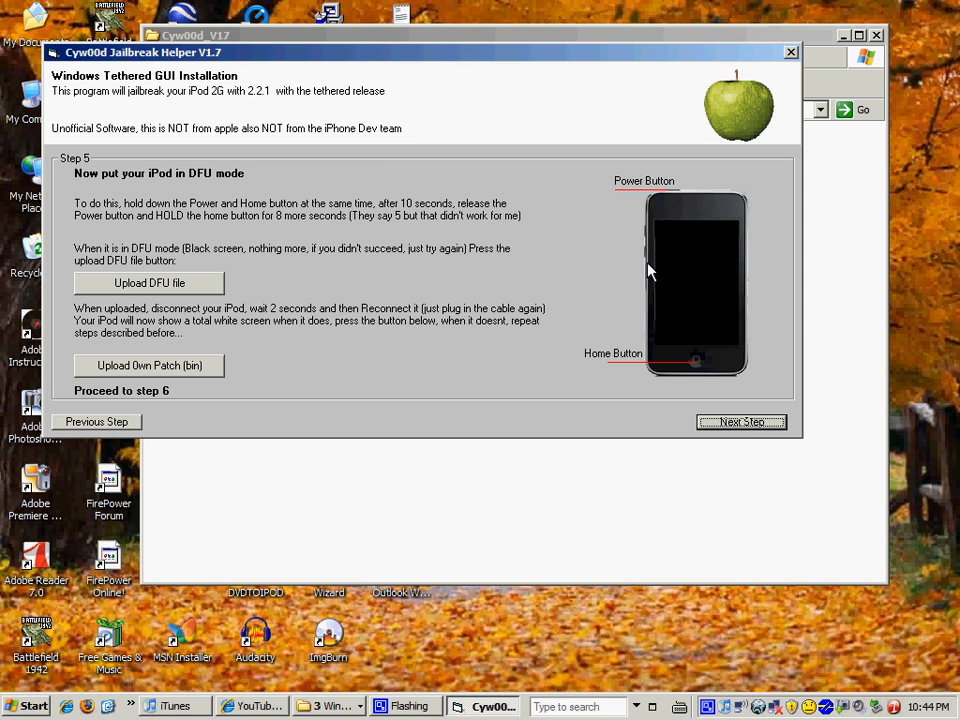
mouse_move(212, 272)
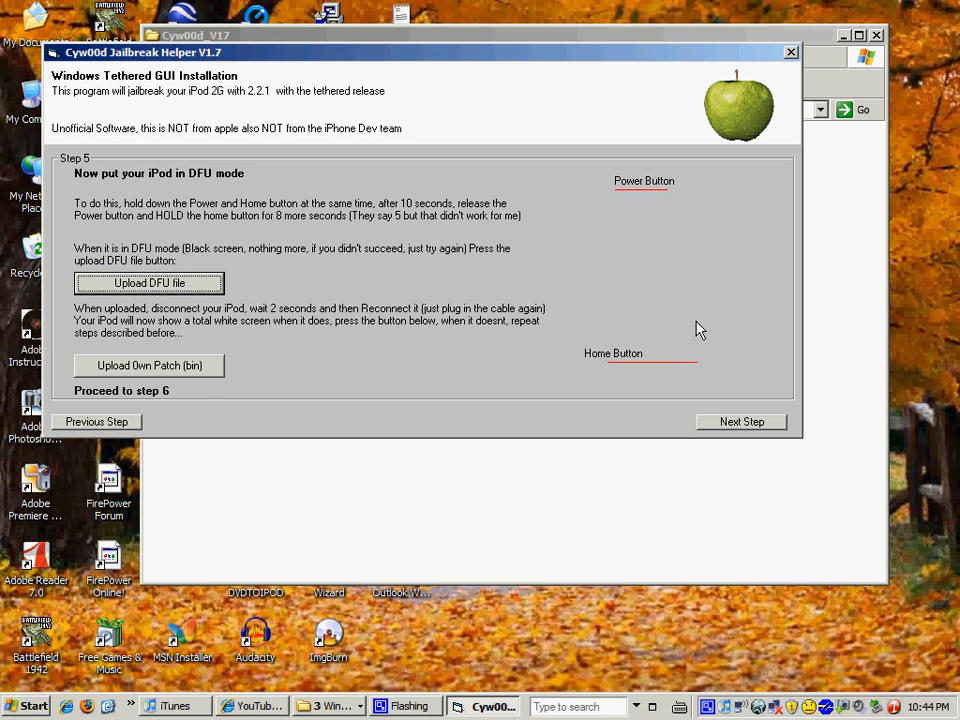
mouse_move(250, 336)
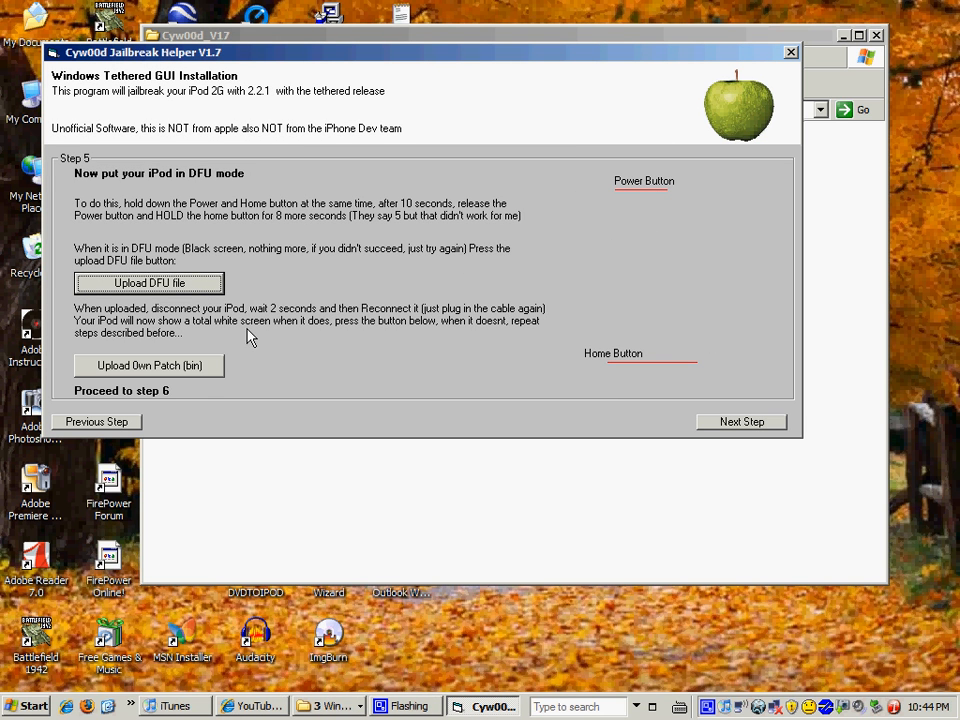
mouse_move(148, 316)
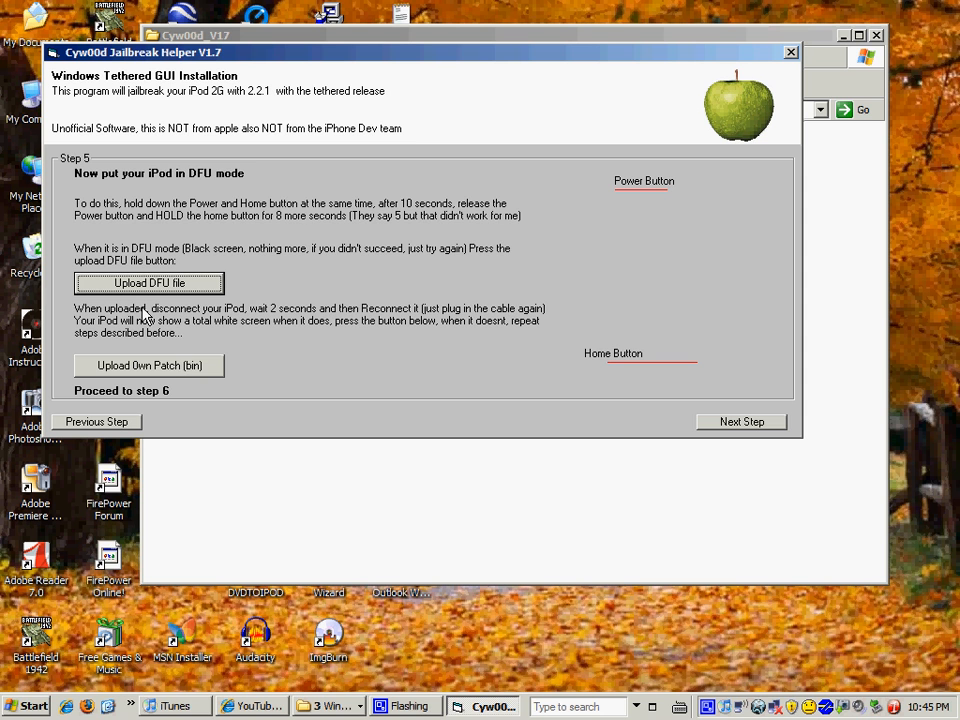
mouse_move(176, 364)
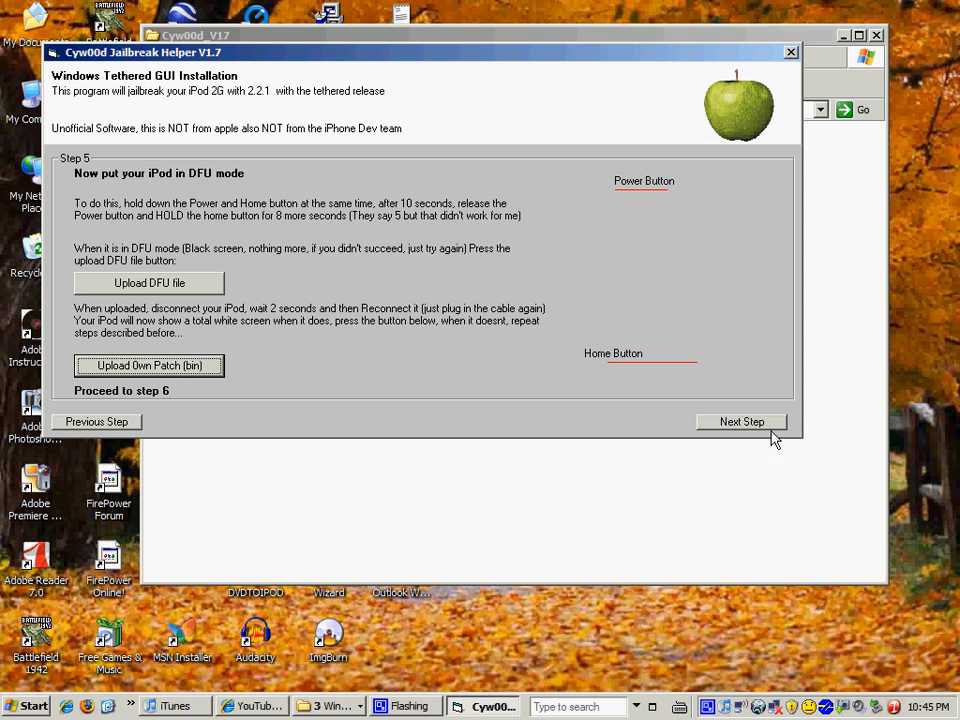
click(740, 420)
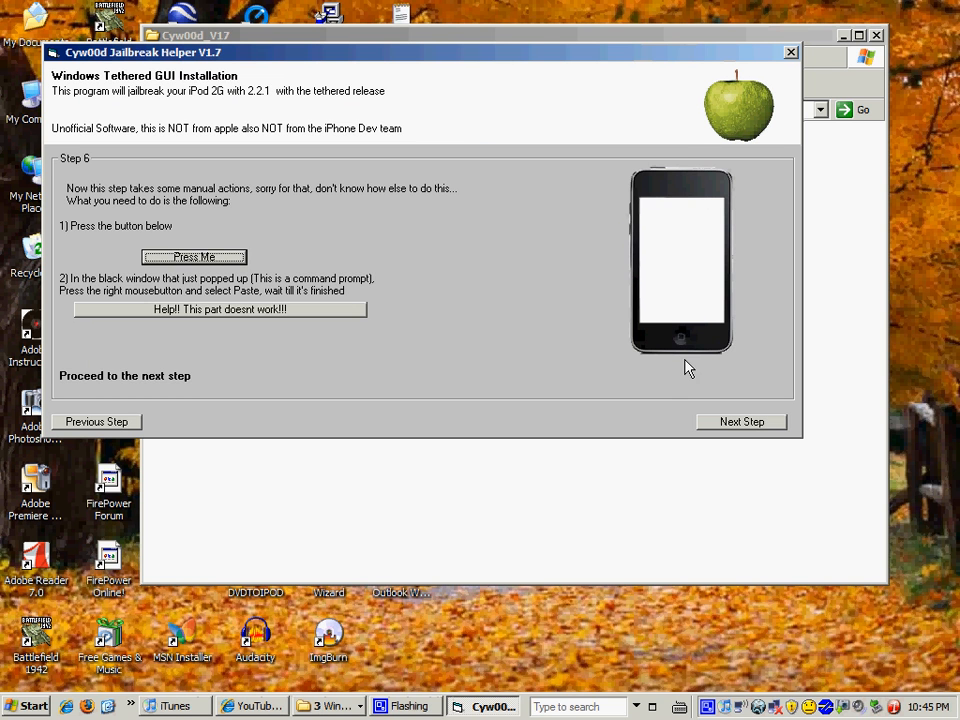
click(740, 420)
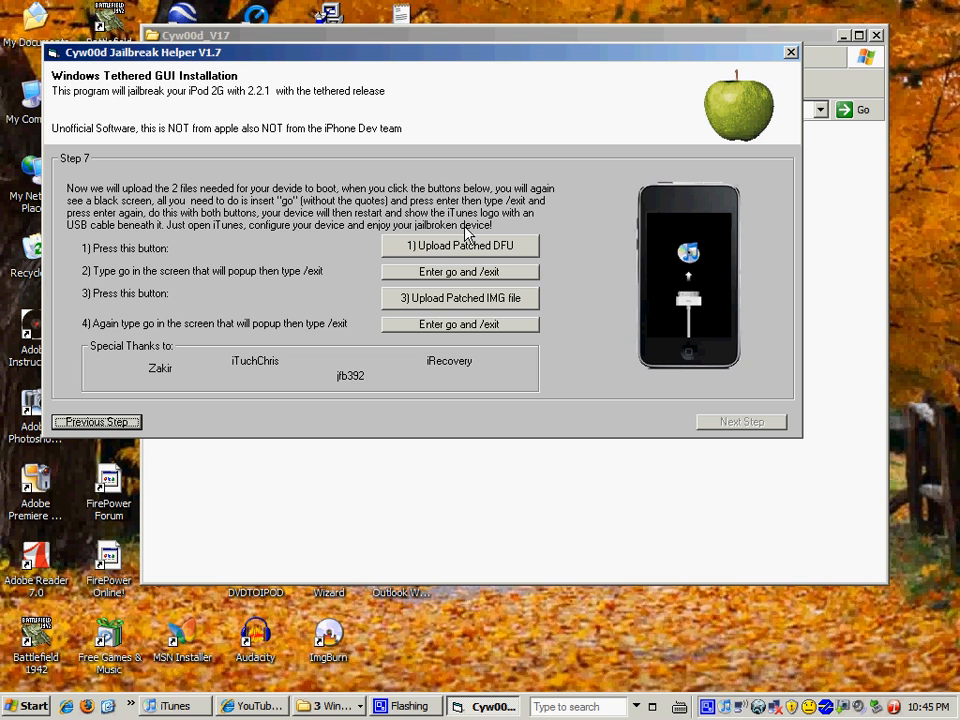
click(460, 244)
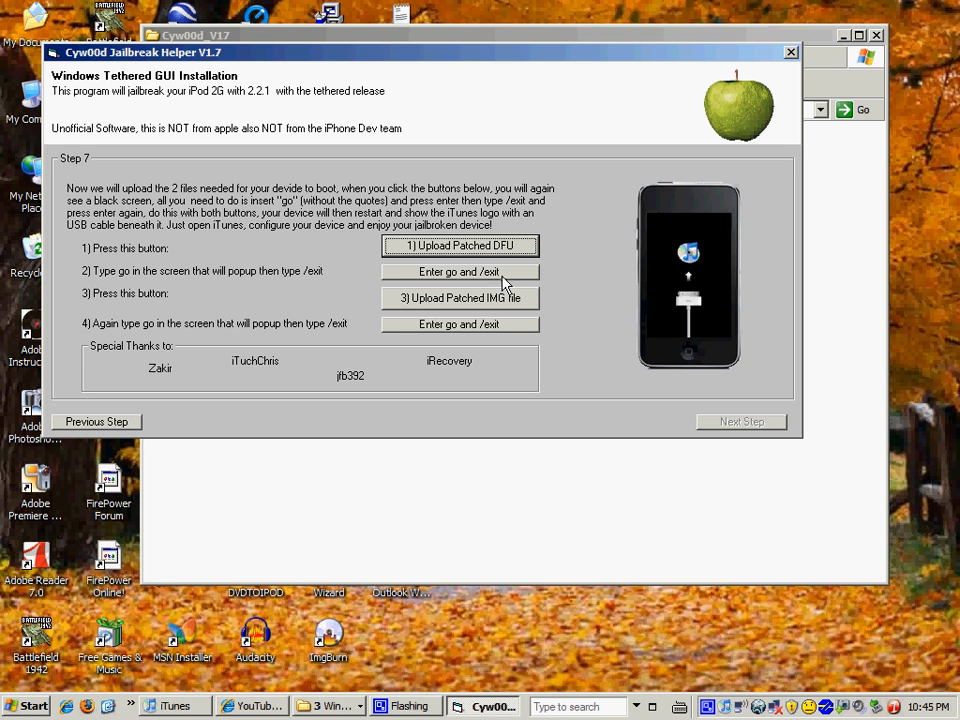
mouse_move(468, 318)
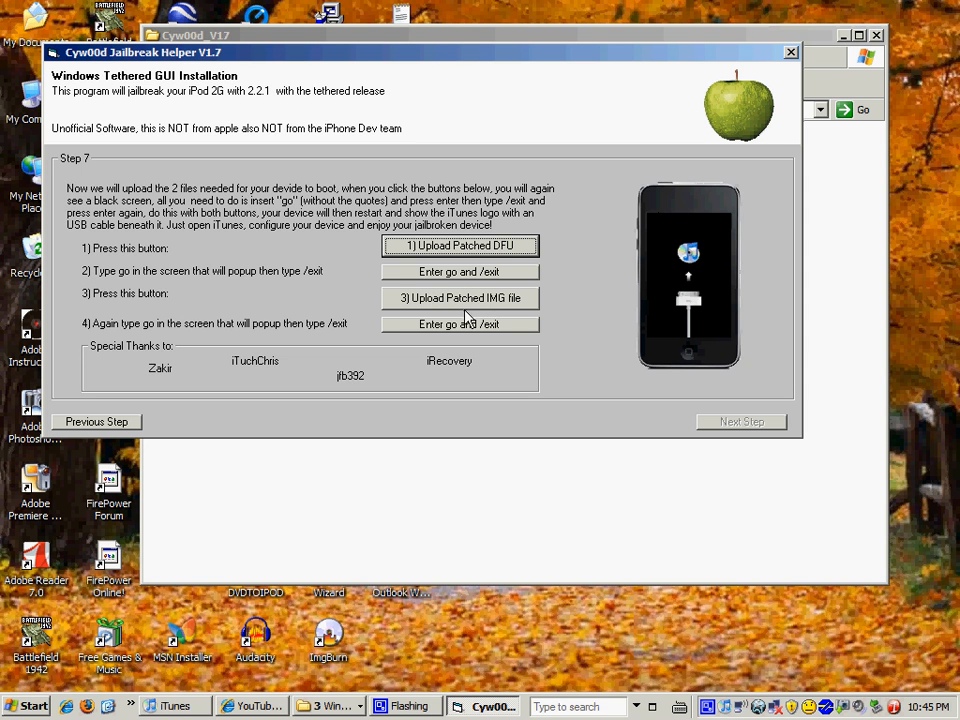
mouse_move(428, 326)
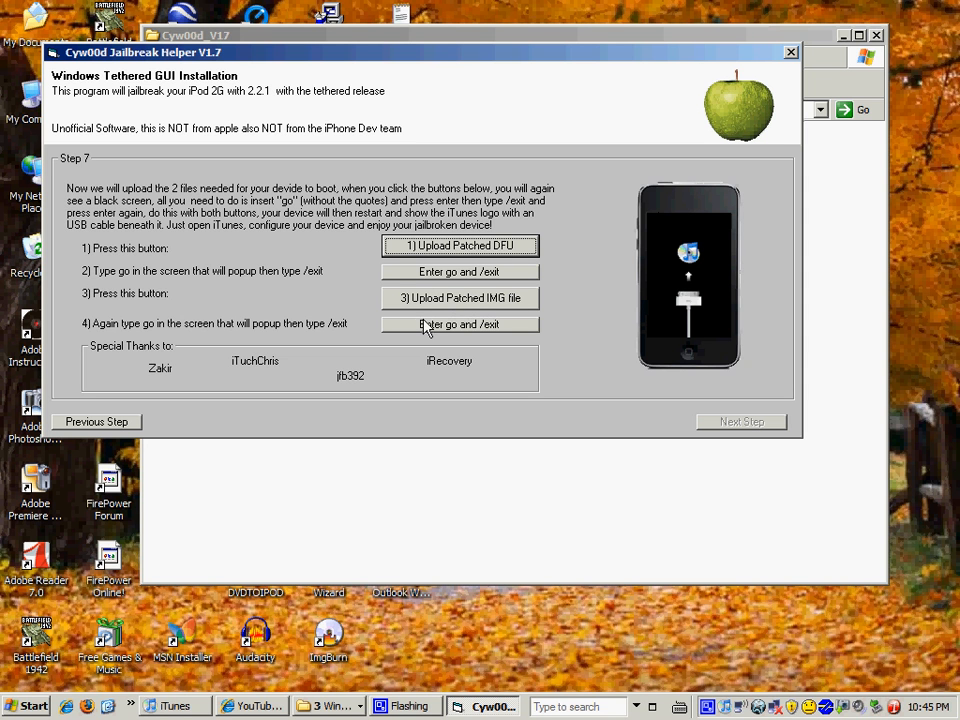
mouse_move(478, 340)
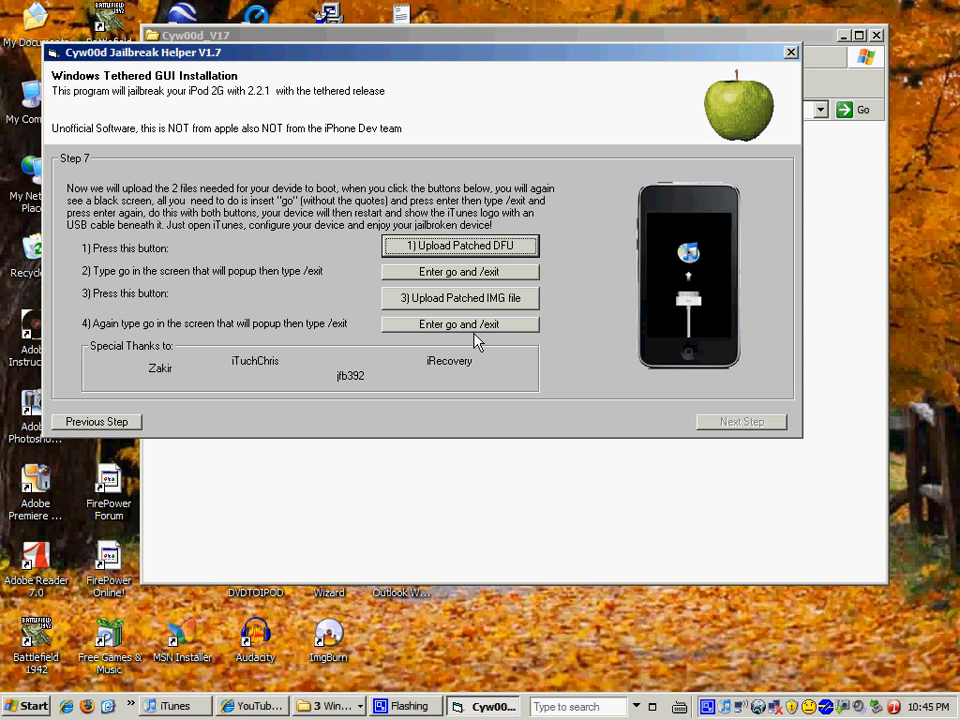
mouse_move(416, 320)
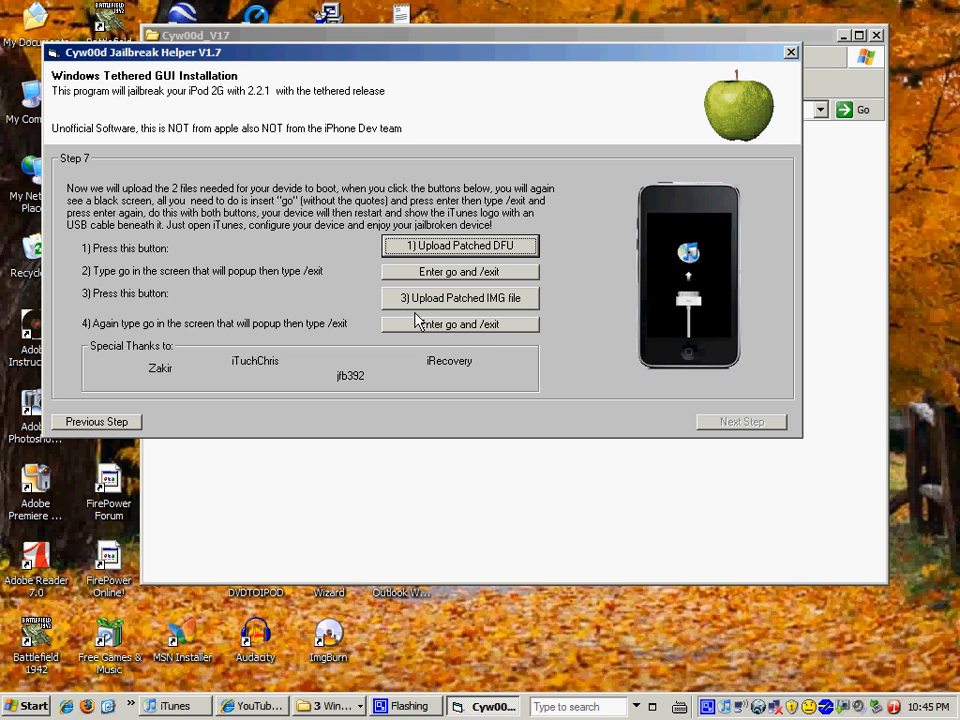
mouse_move(136, 420)
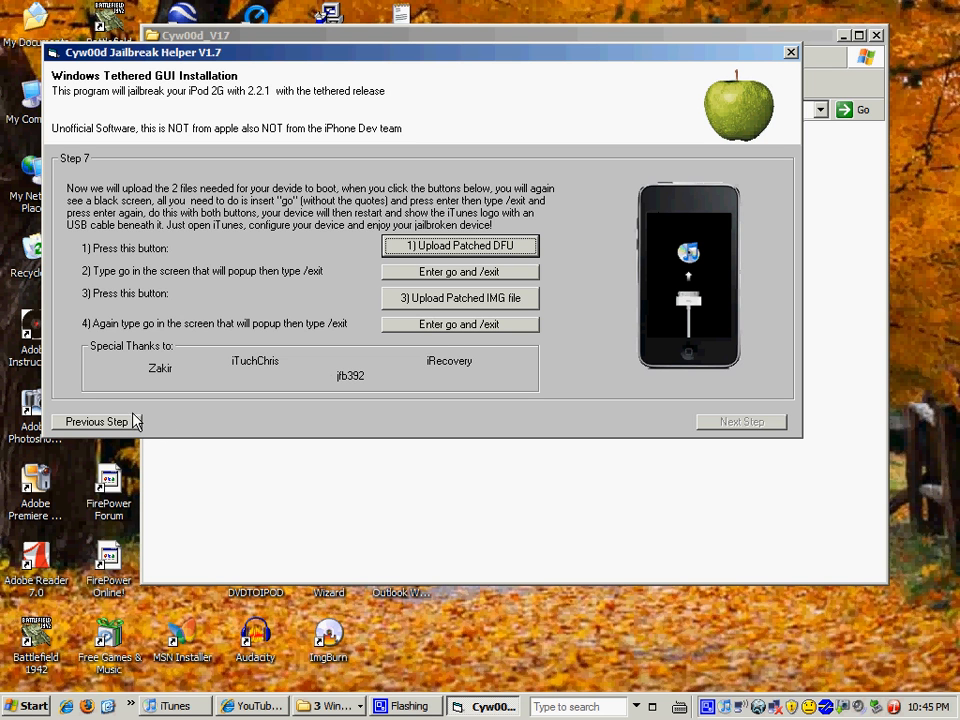
click(96, 420)
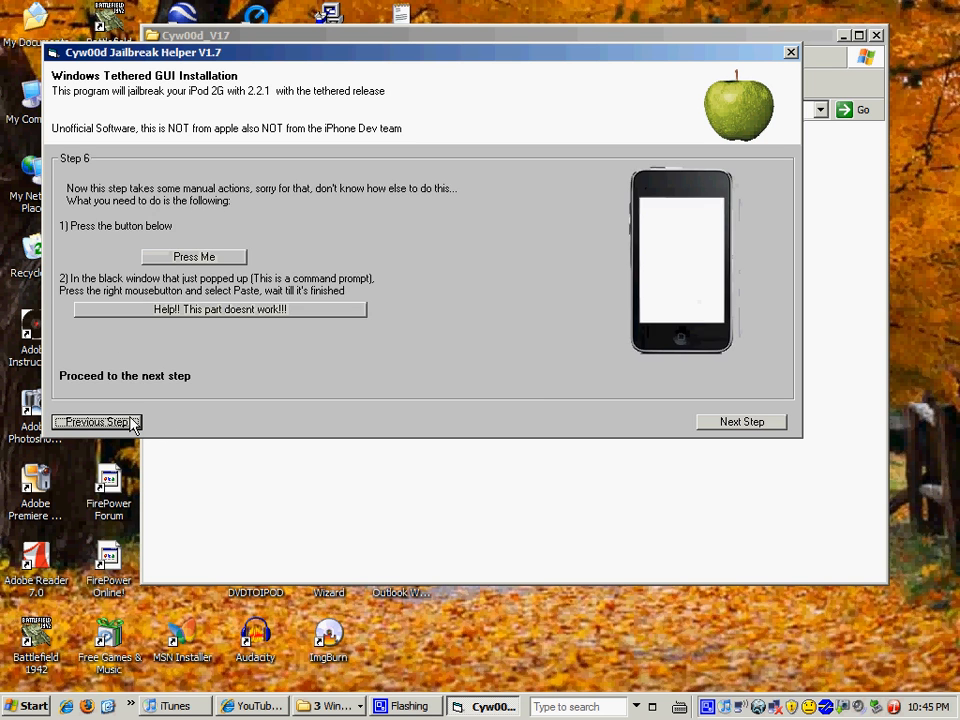
click(96, 420)
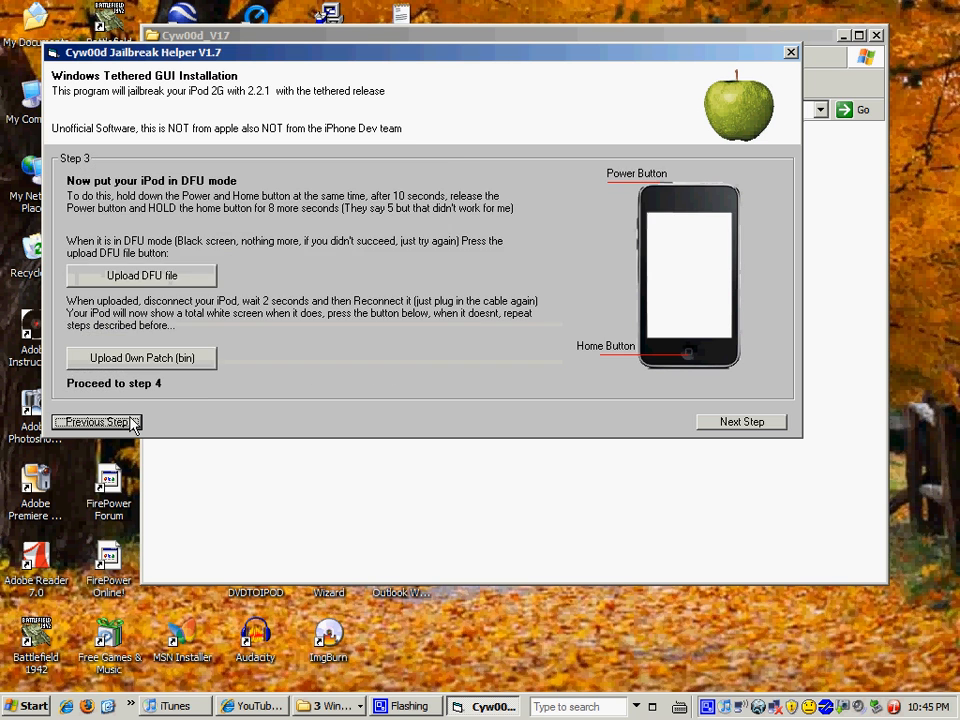
click(96, 420)
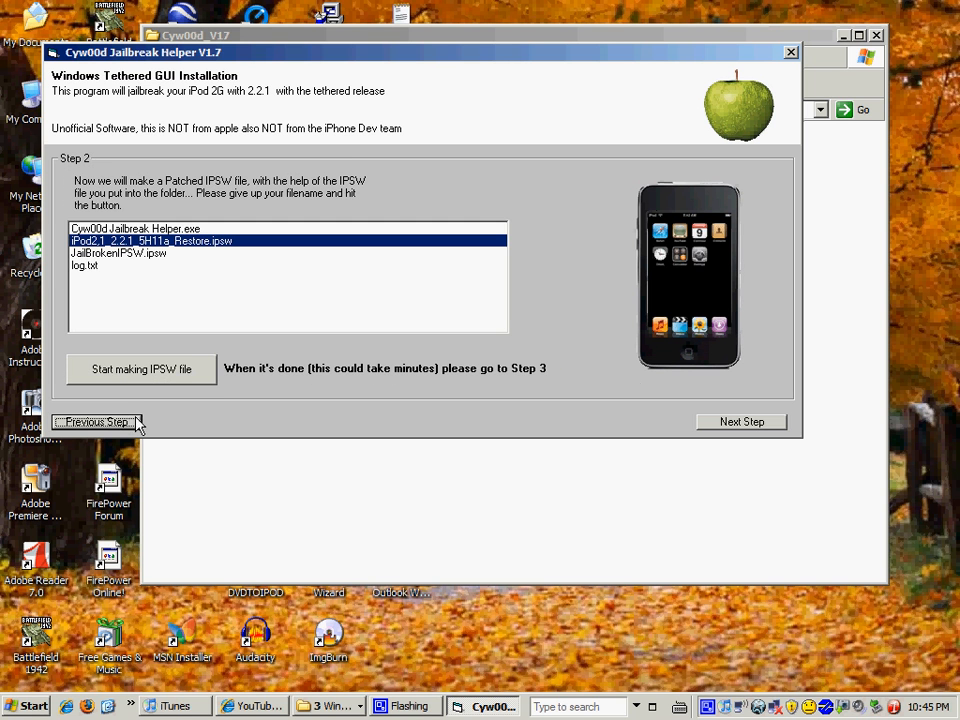
click(740, 420)
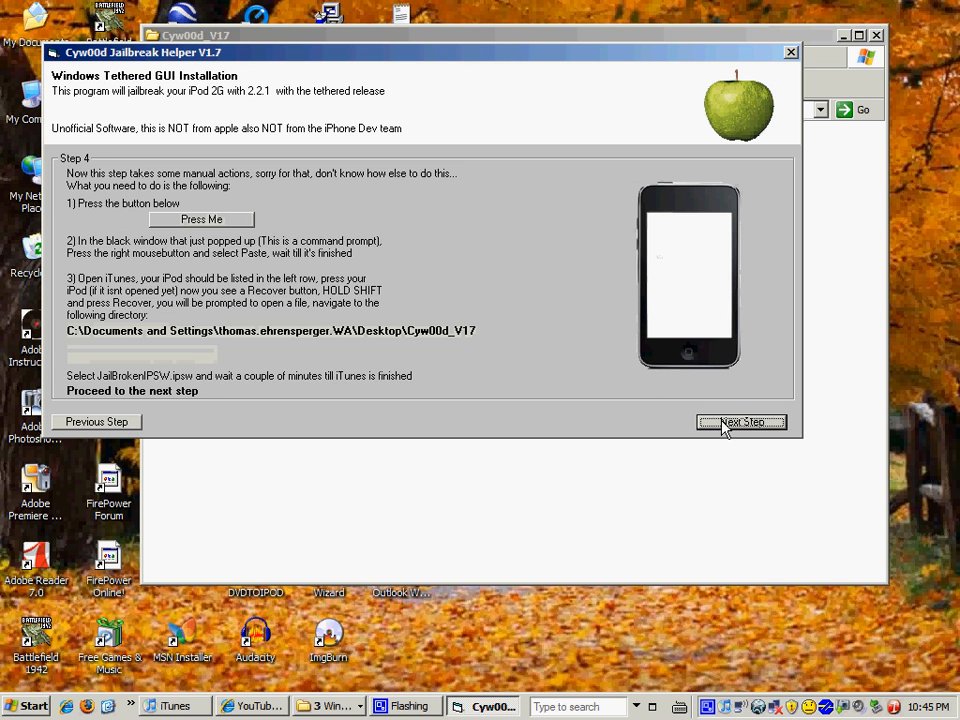
click(740, 420)
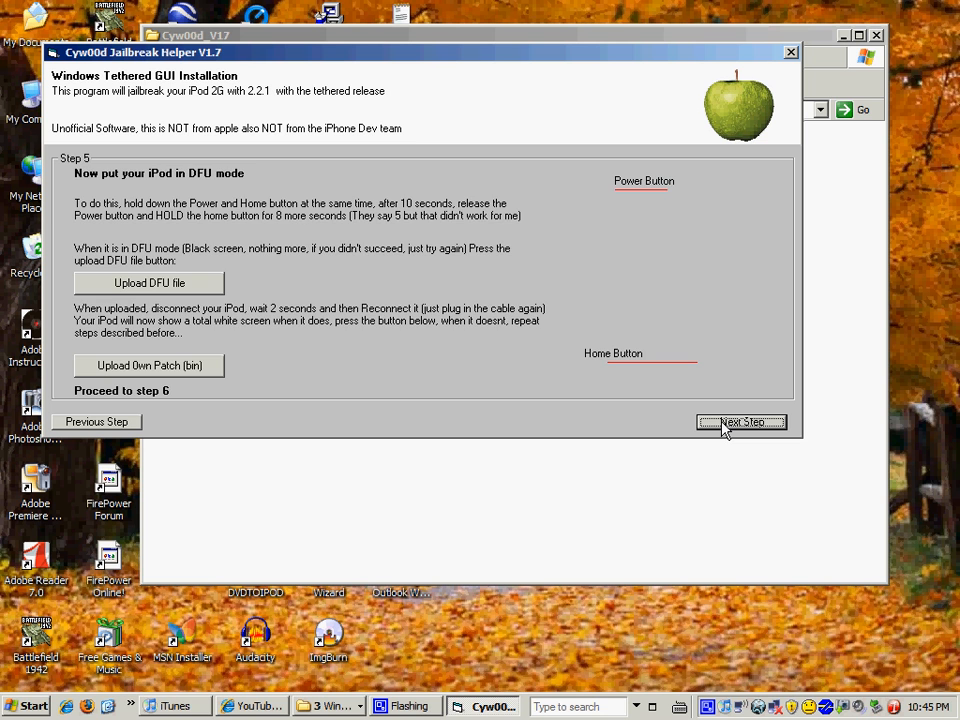
click(740, 420)
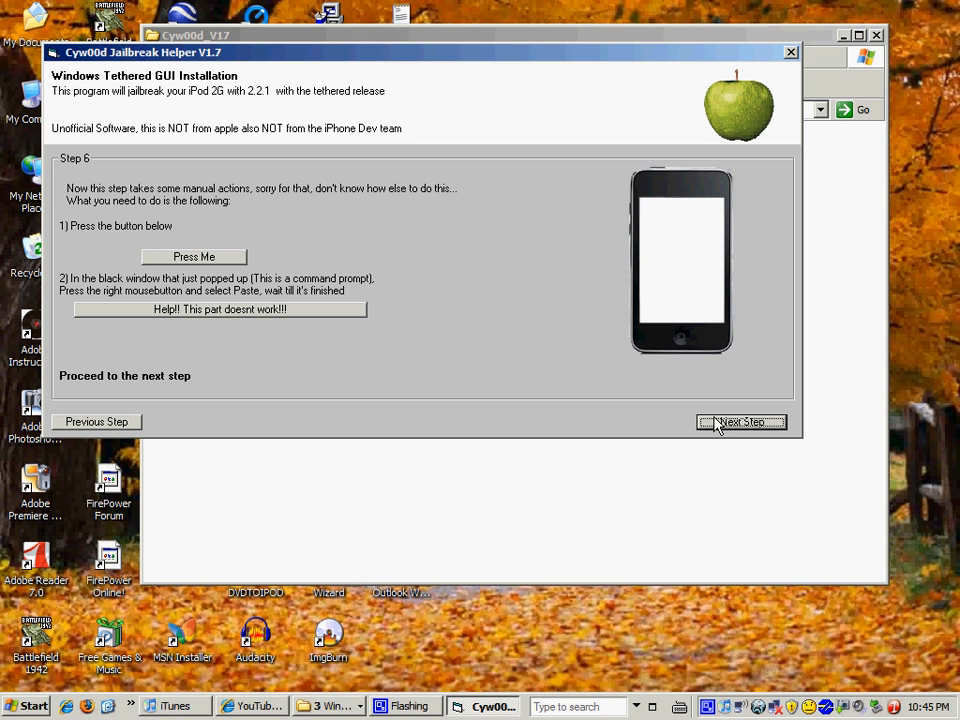
mouse_move(340, 236)
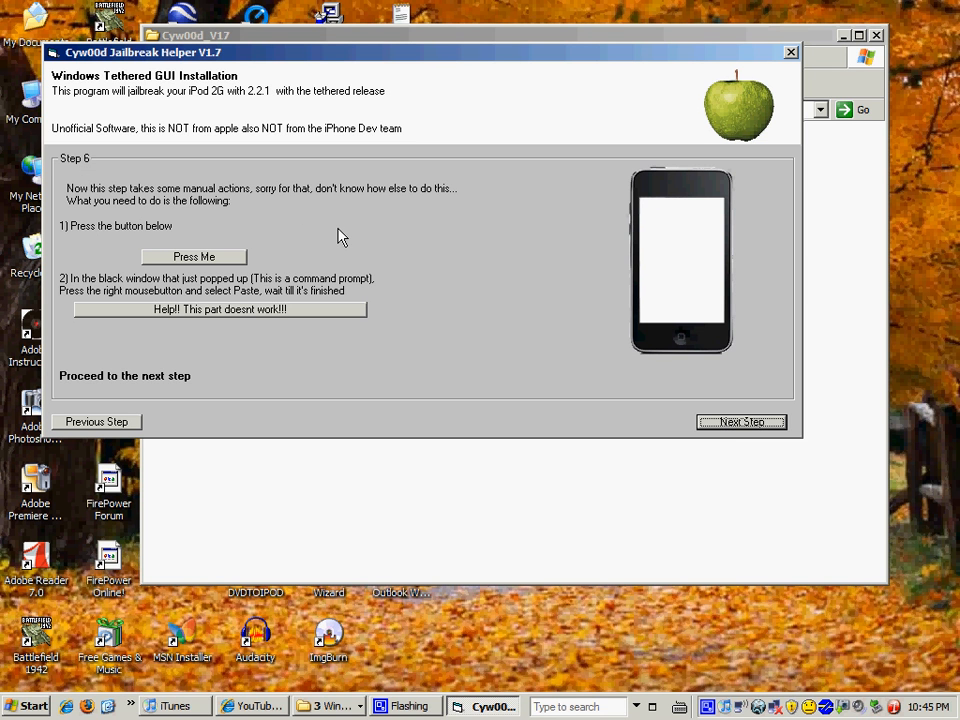
mouse_move(292, 236)
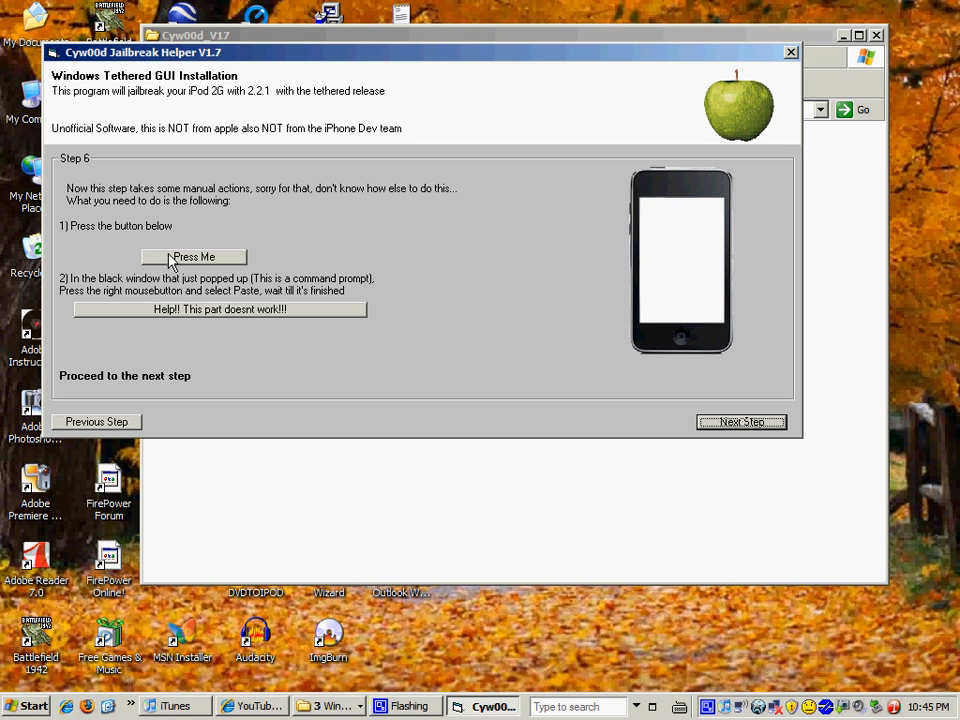
mouse_move(212, 296)
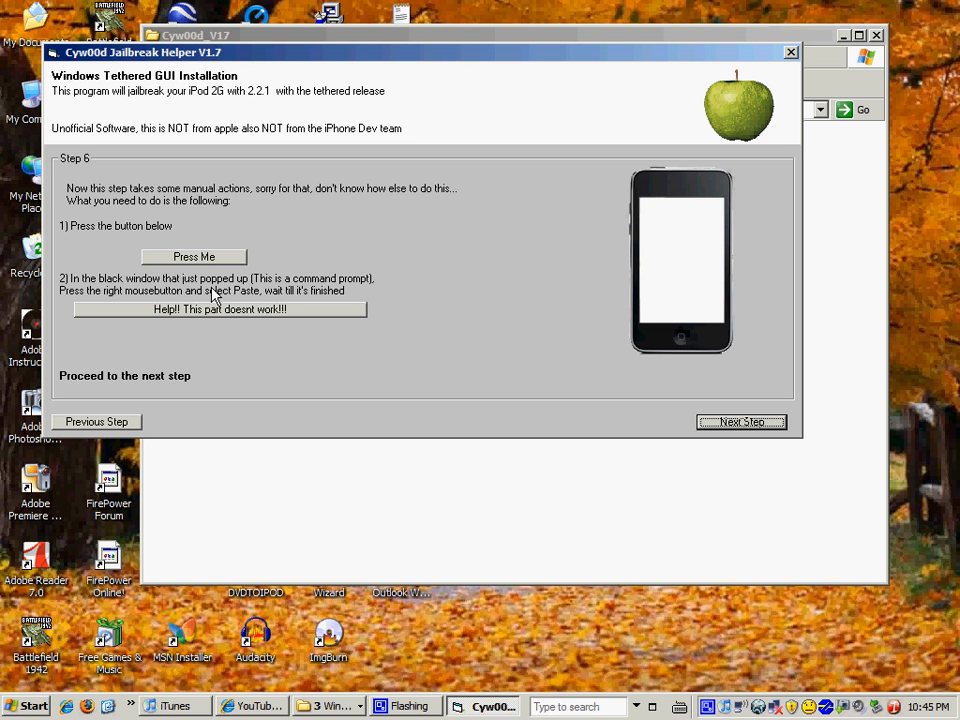
mouse_move(82, 290)
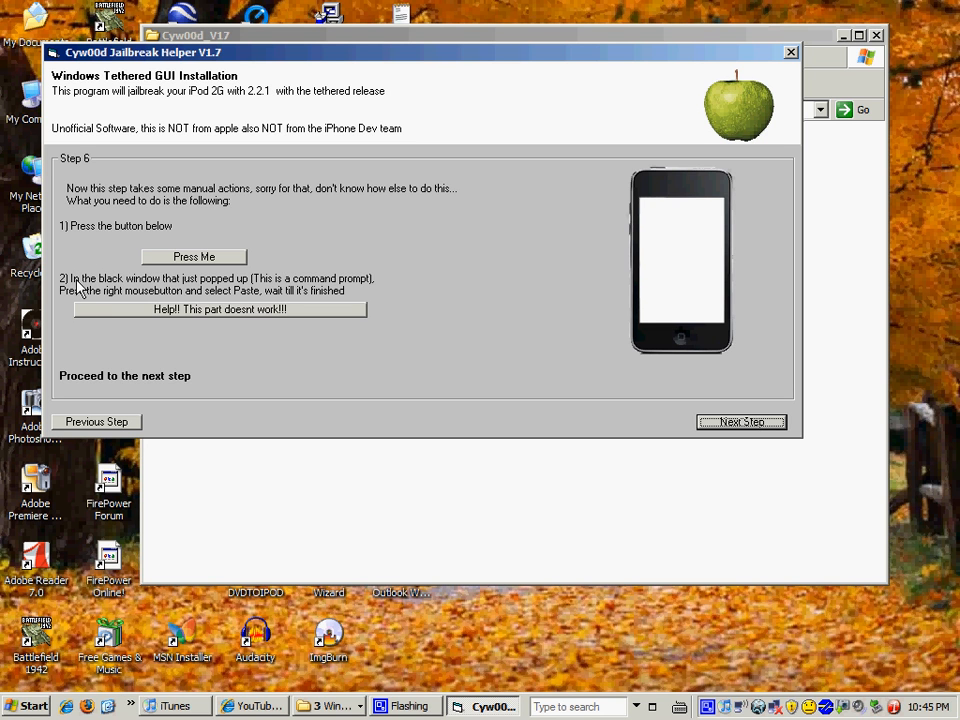
mouse_move(350, 288)
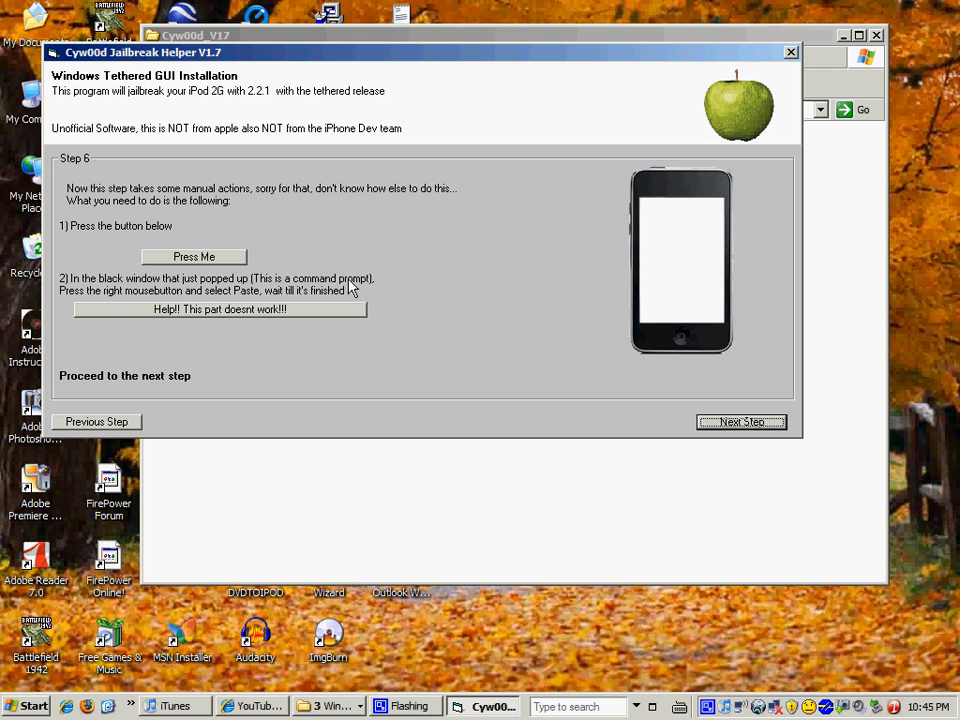
click(740, 420)
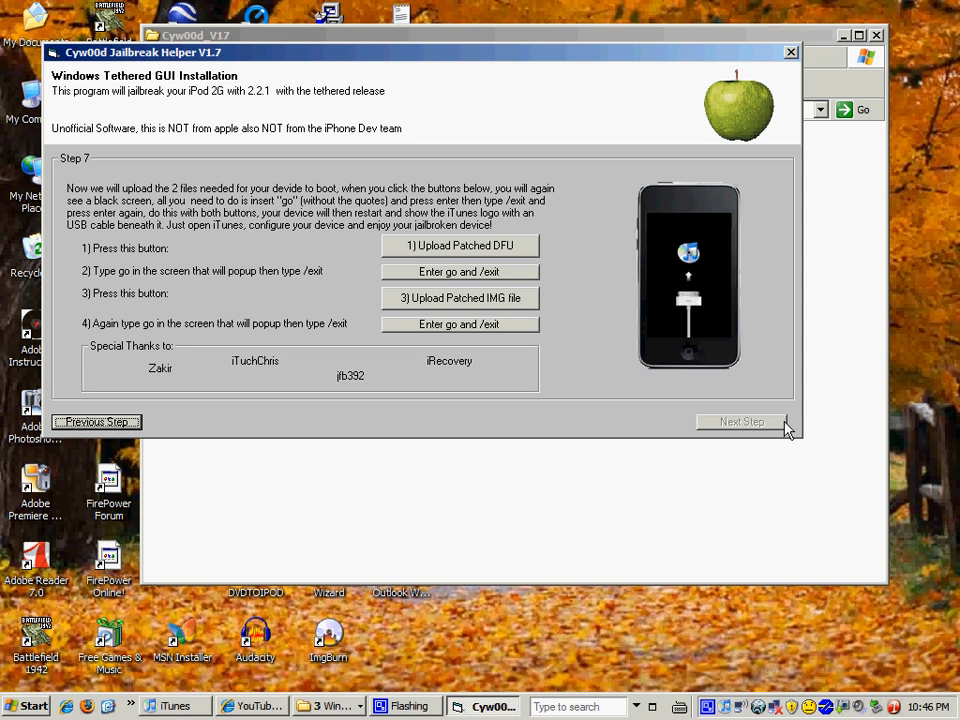
mouse_move(672, 148)
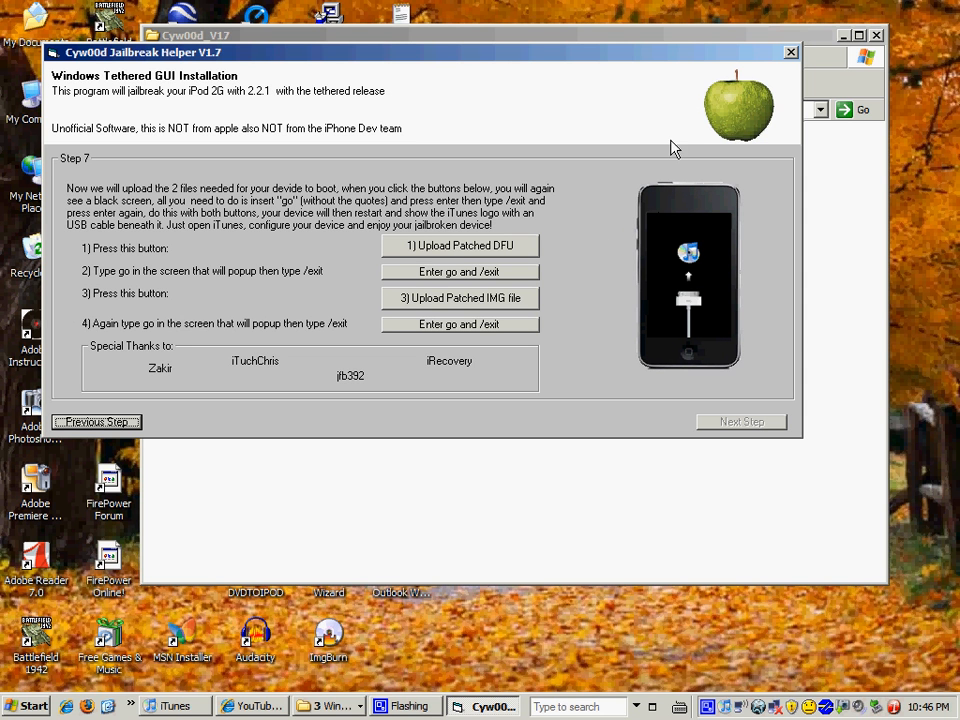
mouse_move(724, 114)
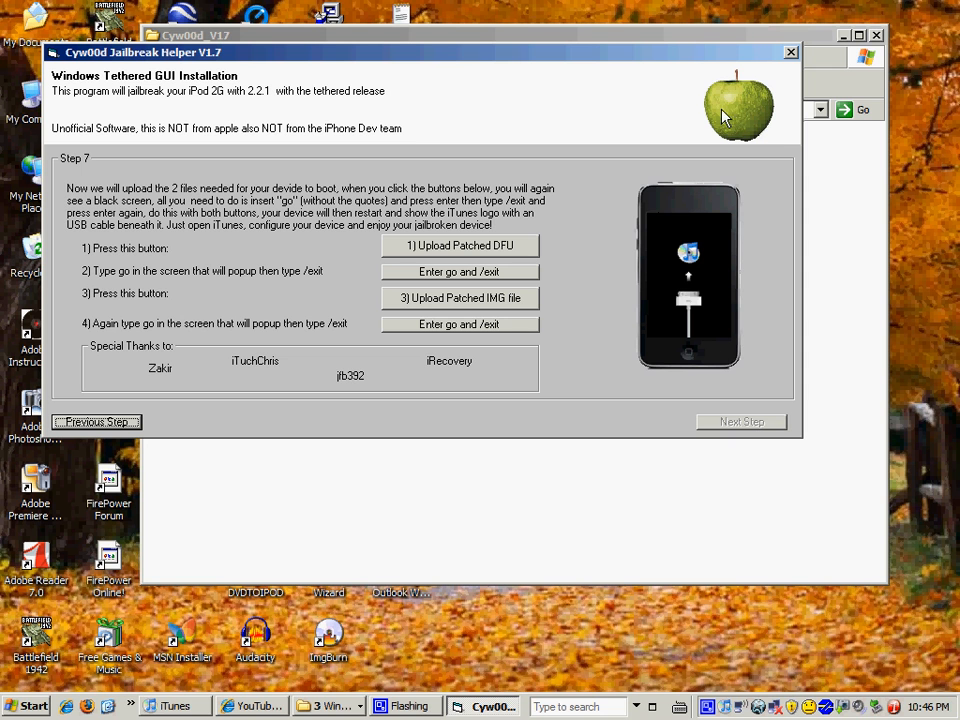
mouse_move(672, 268)
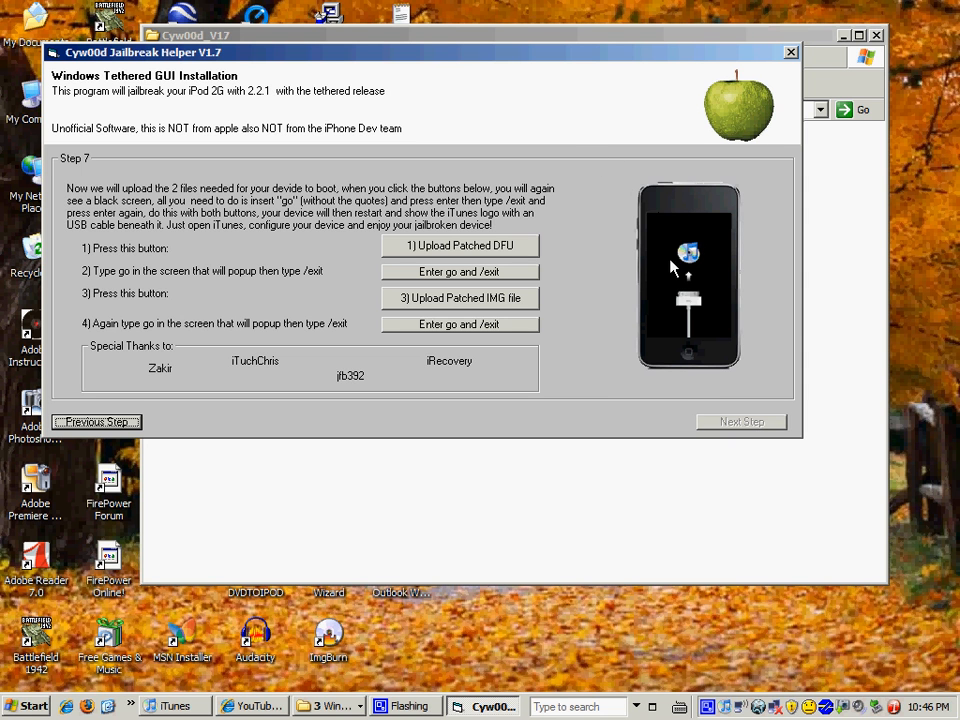
mouse_move(610, 118)
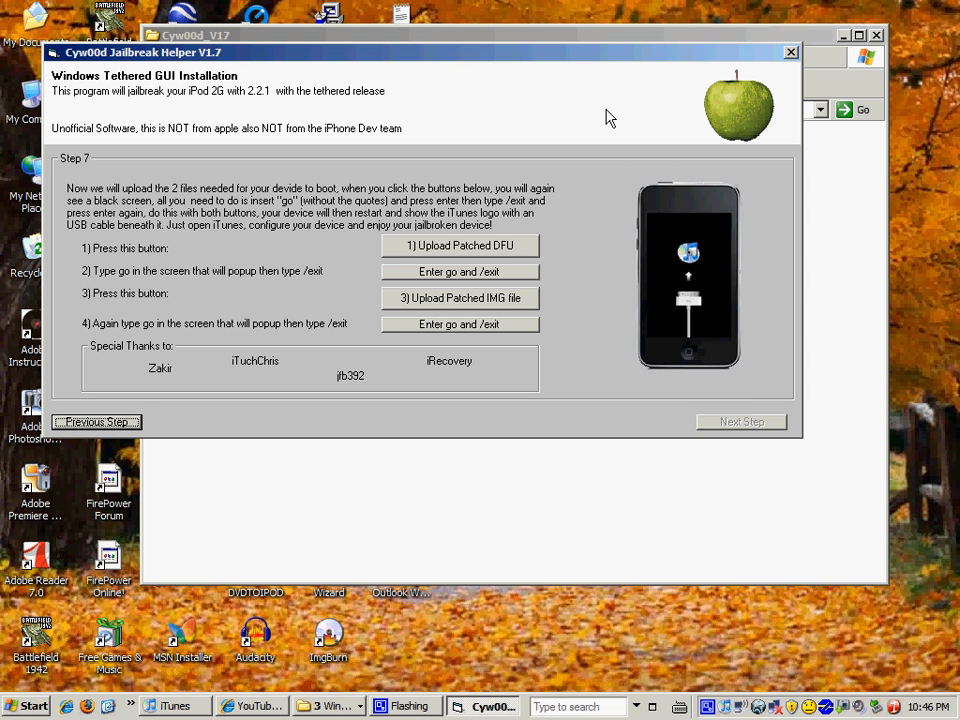
mouse_move(644, 396)
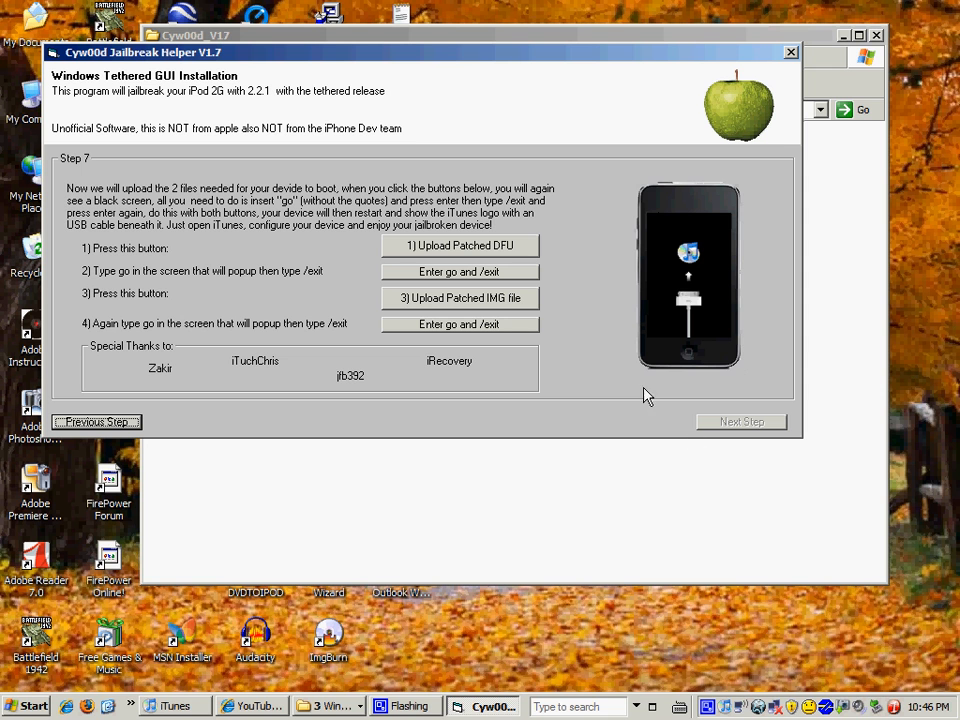
mouse_move(744, 186)
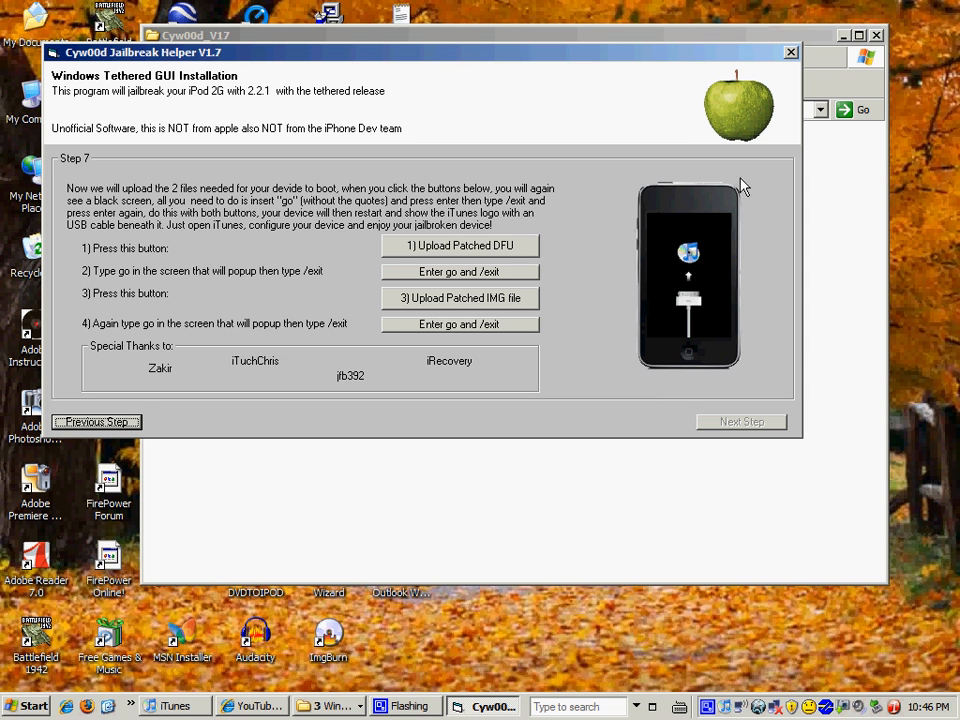
mouse_move(624, 308)
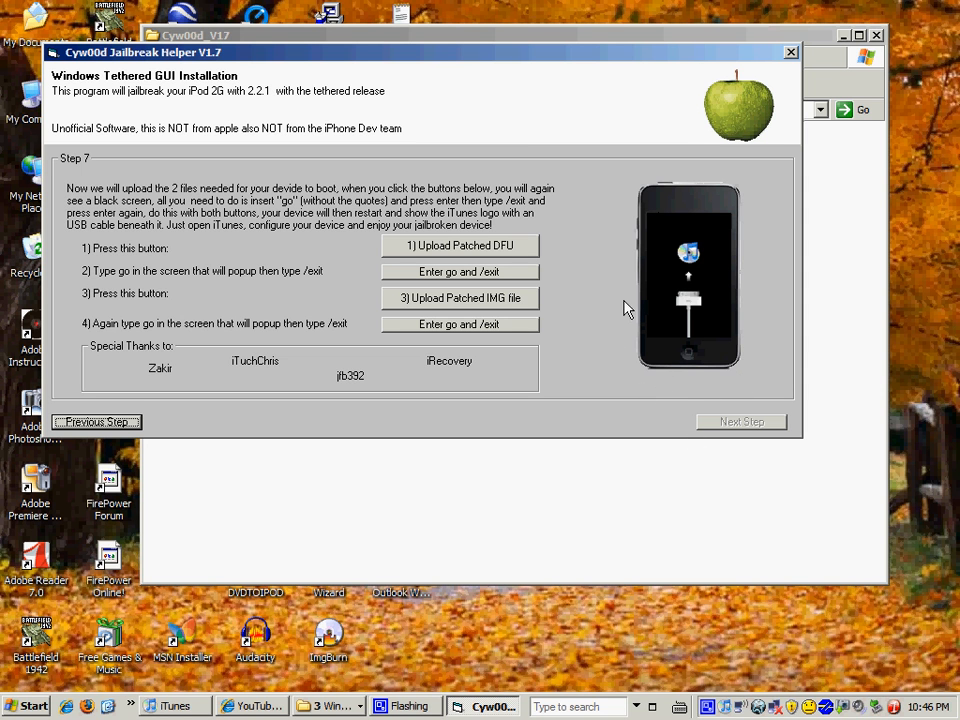
mouse_move(736, 38)
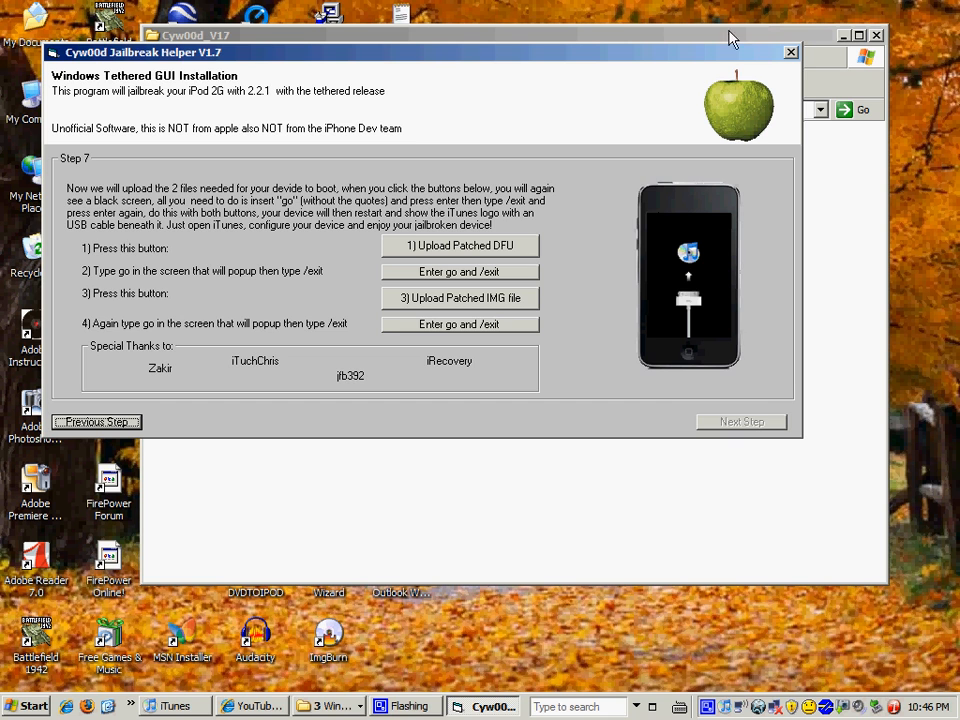